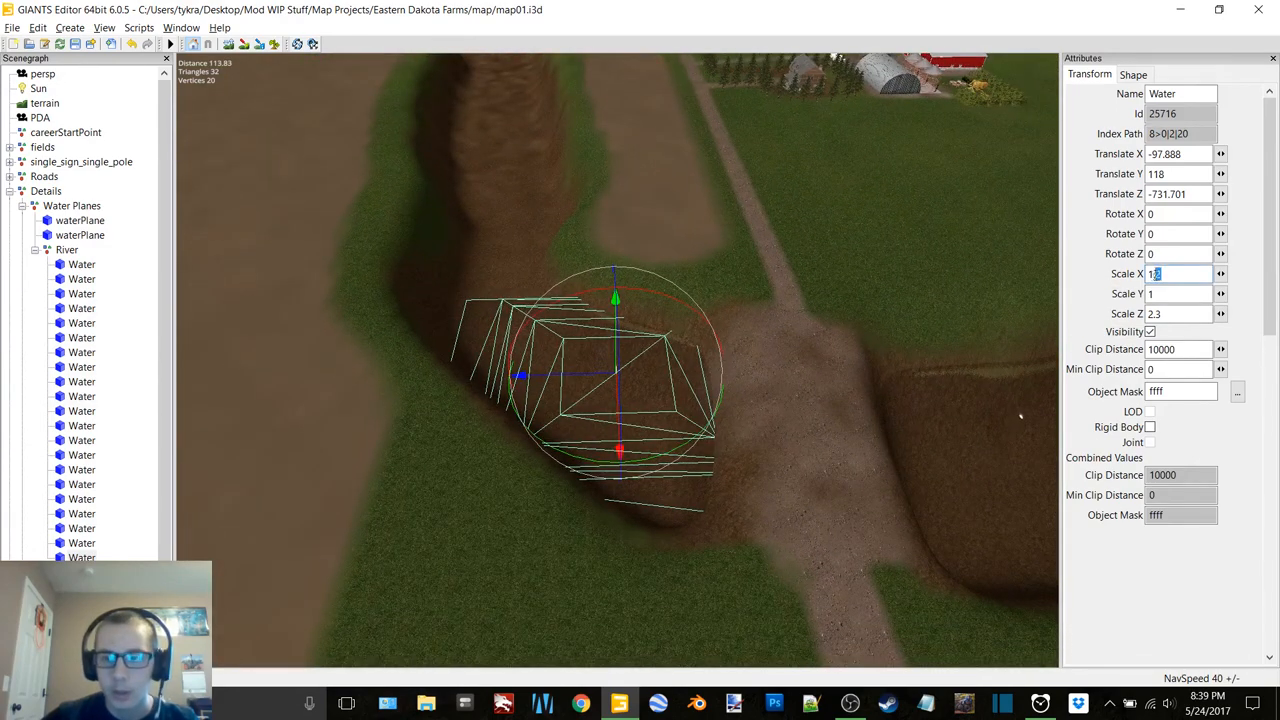
Scale the selected water plane to 1.5 wide and 1.7 long to fill the bend
text(1)
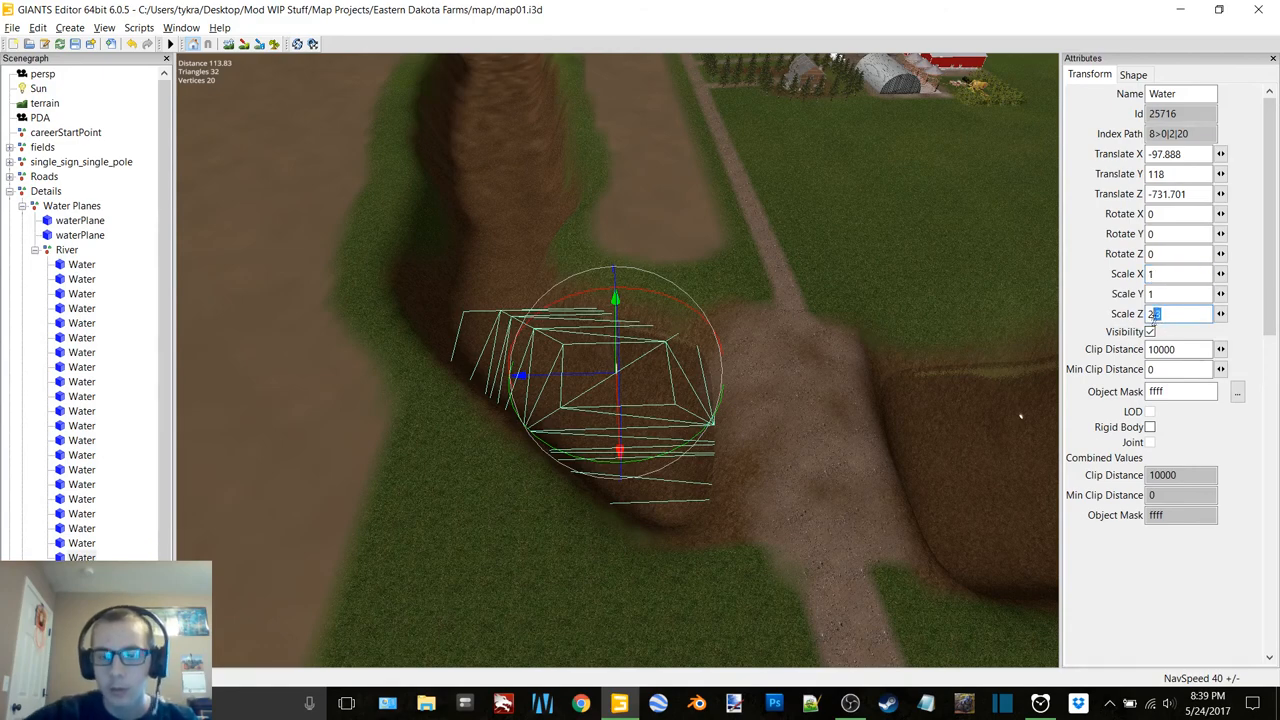
text(1)
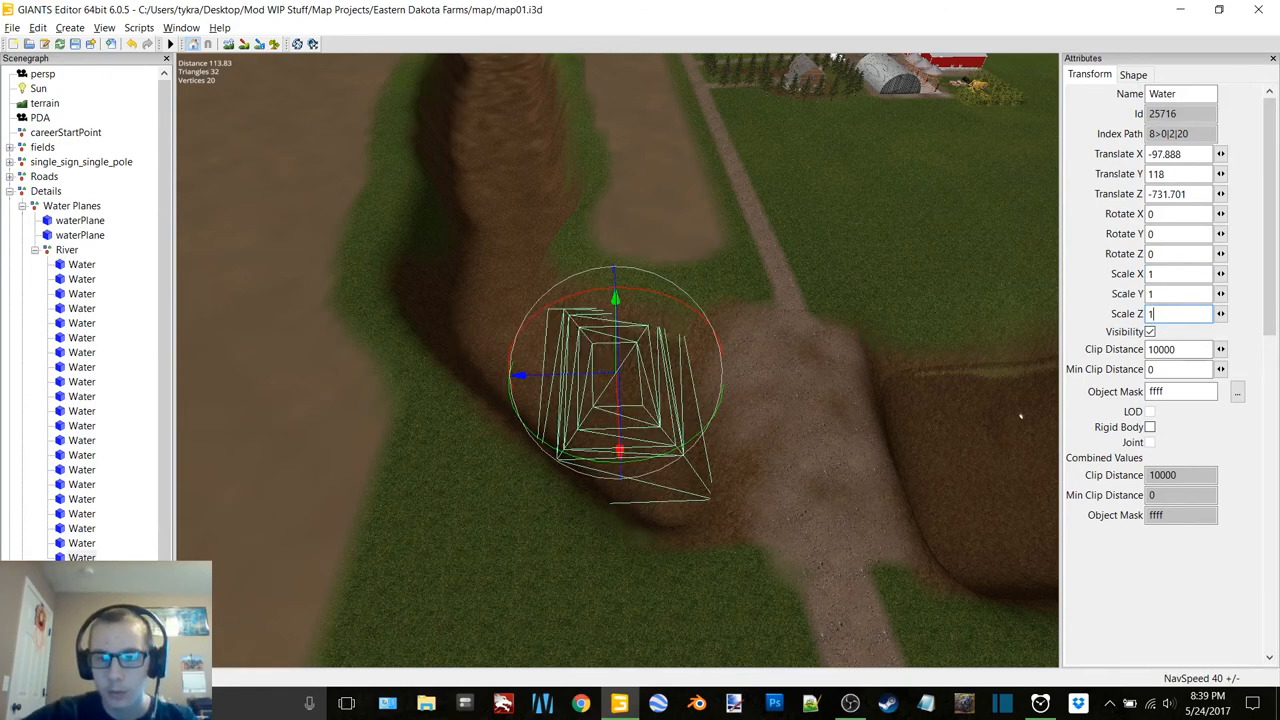
text(1.5)
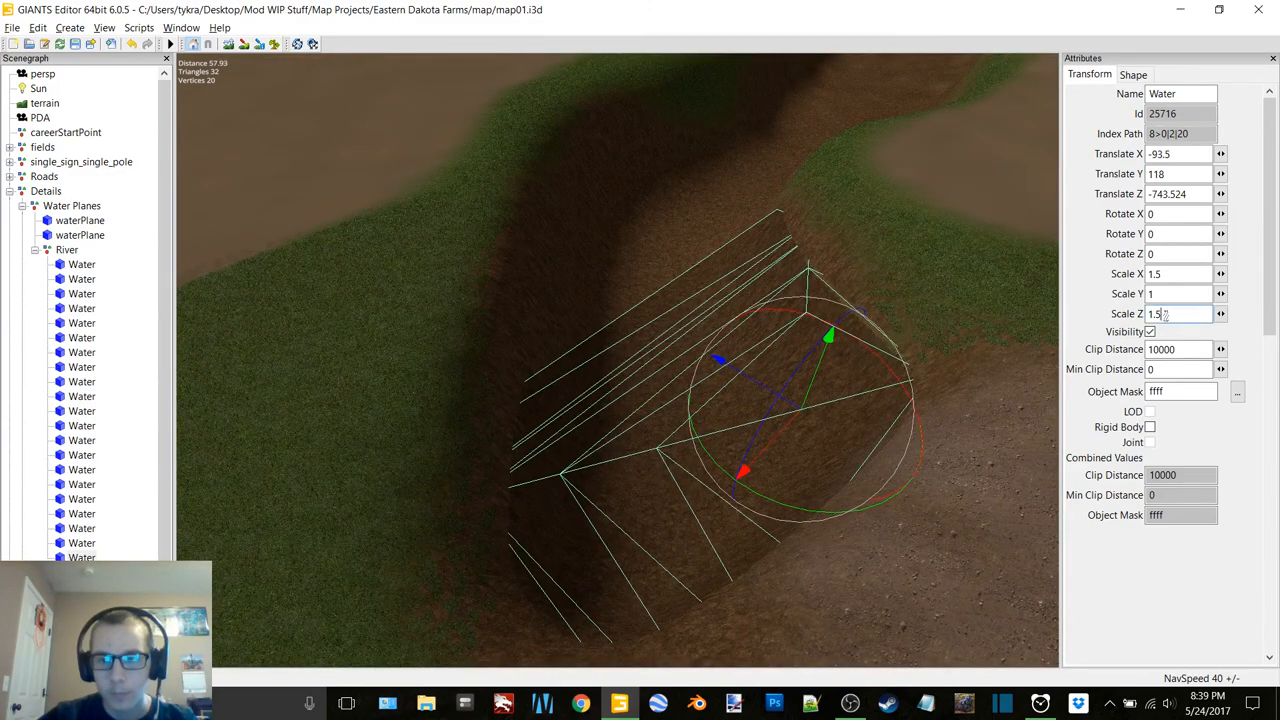
text(1.7)
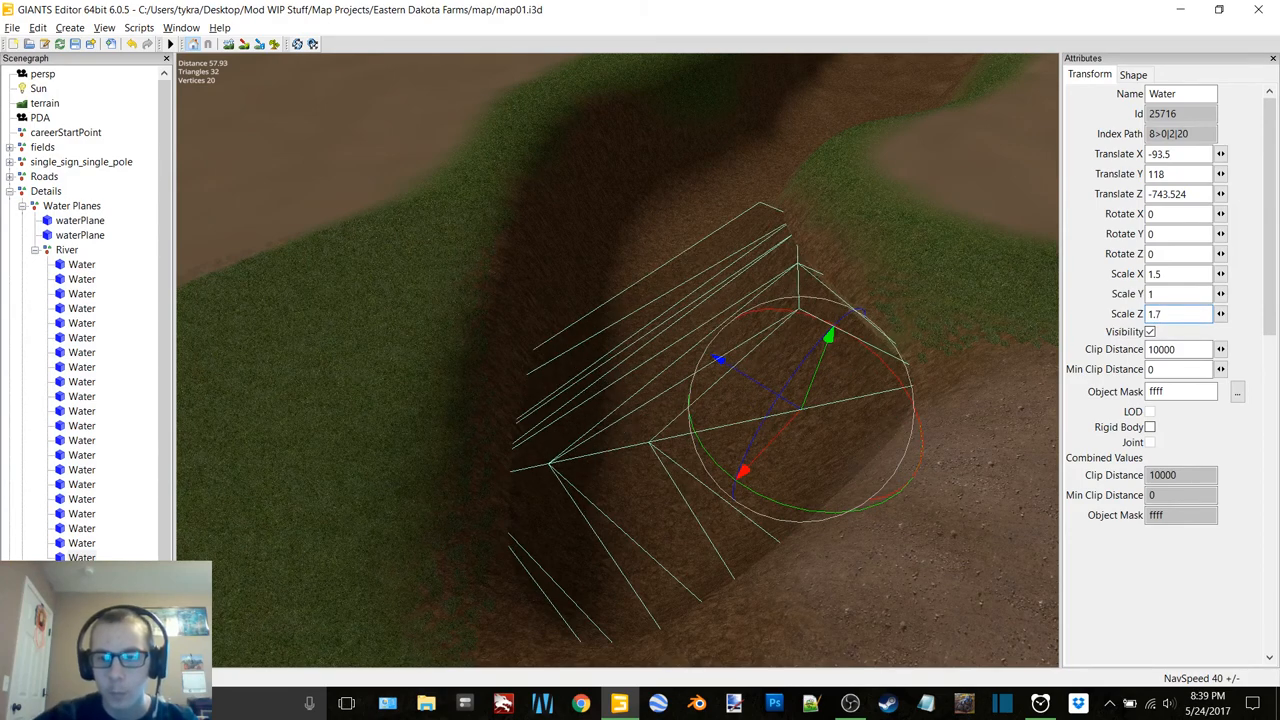
click(1180, 274)
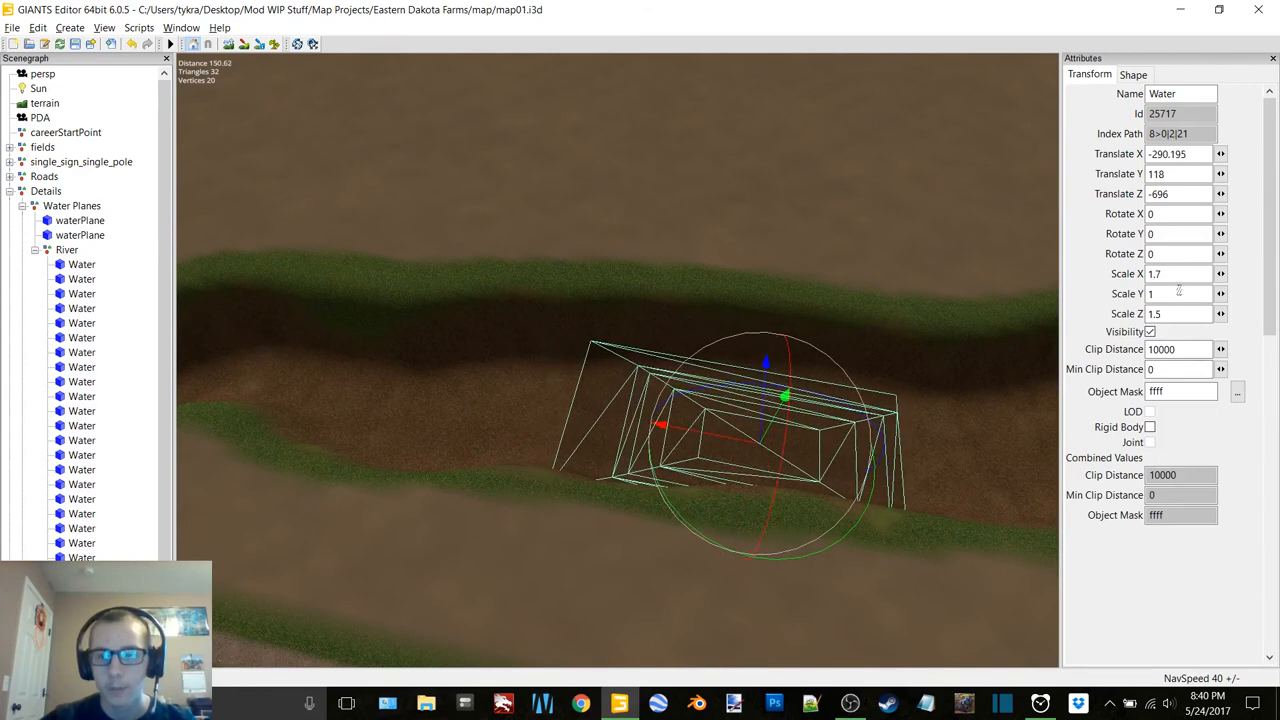
Stretch the water plane to about 7 long by 3 wide and move it to Translate Z -671.9
text(3)
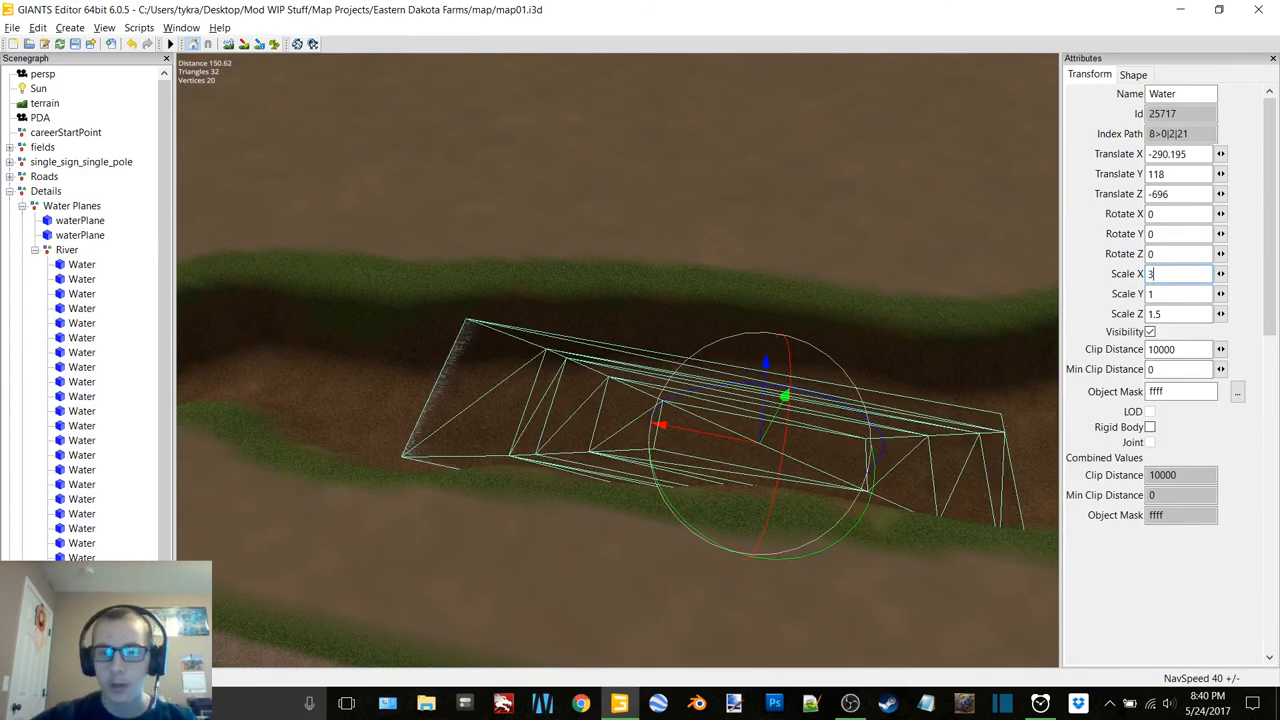
text(7.2)
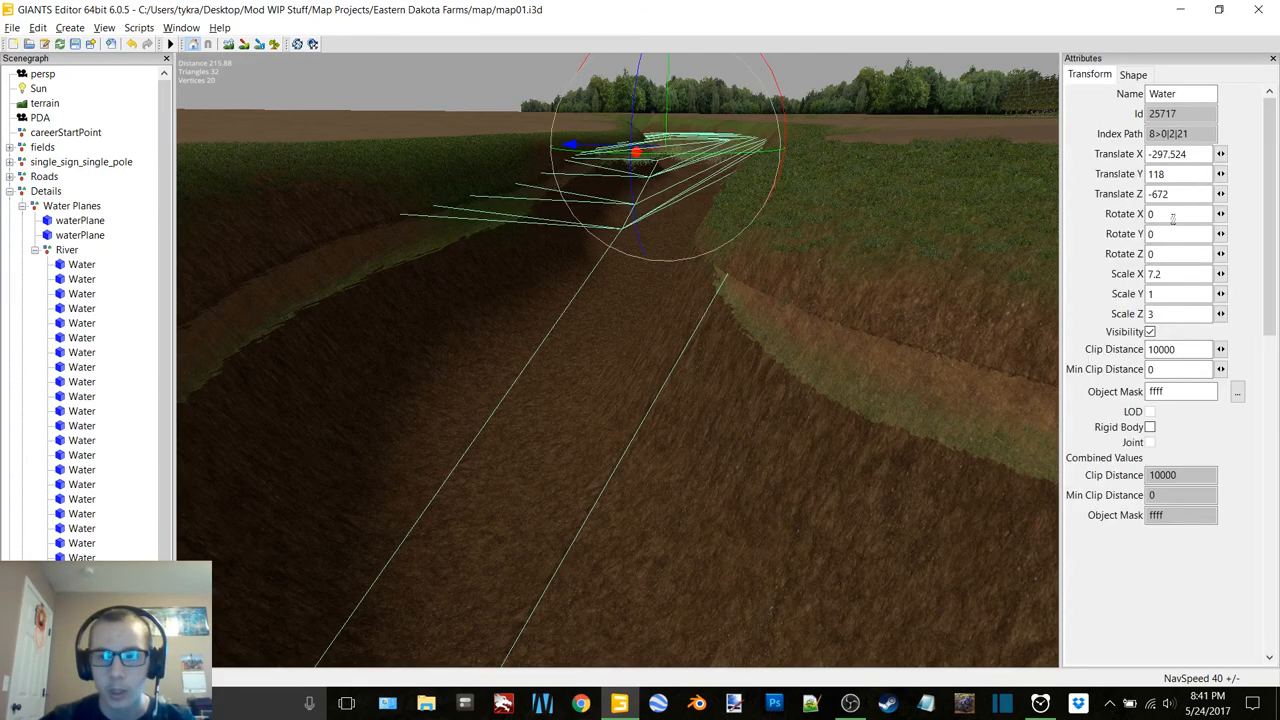
text(-671.9)
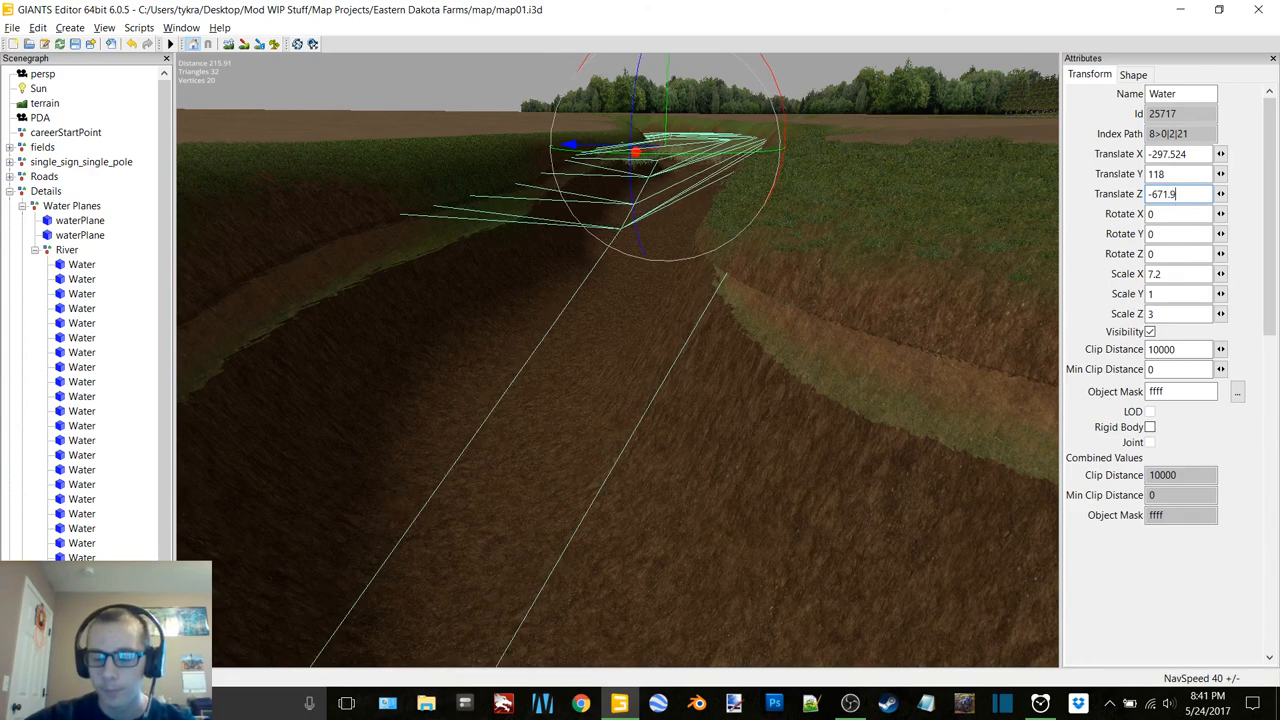
click(440, 408)
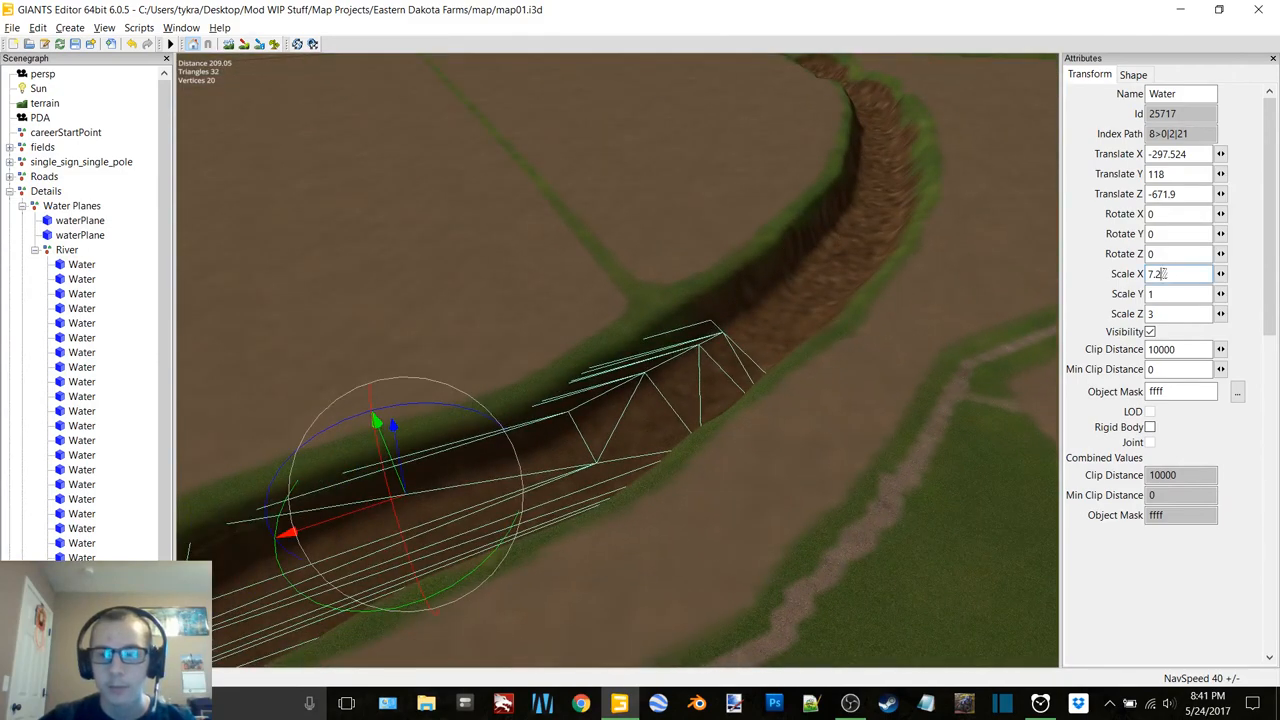
Try Scale values 7.5, 8.5 and 9 while sliding the water plane along the channel
text(75)
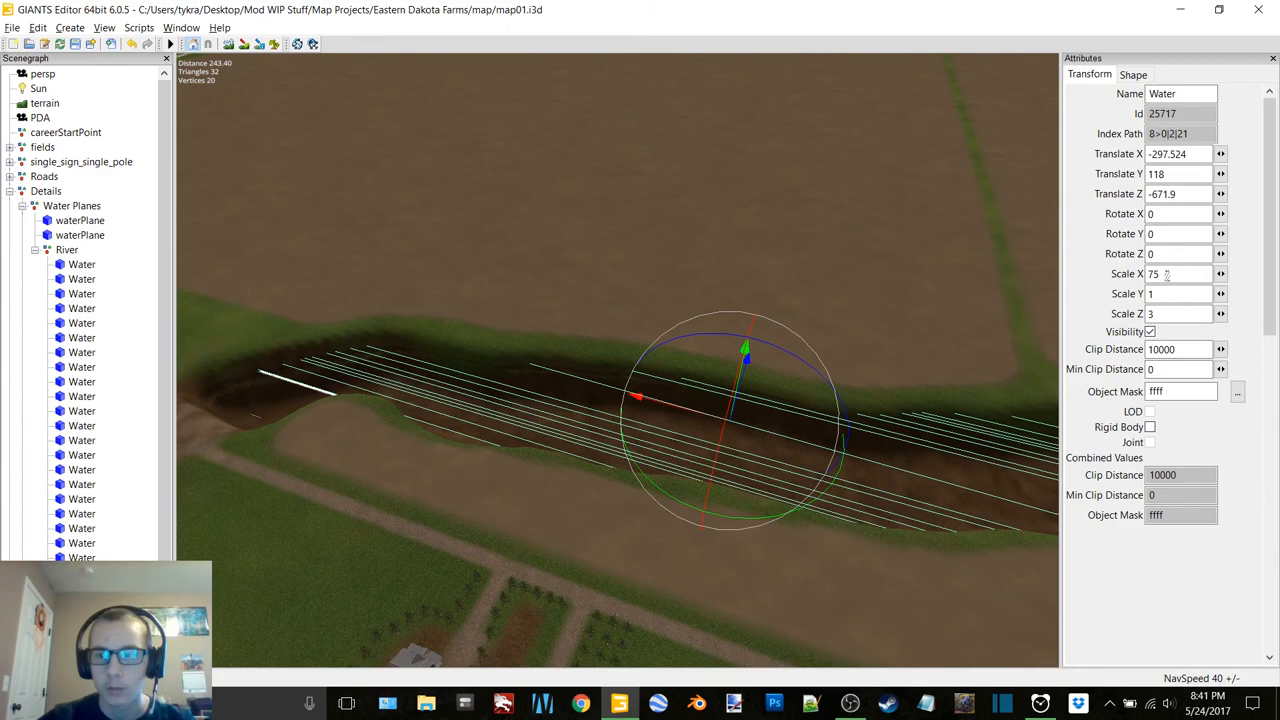
text(7.5)
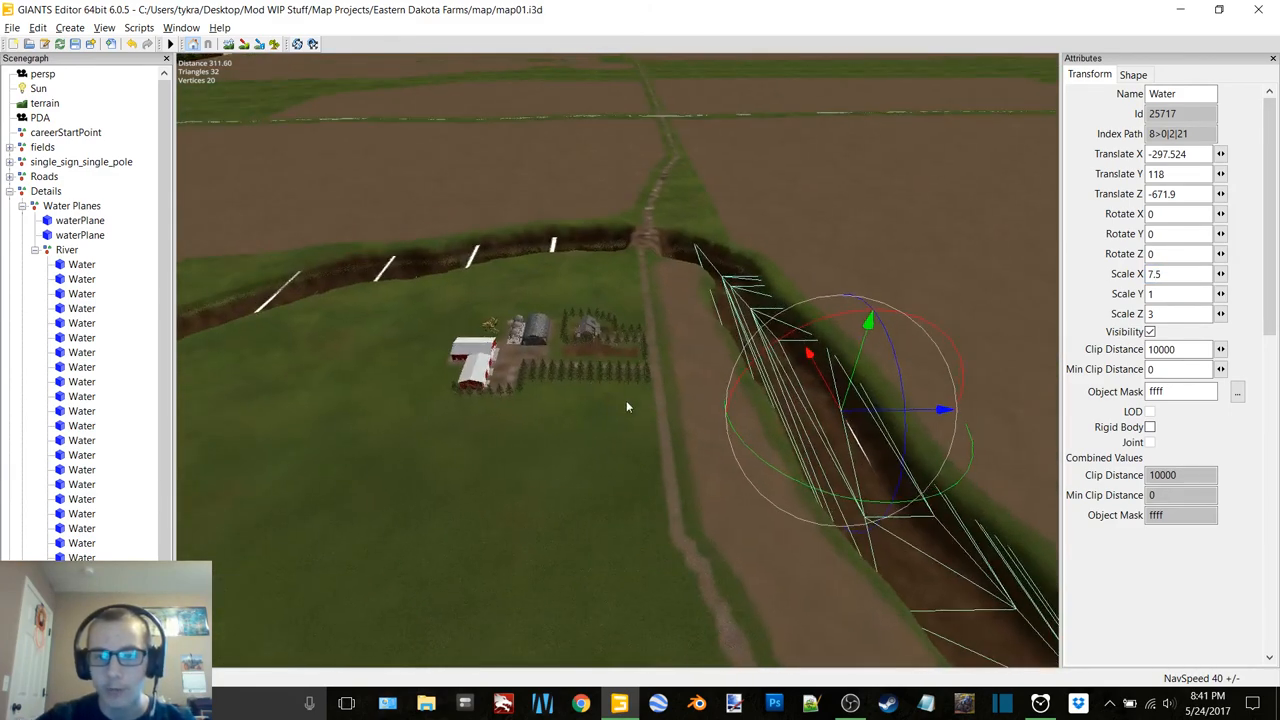
drag(628, 408, 810, 384)
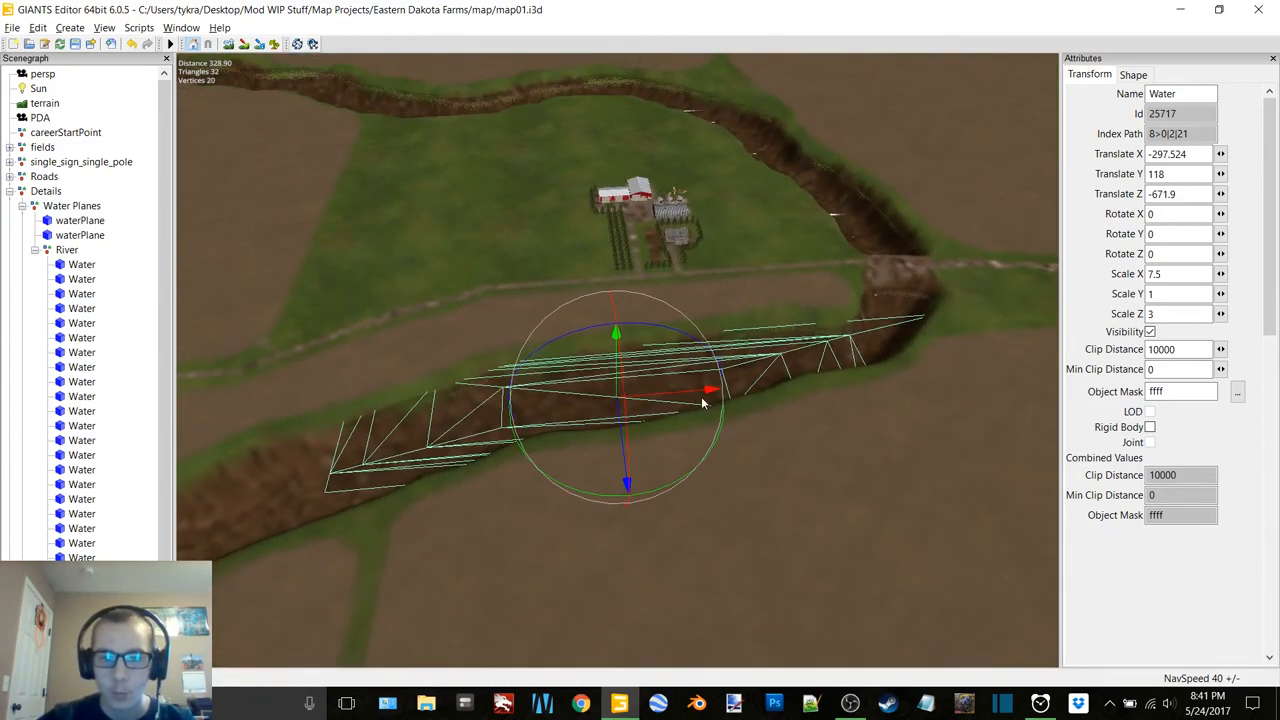
drag(710, 388, 684, 390)
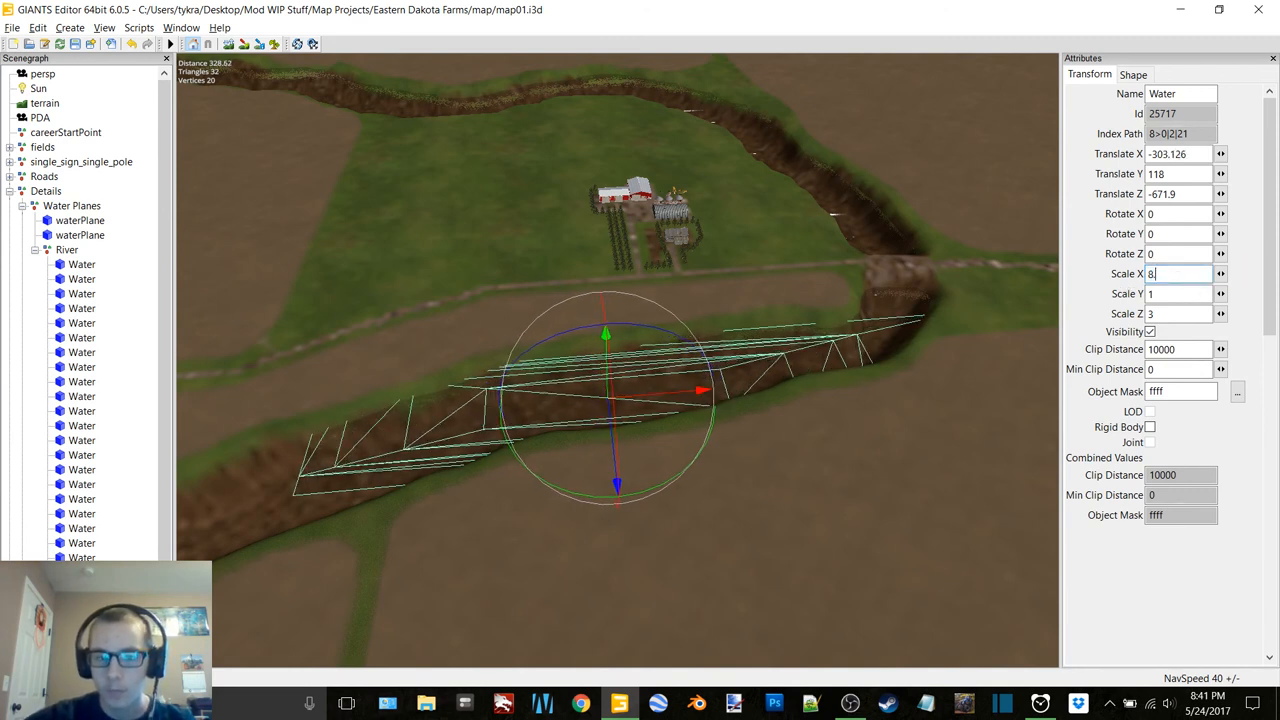
text(8.5)
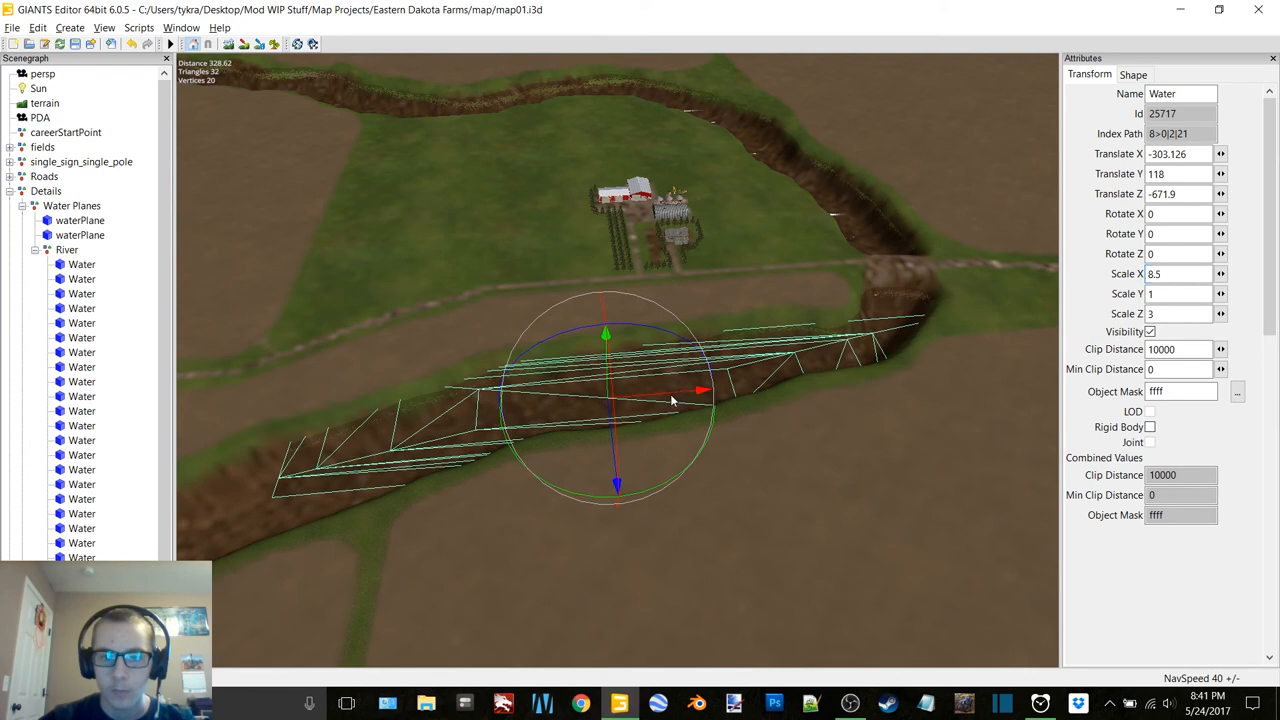
drag(700, 390, 640, 396)
text(10)
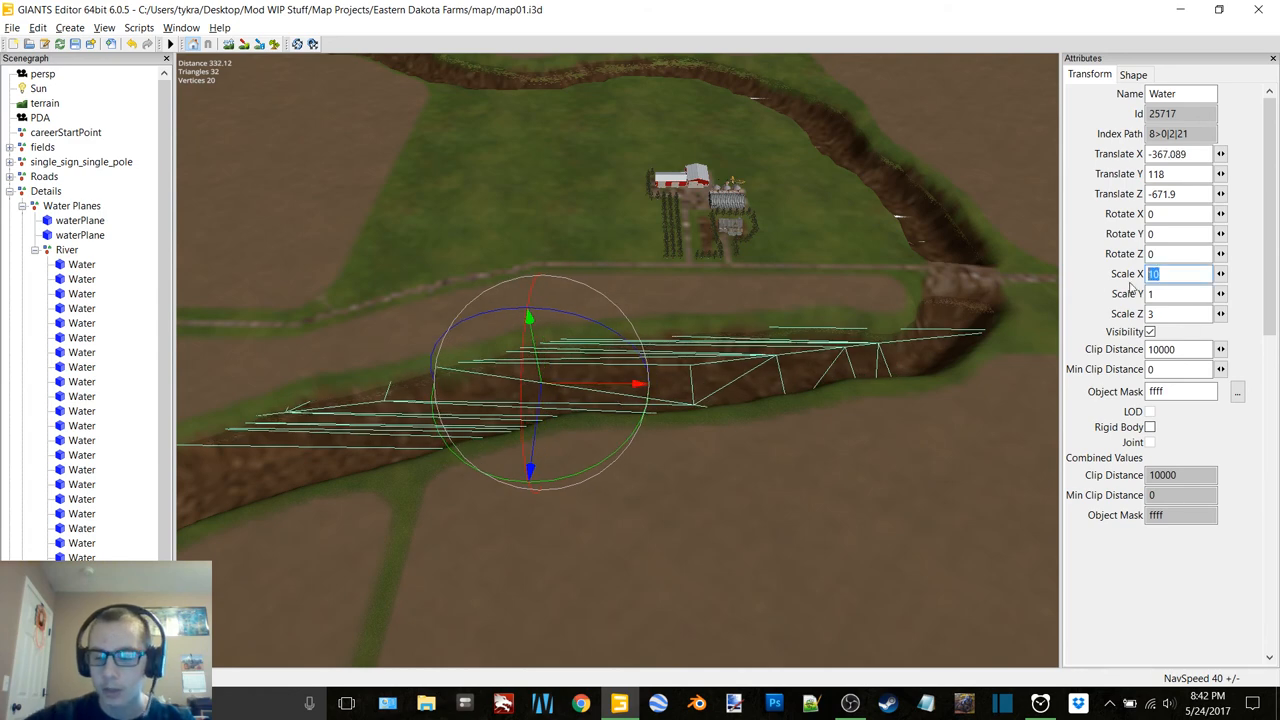
text(9)
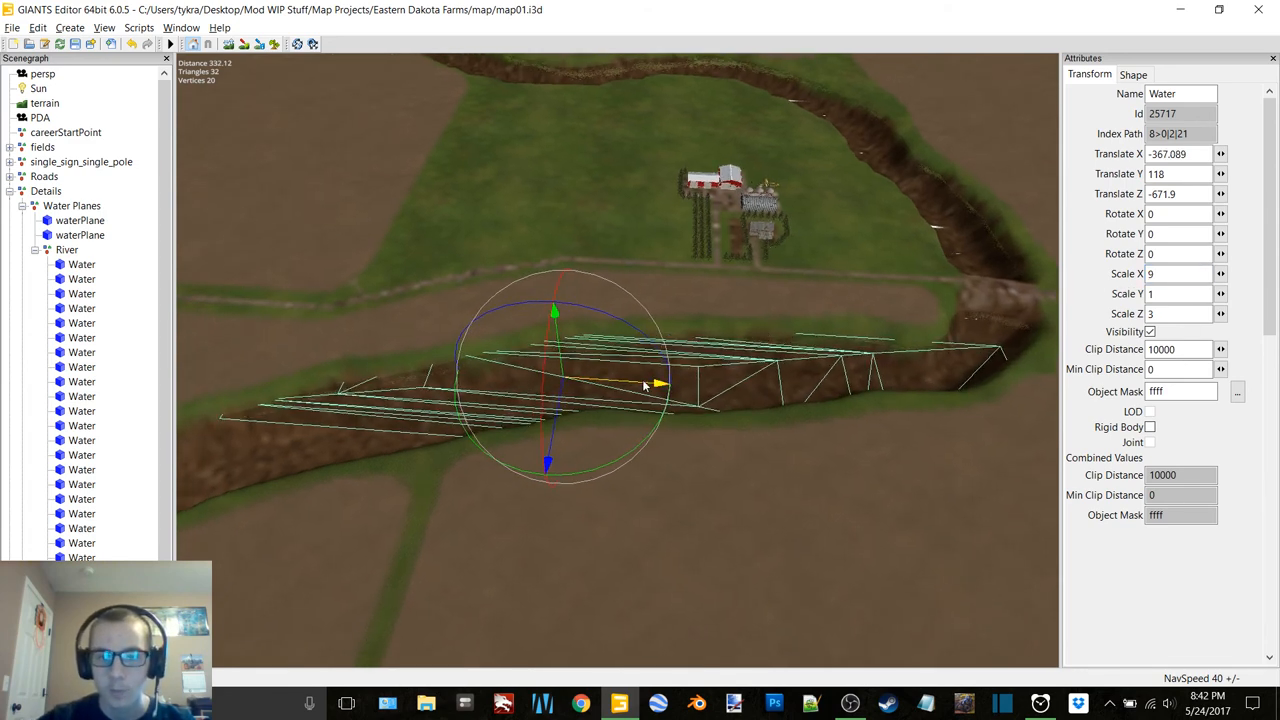
Refine the plane's width to 9.3 then 9.5, nudging it along the channel
click(1180, 272)
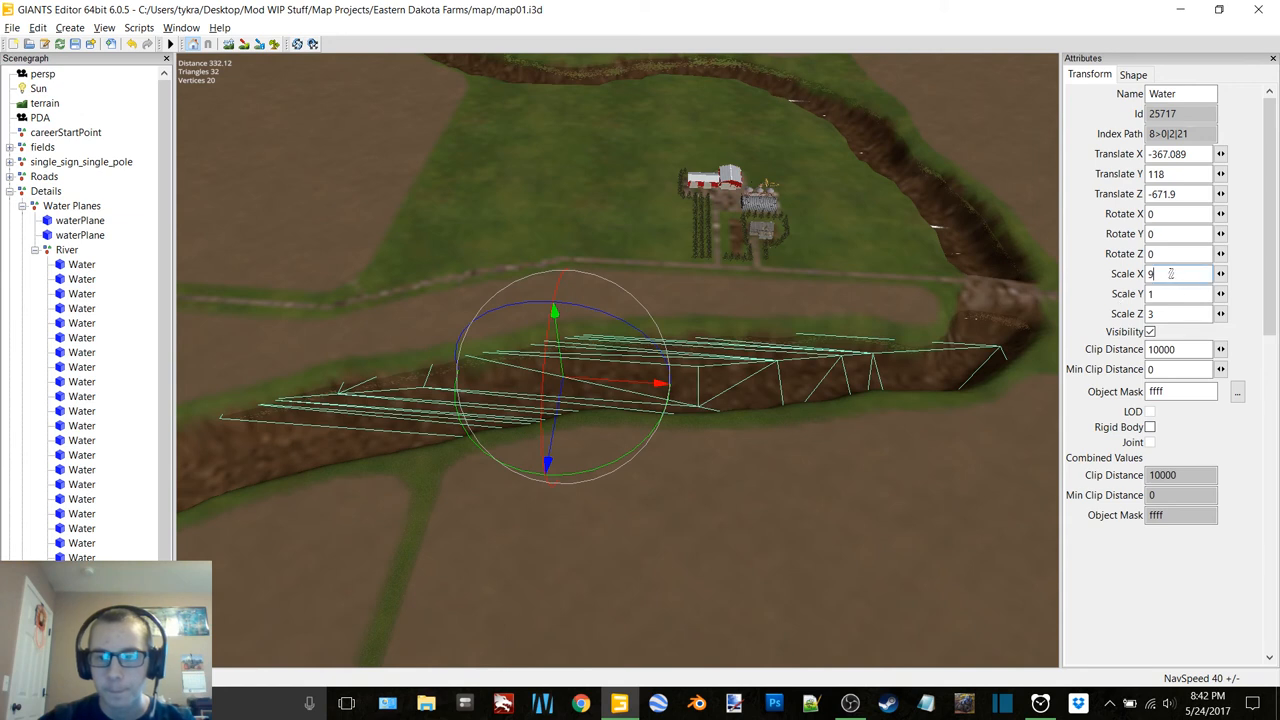
text(.3)
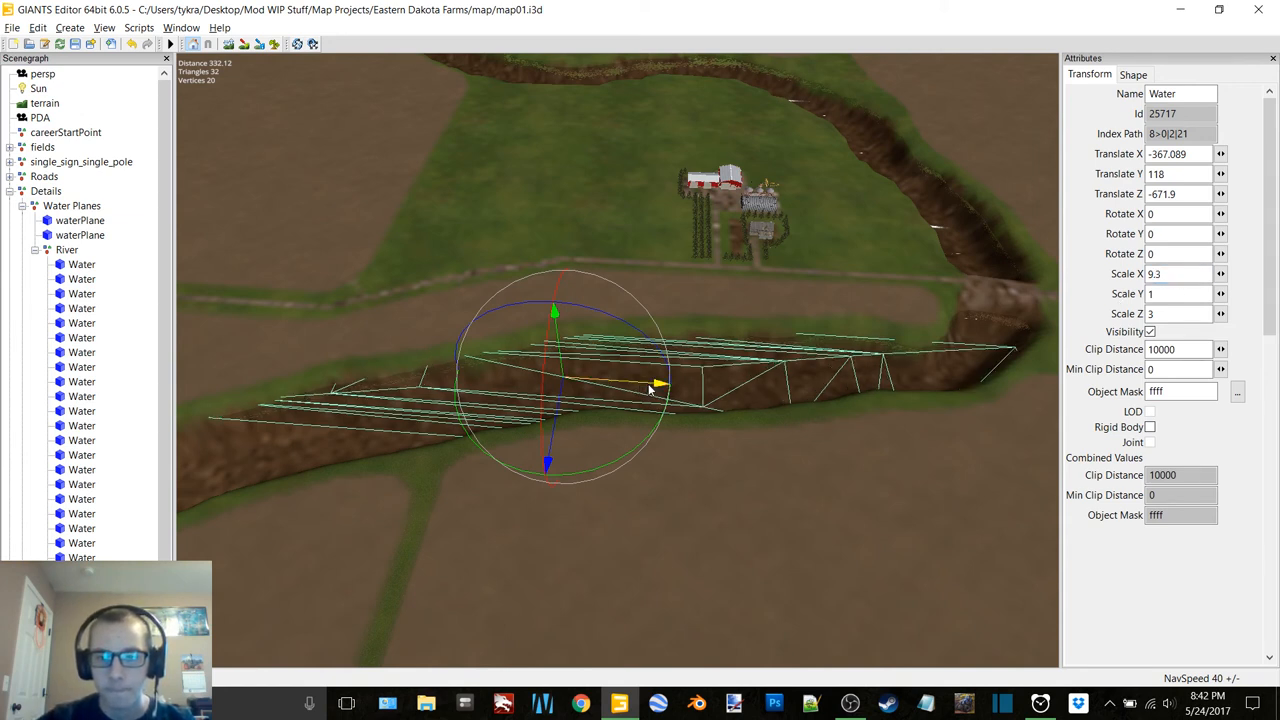
drag(658, 384, 664, 382)
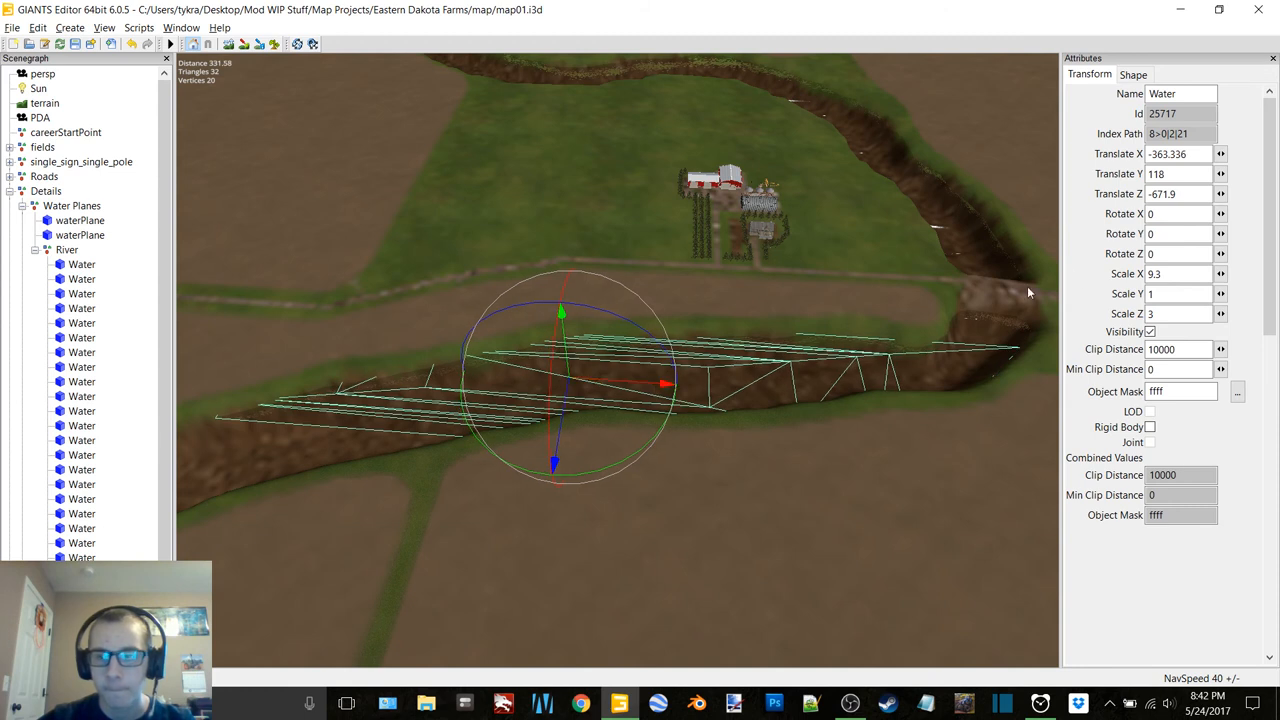
click(1180, 272)
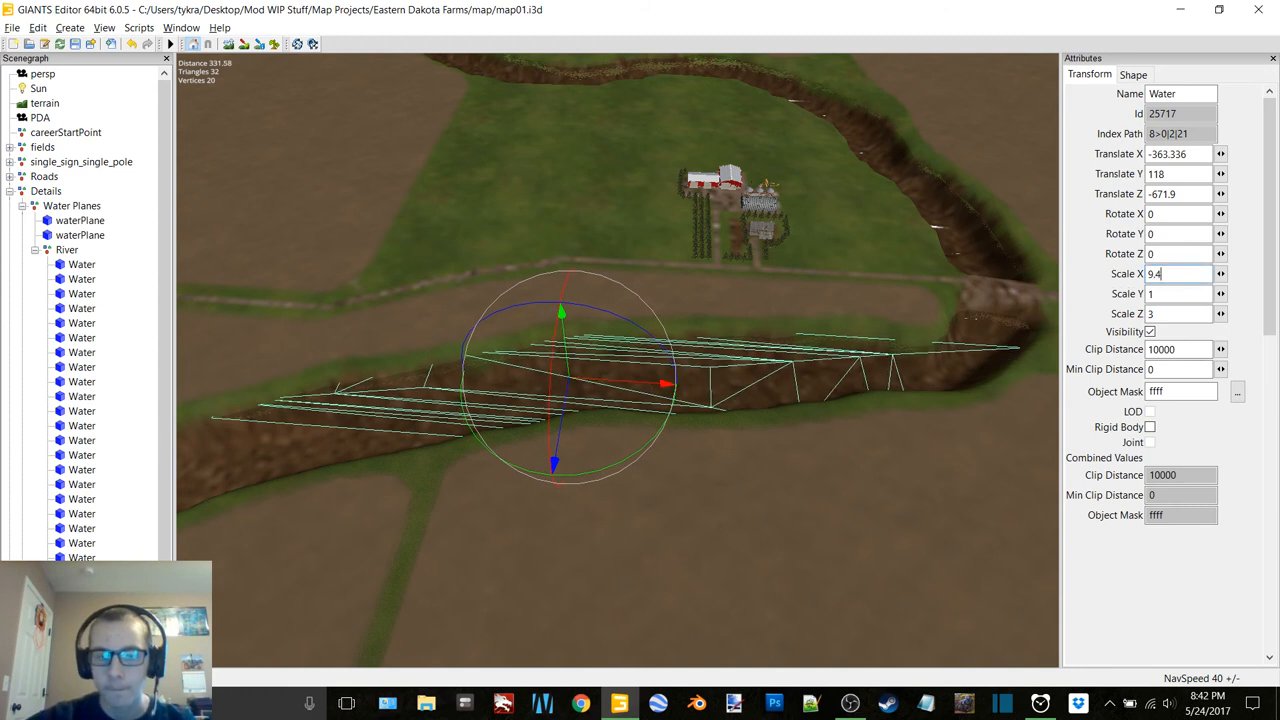
text(9)
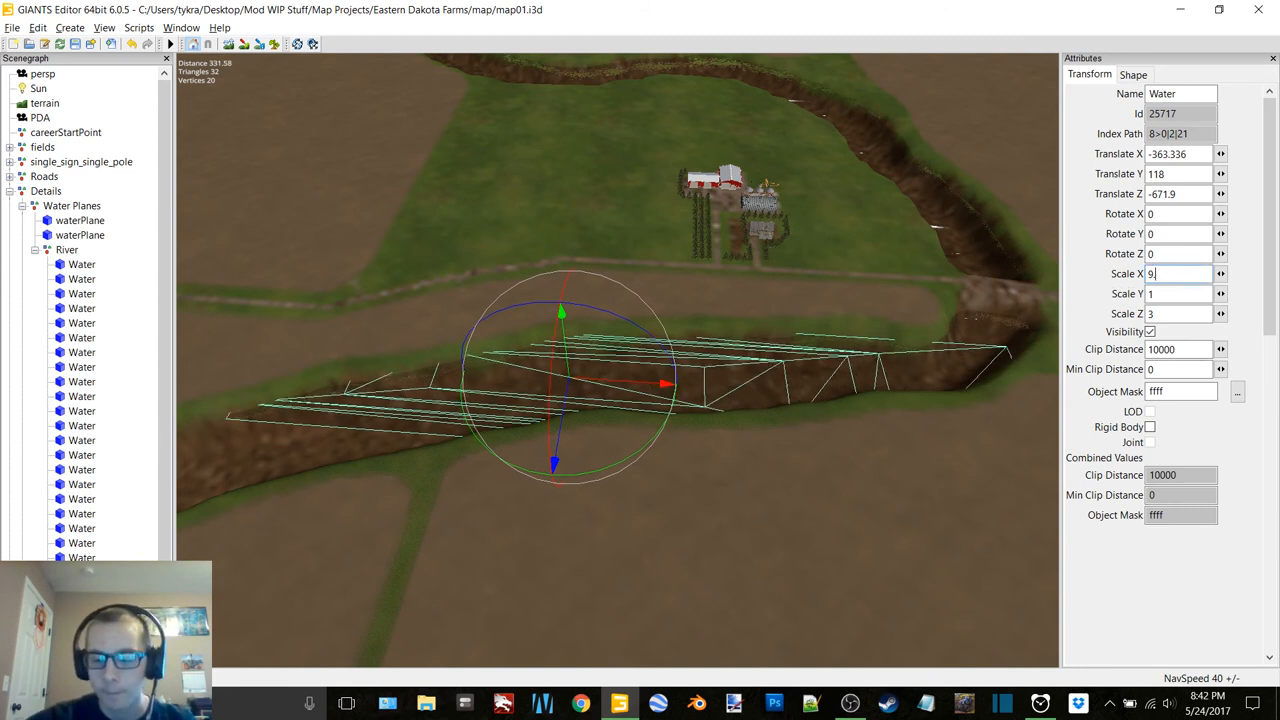
text(9.5)
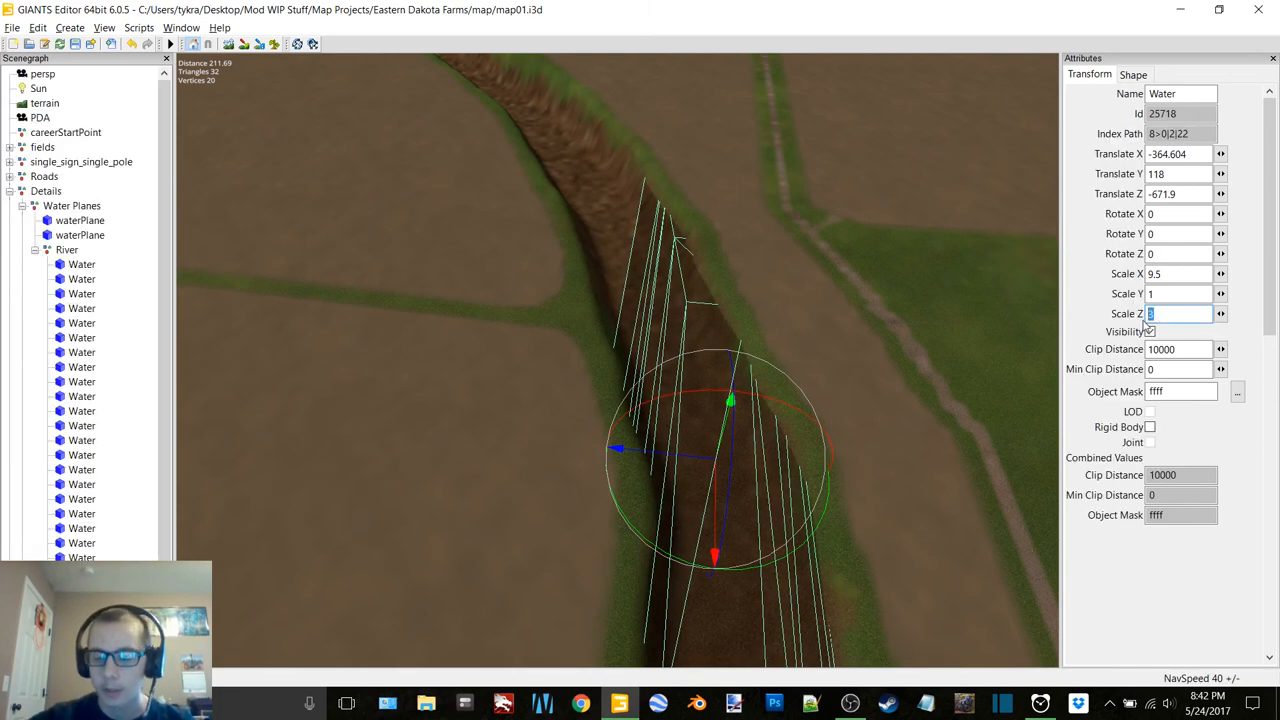
Set the water plane to 2 by 2 and move it to Translate Z -592.9
text(2)
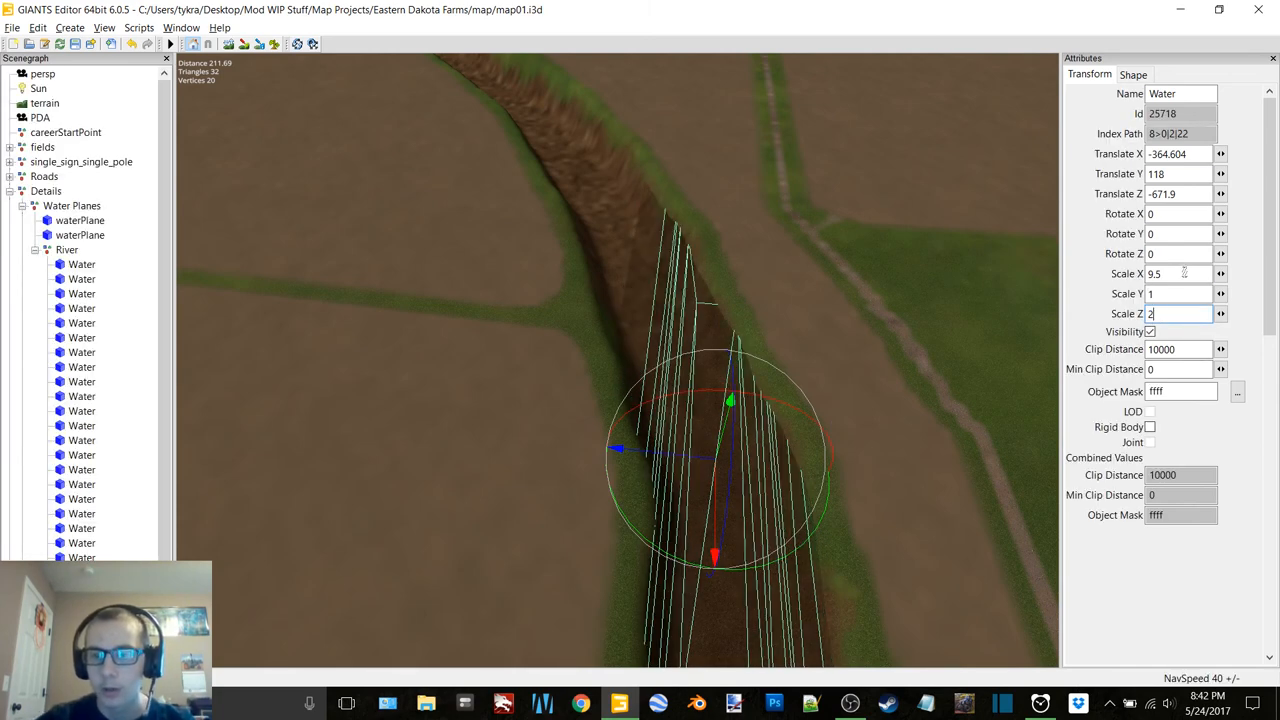
text(2)
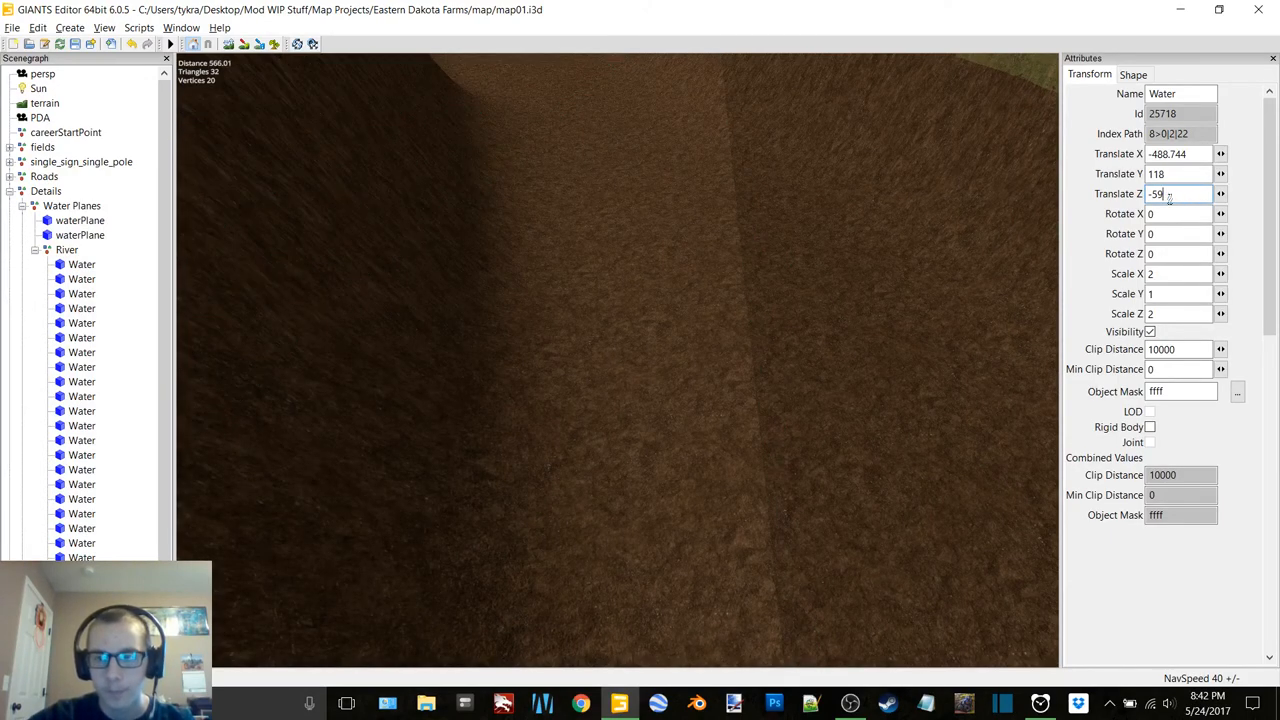
text(-592.935)
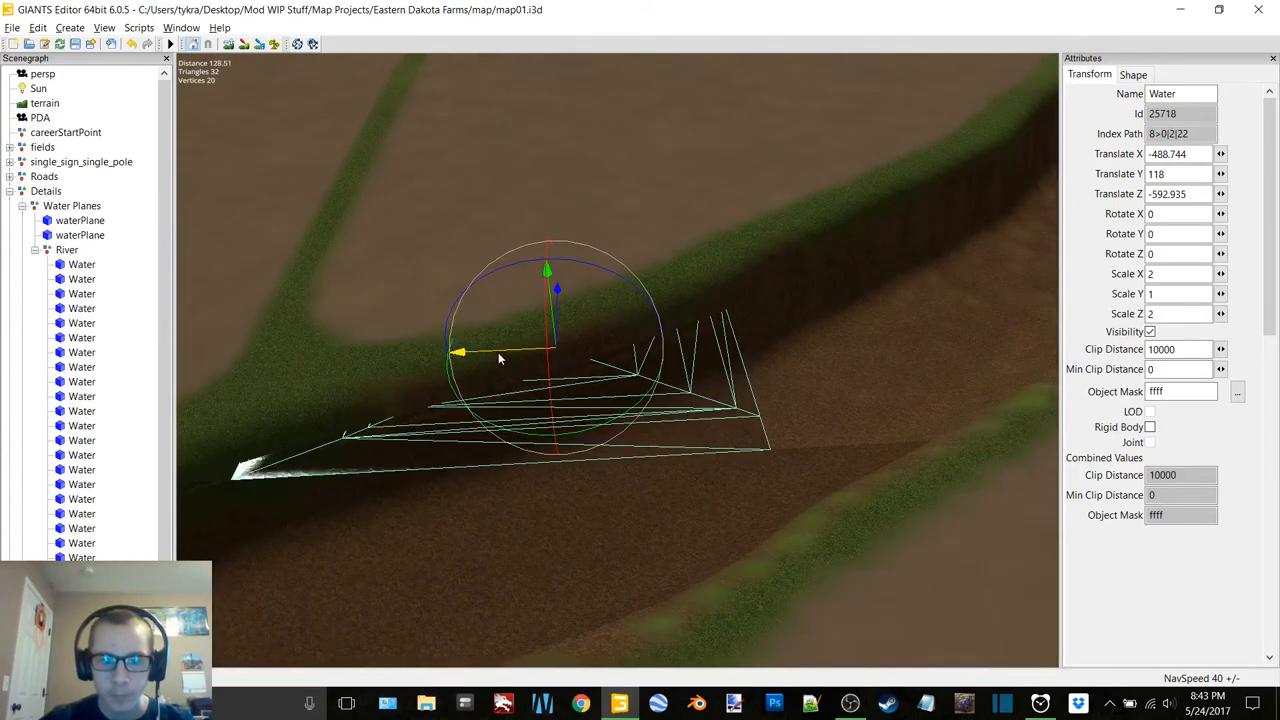
Slide the water plane along the channel and lengthen it through 2.5, 2 and 4
drag(458, 352, 604, 344)
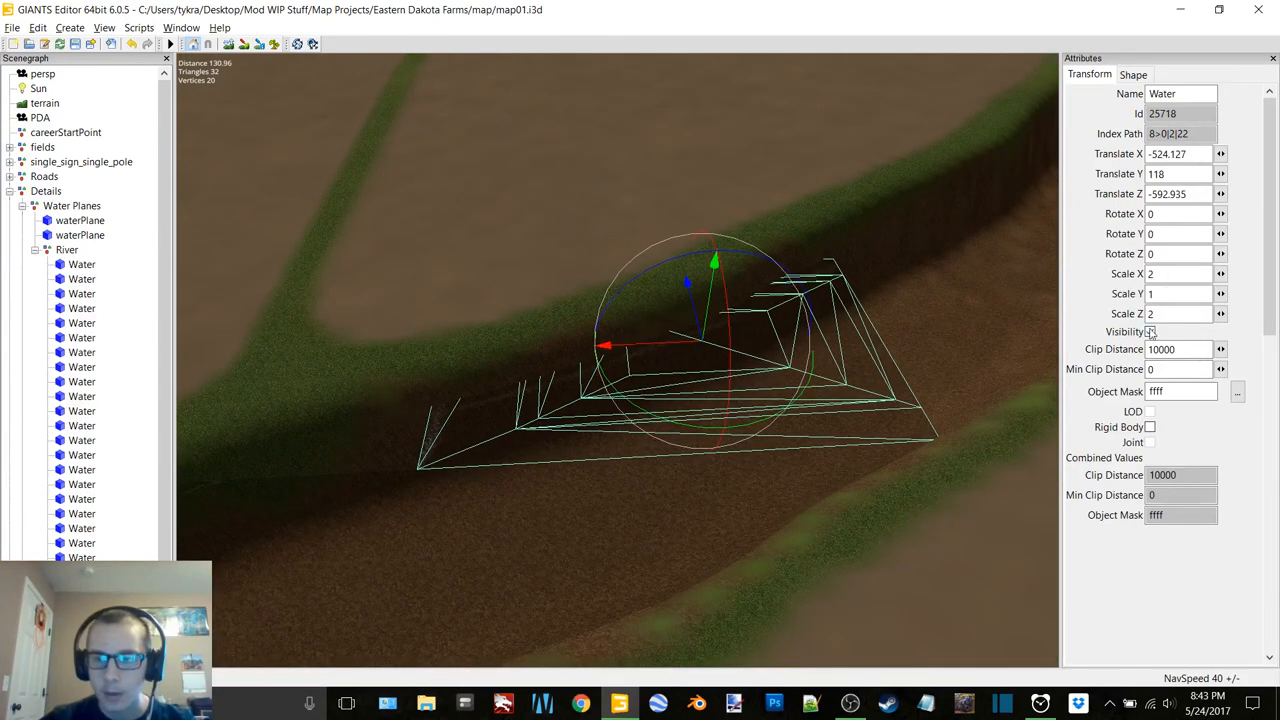
text(2.5)
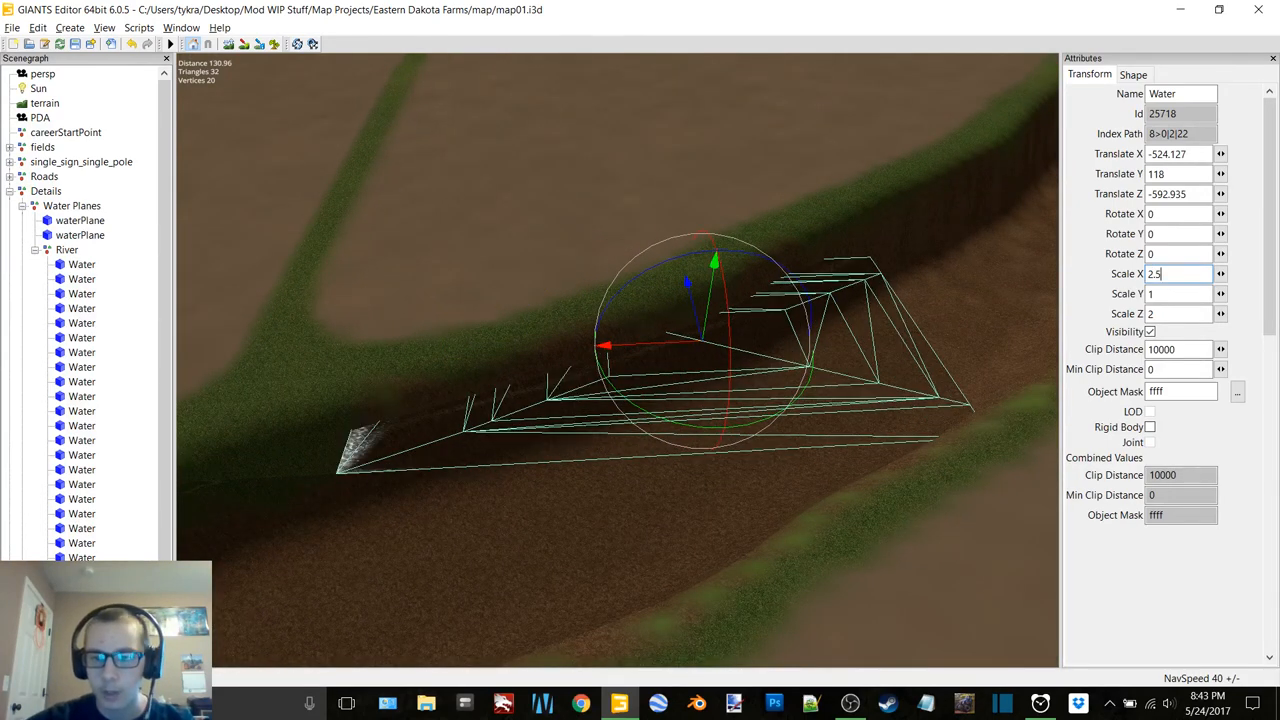
text(2)
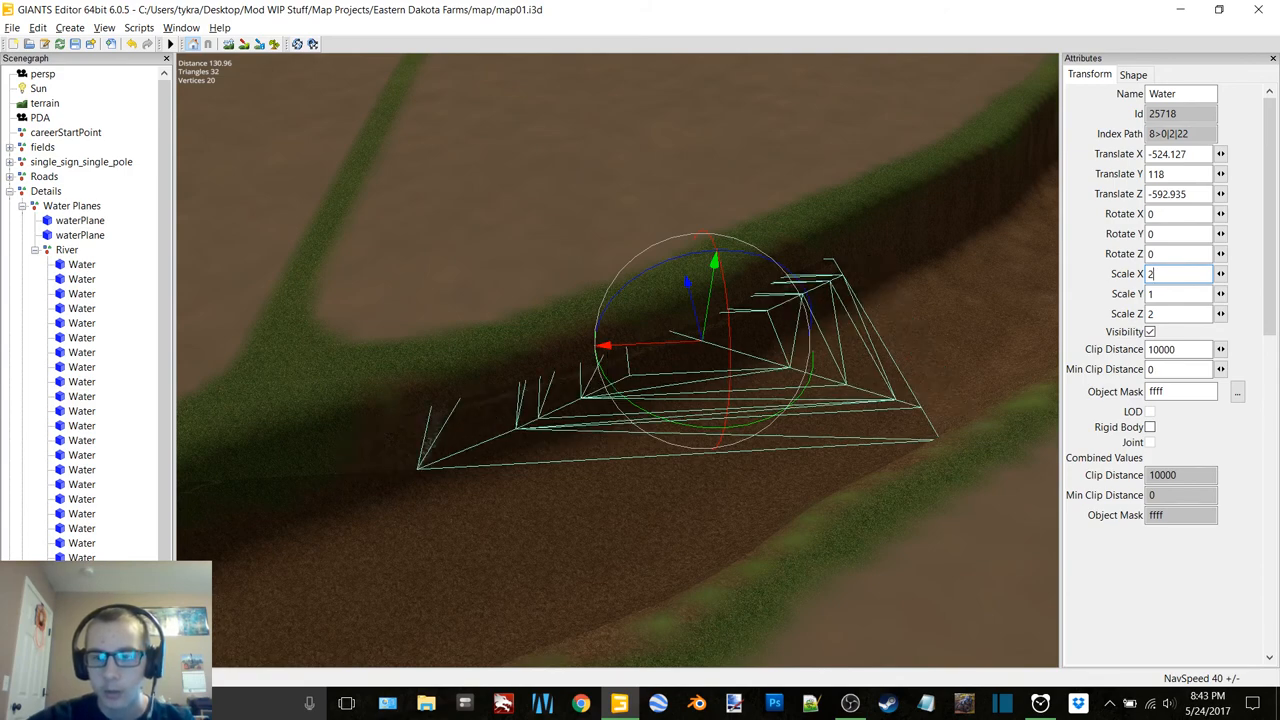
text(4)
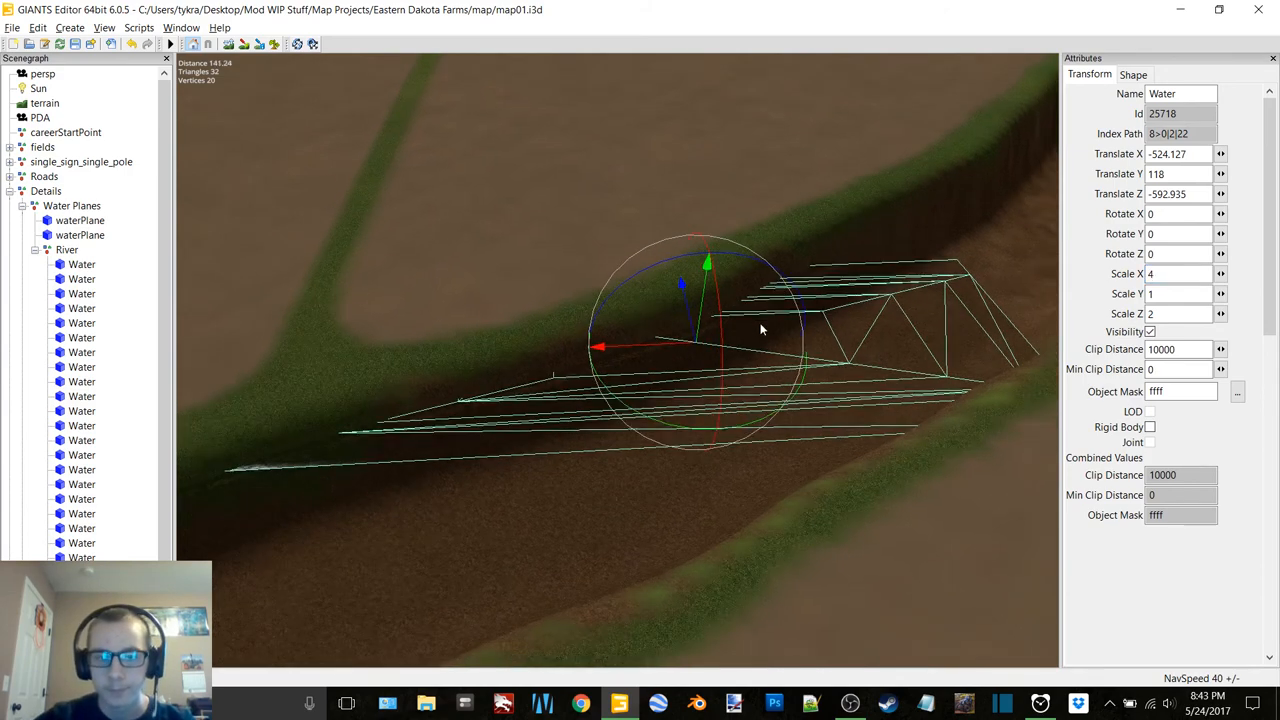
Move the plane farther along and finish its length at 5, settling it in position
drag(596, 348, 636, 348)
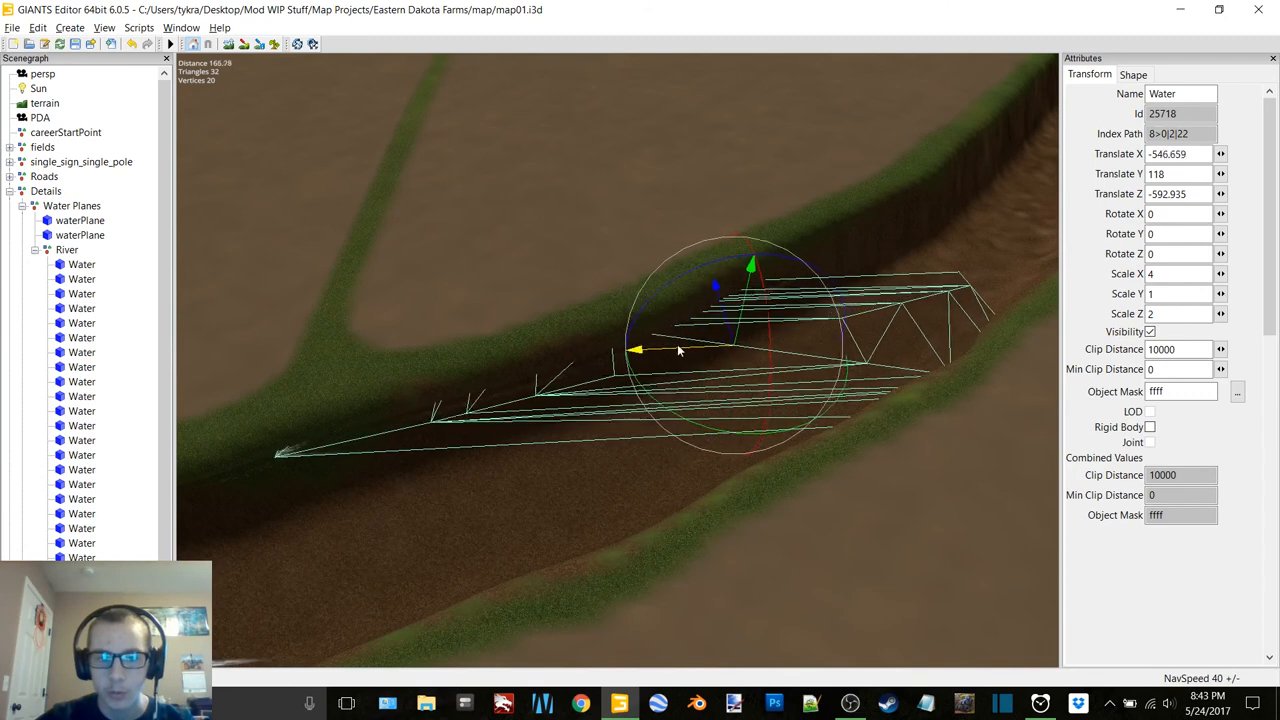
drag(636, 350, 668, 350)
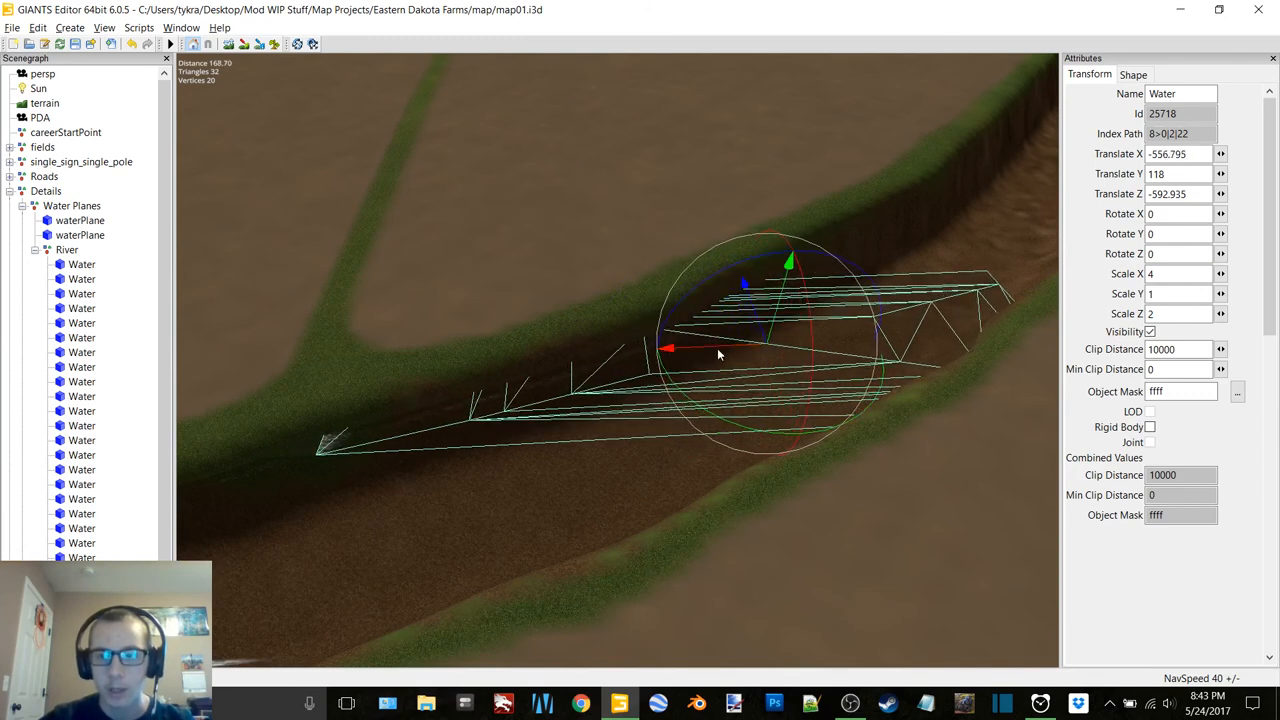
text(5)
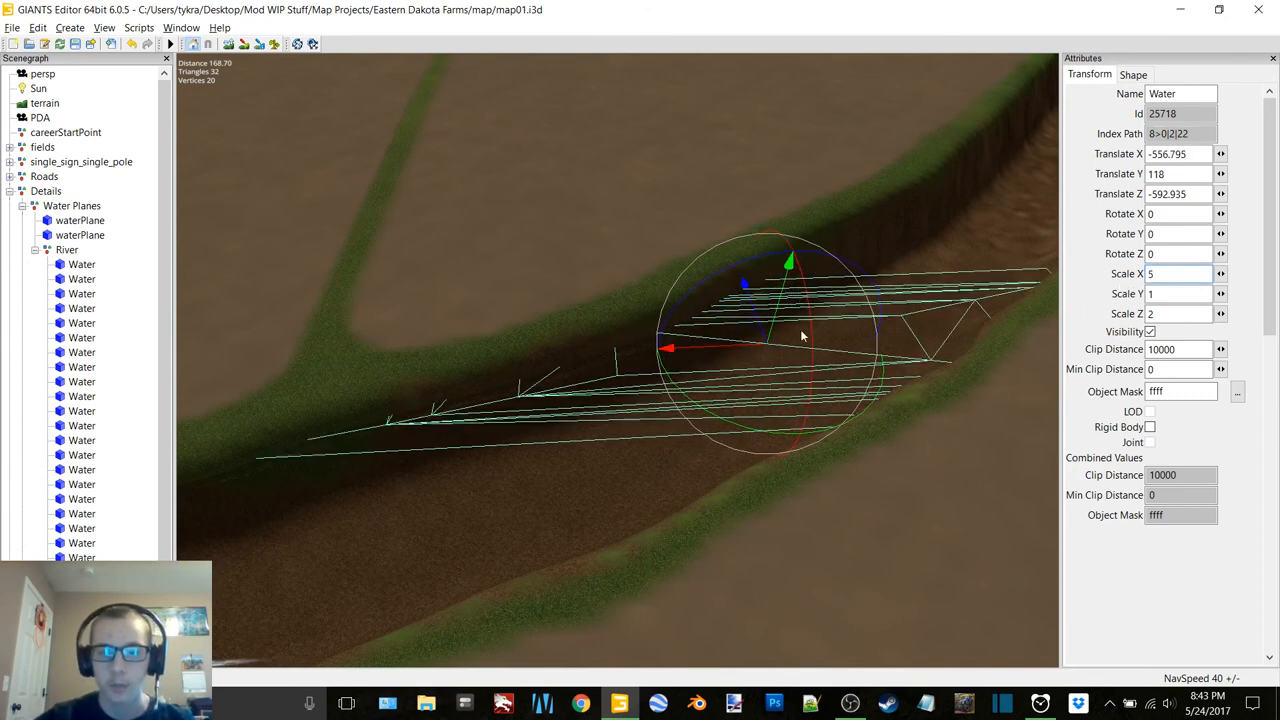
drag(800, 336, 750, 344)
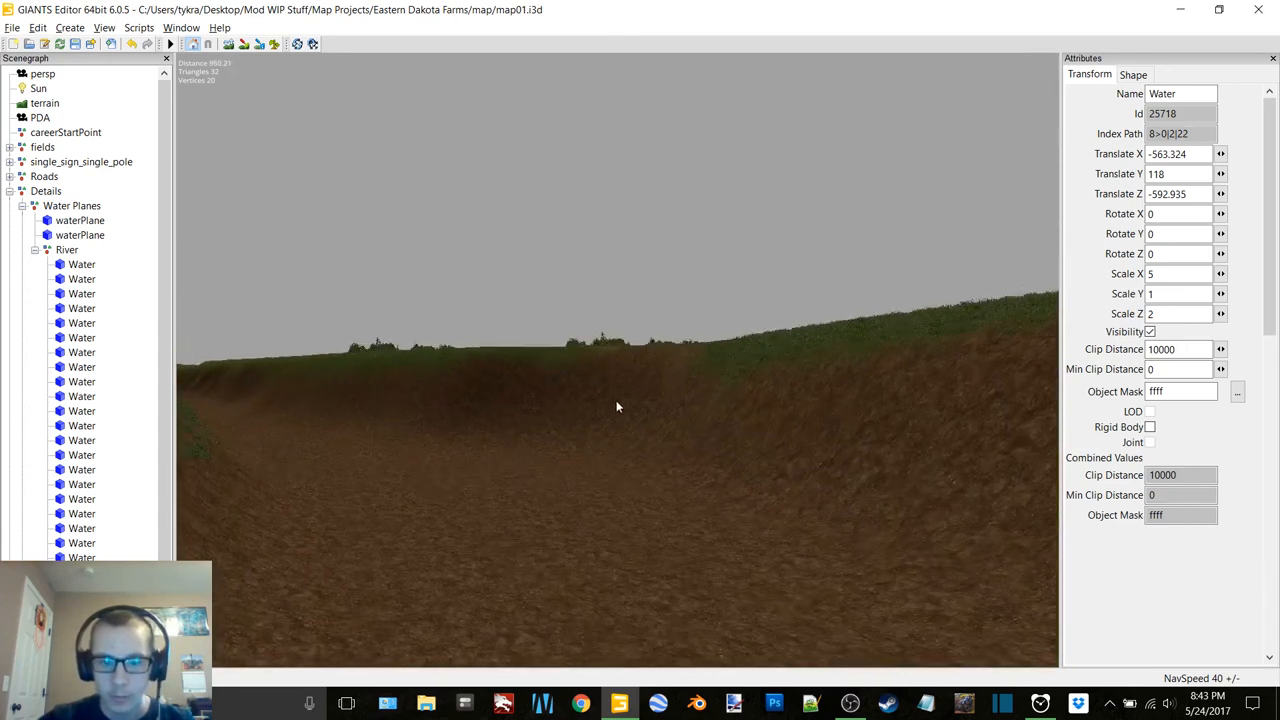
Pan the view to bring the river channel back into sight from above
drag(616, 408, 864, 414)
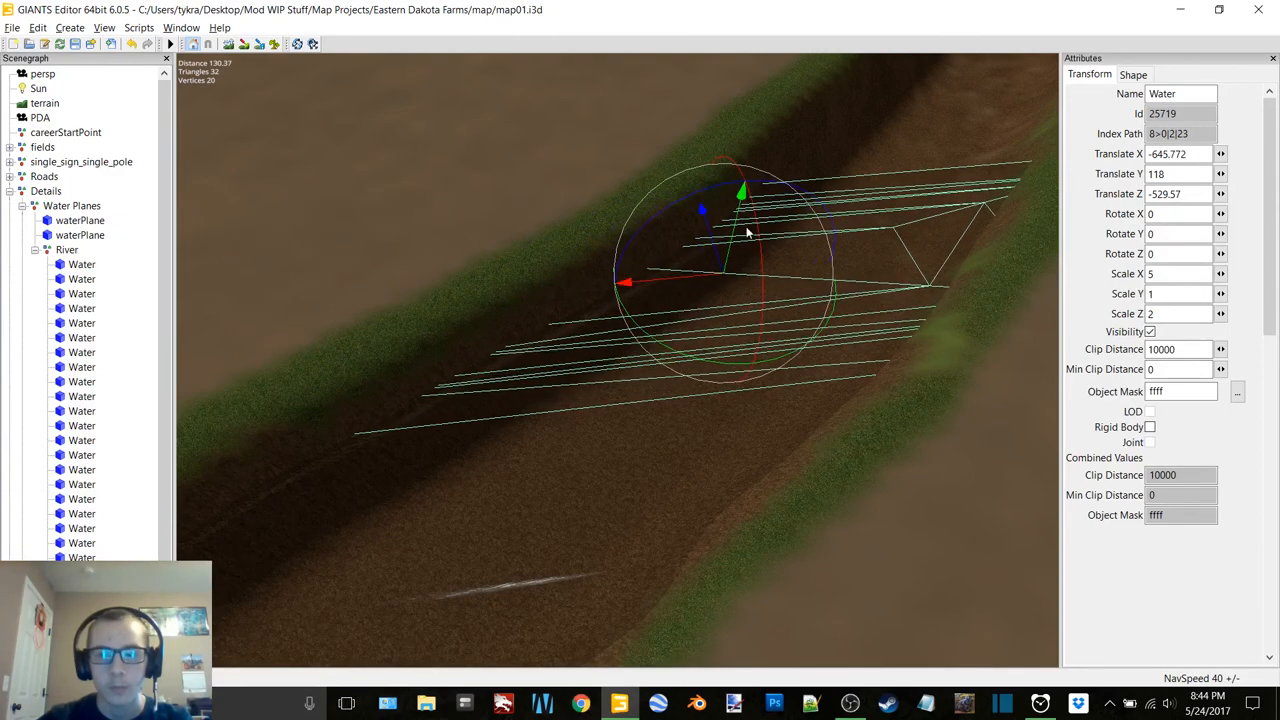
Resize the newest water plane's length to 3 and then 4 to fit the channel
text(3)
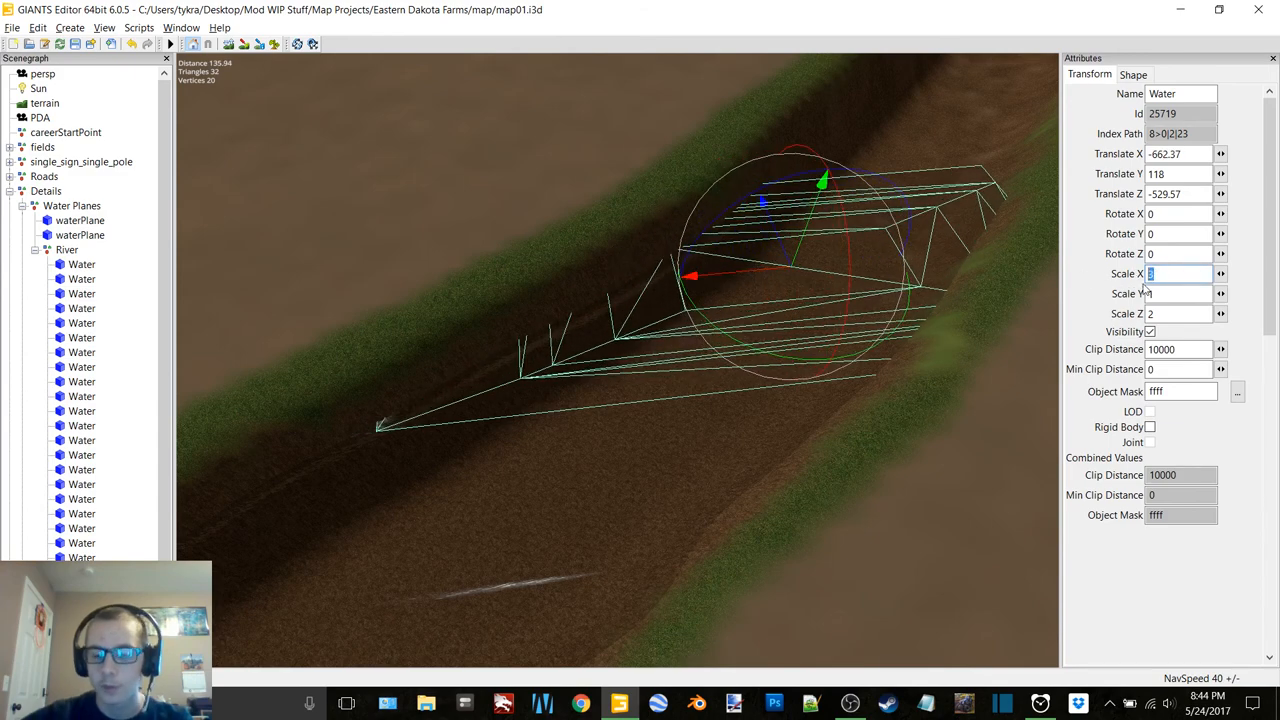
text(4)
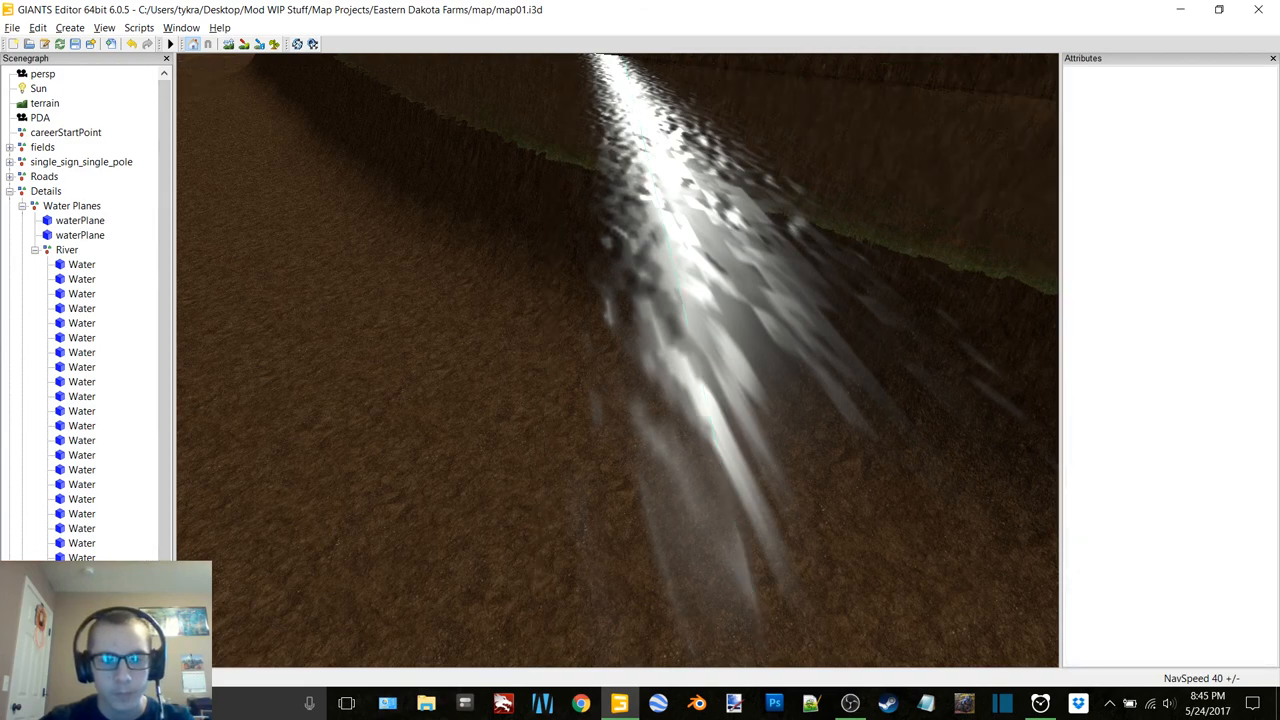
Select the next water plane, slide it up the channel and narrow it to 2.7
click(82, 264)
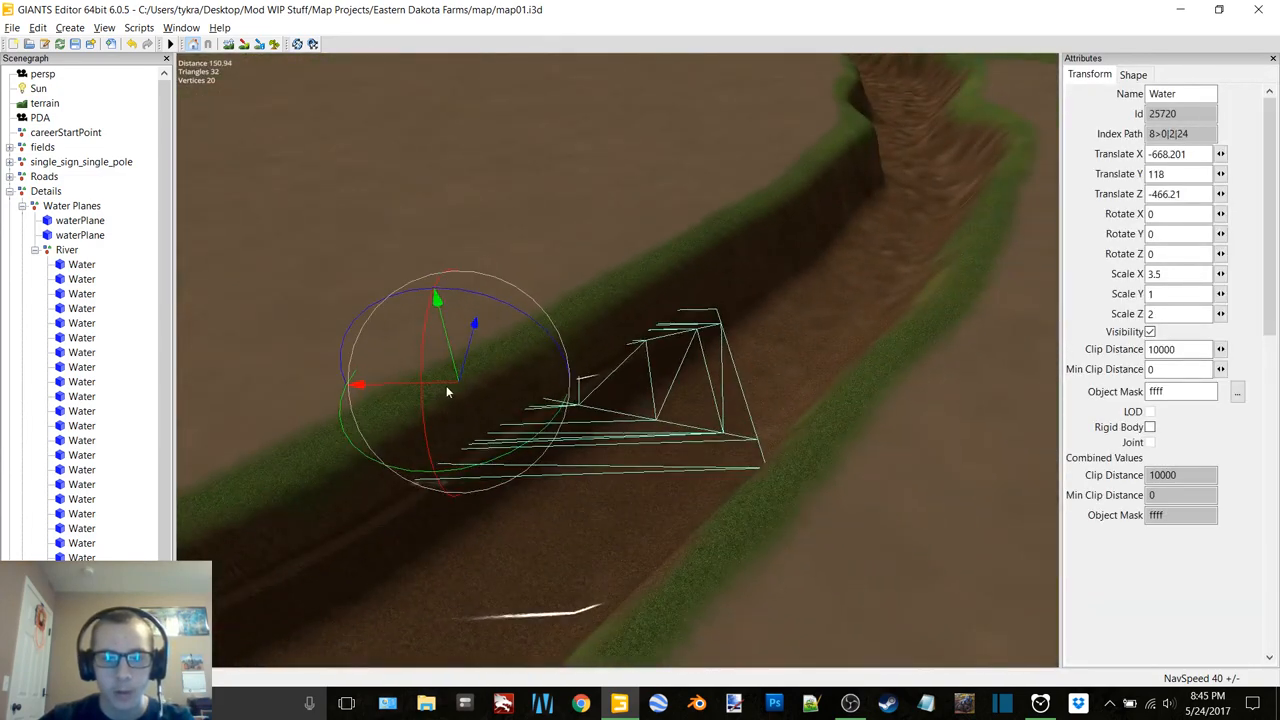
drag(448, 390, 678, 360)
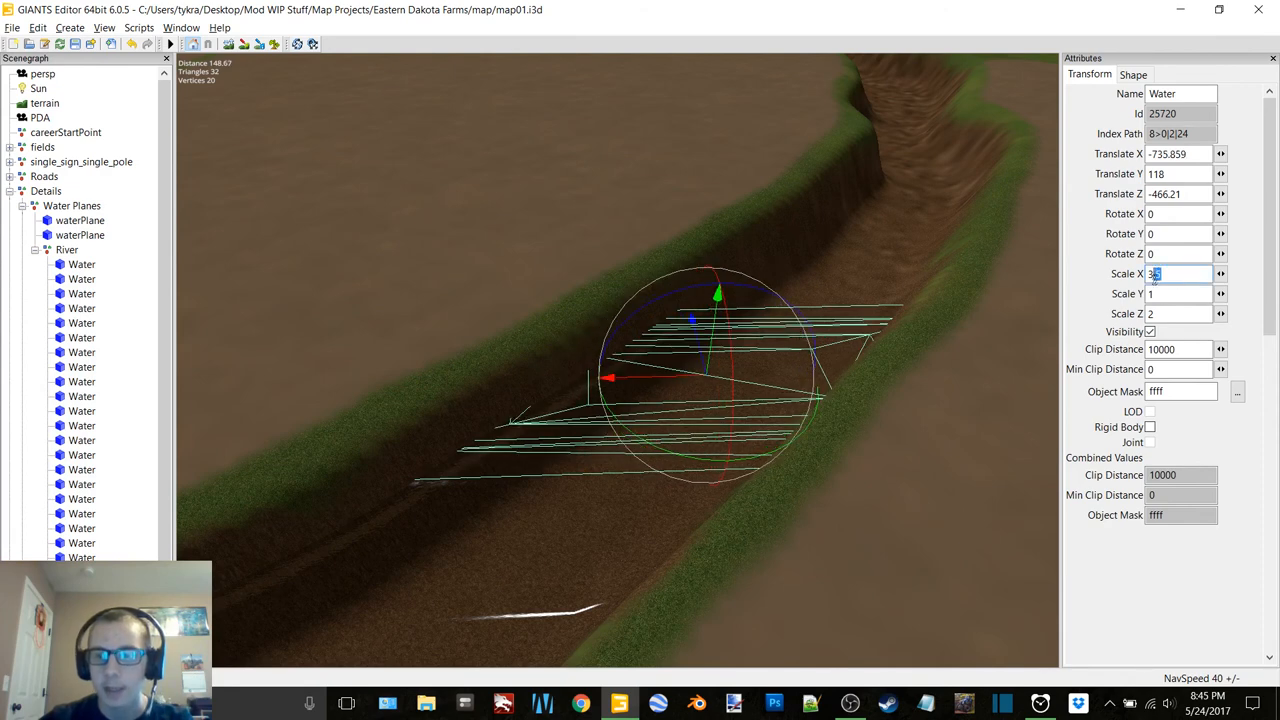
text(3)
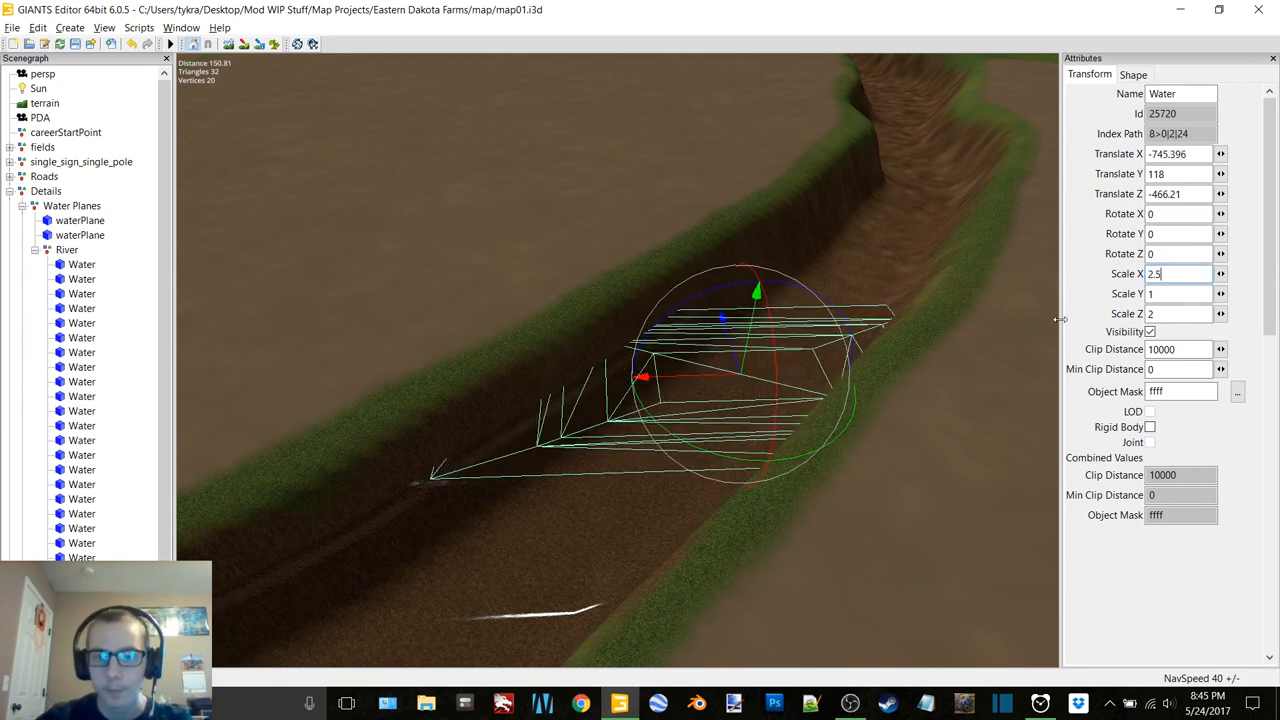
text(2.7)
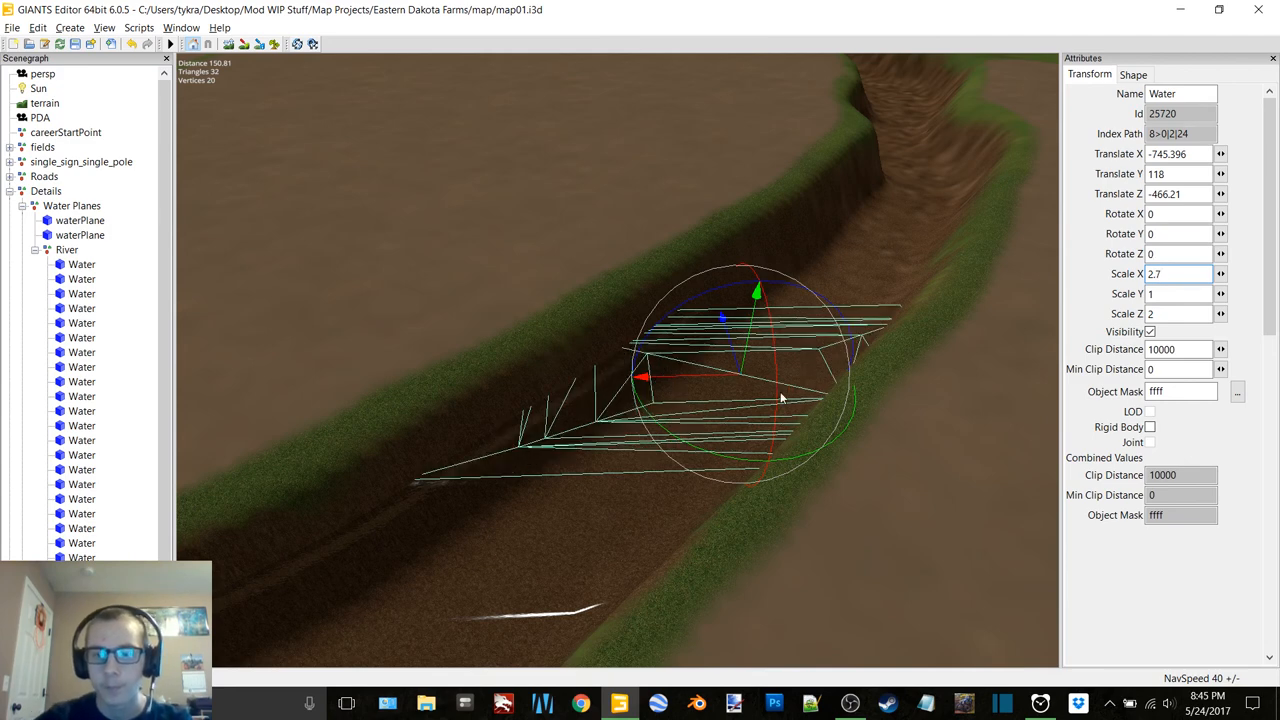
drag(640, 378, 650, 378)
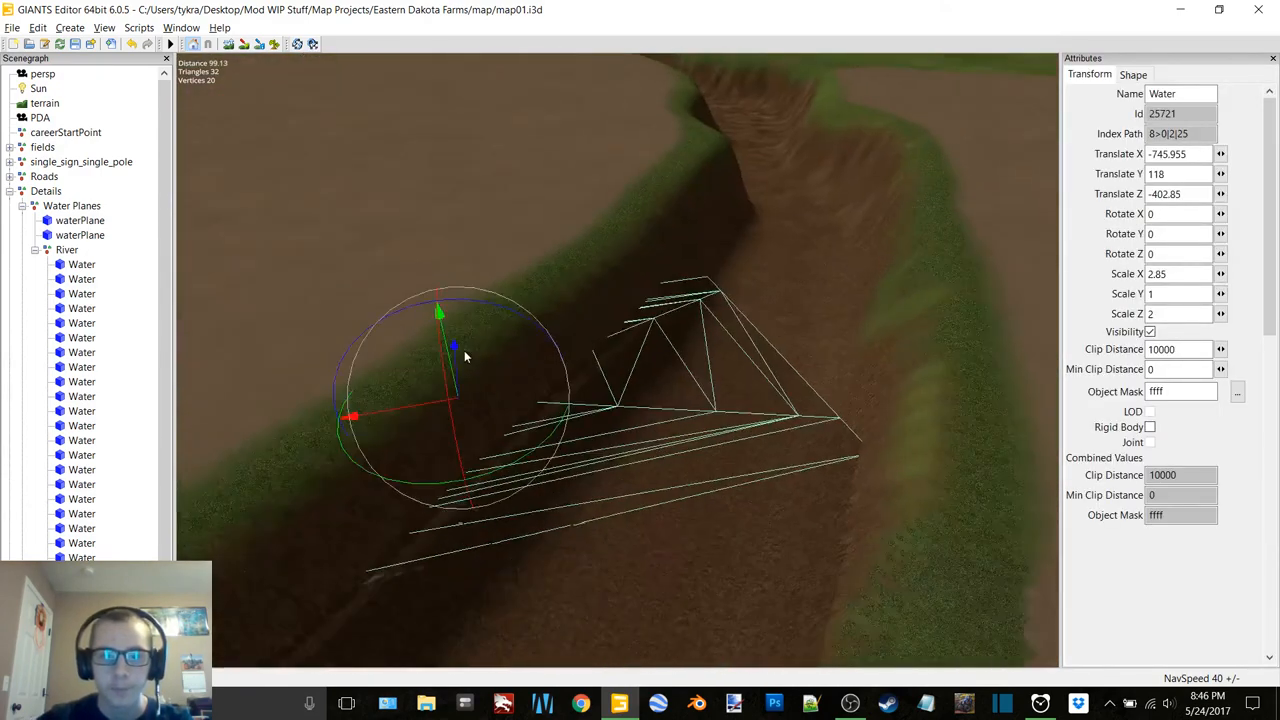
Place the next water plane along the channel at Translate -339 and fine-tune its position
drag(464, 356, 688, 352)
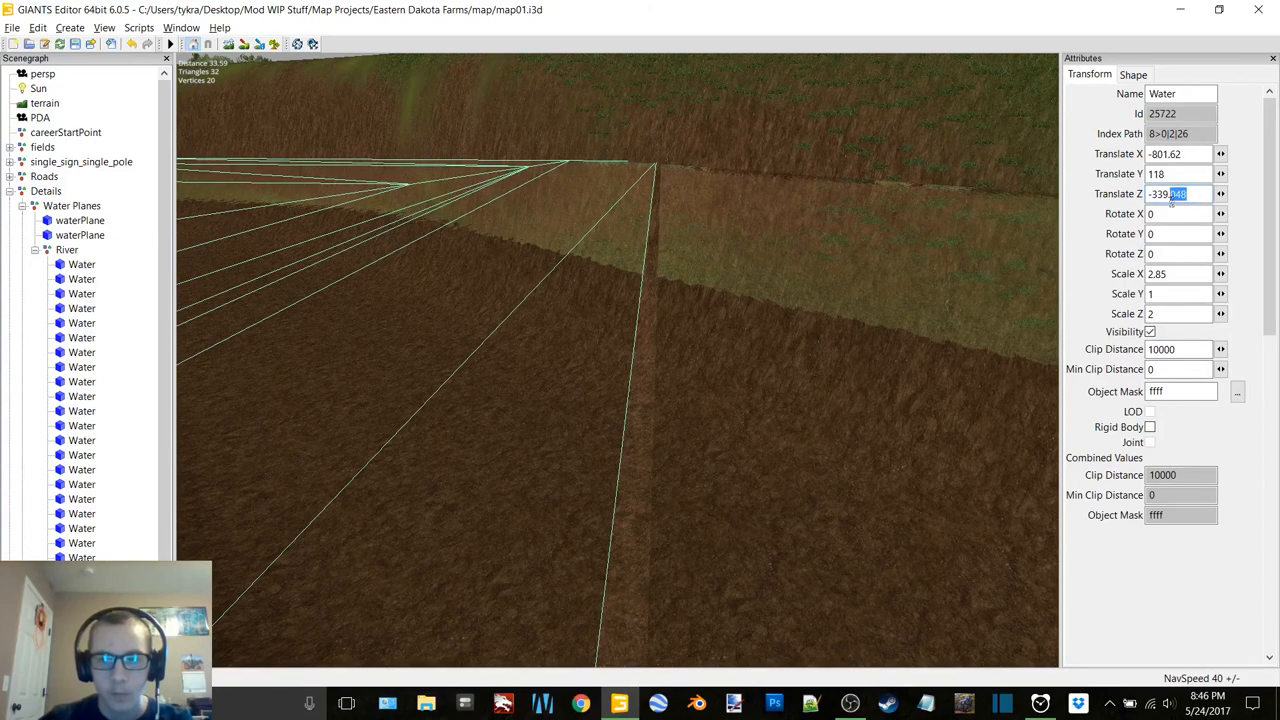
text(-339)
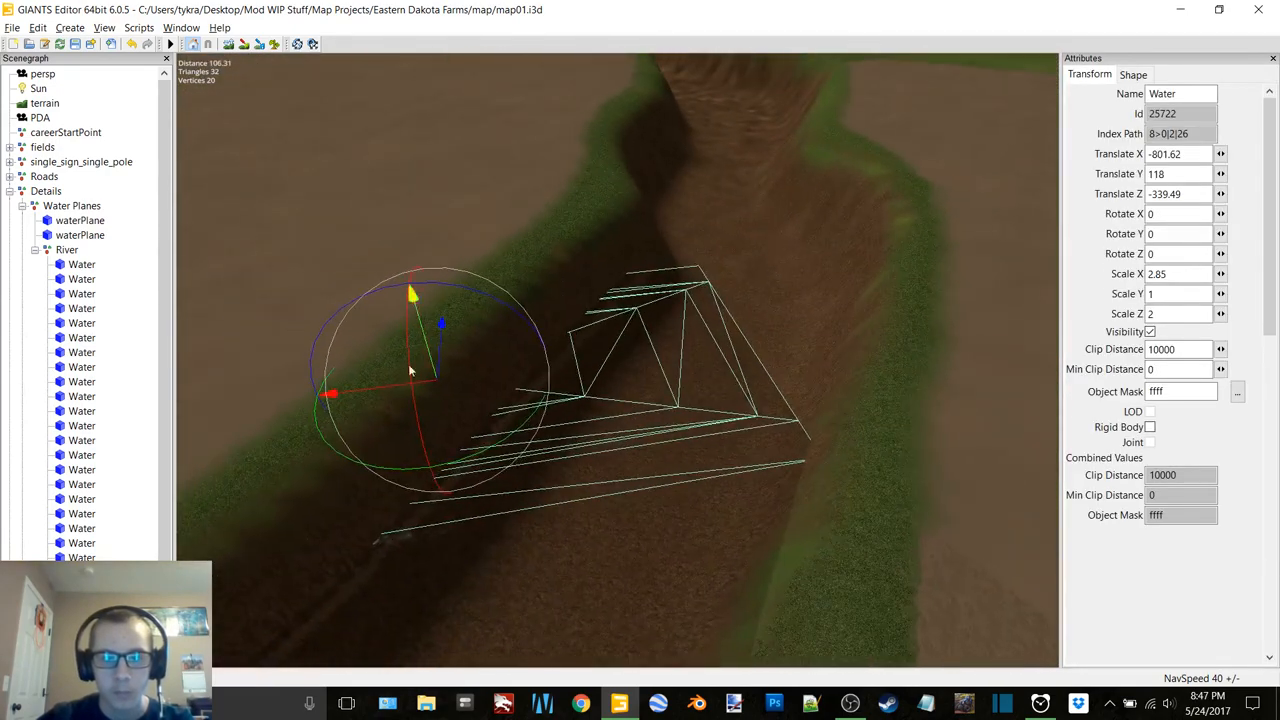
drag(410, 370, 540, 364)
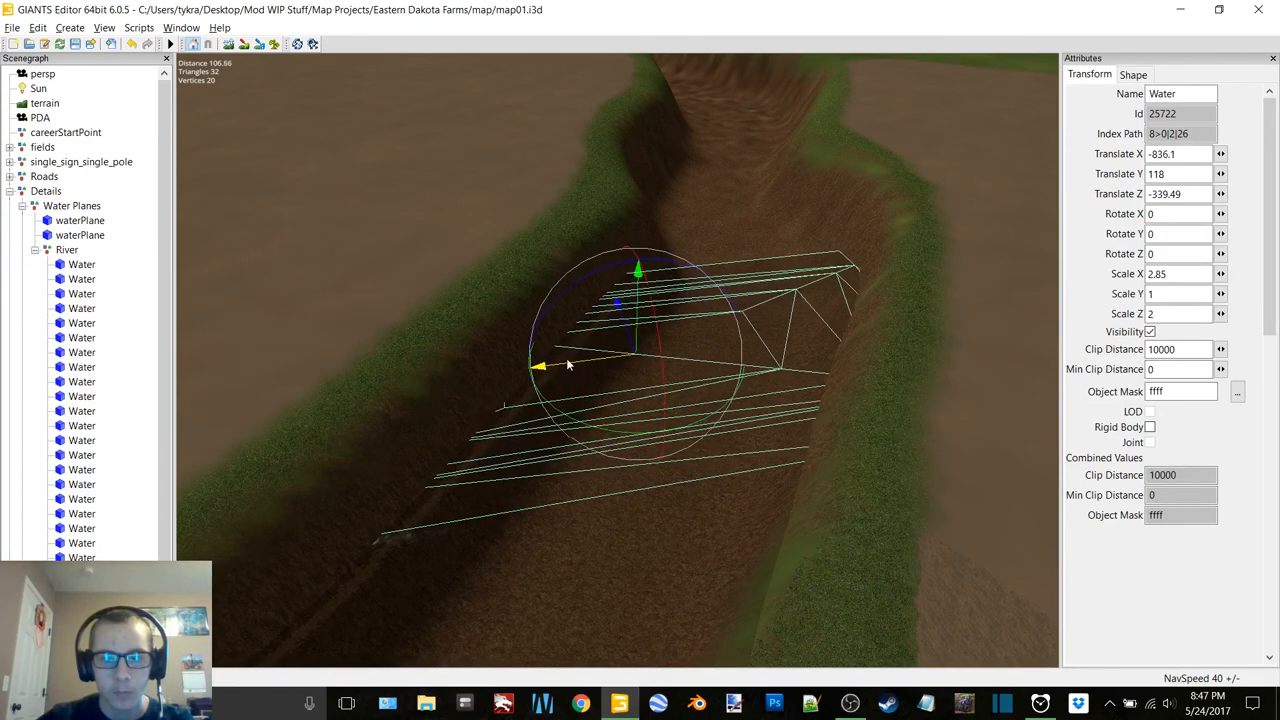
drag(540, 364, 600, 360)
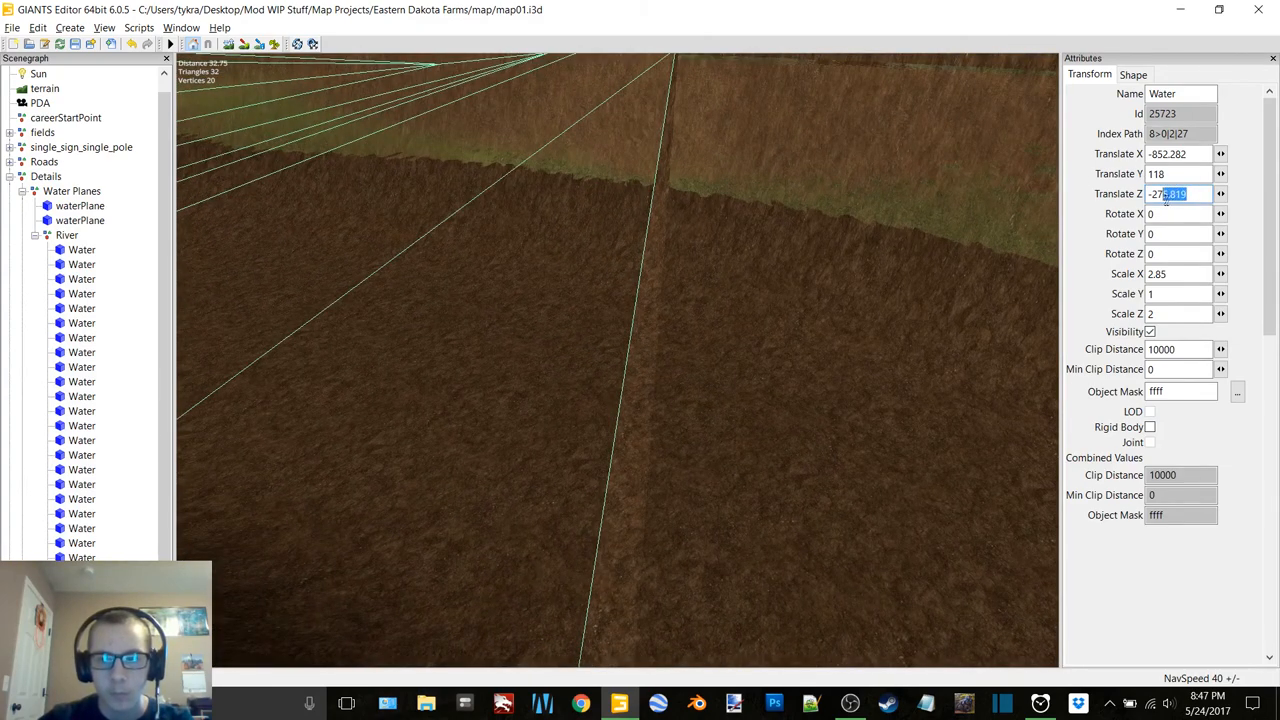
Position the water plane at Translate Z -276.2 and narrow it toward 1.3 by 2
text(-276.2)
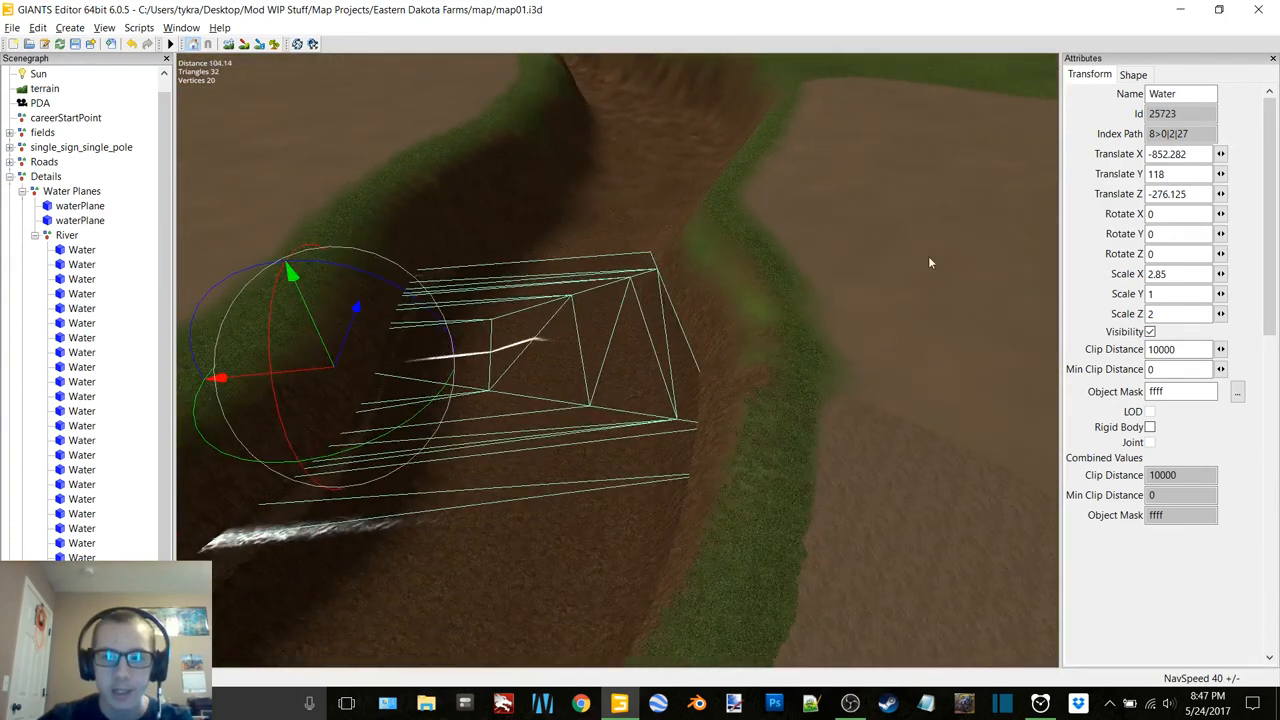
text(2)
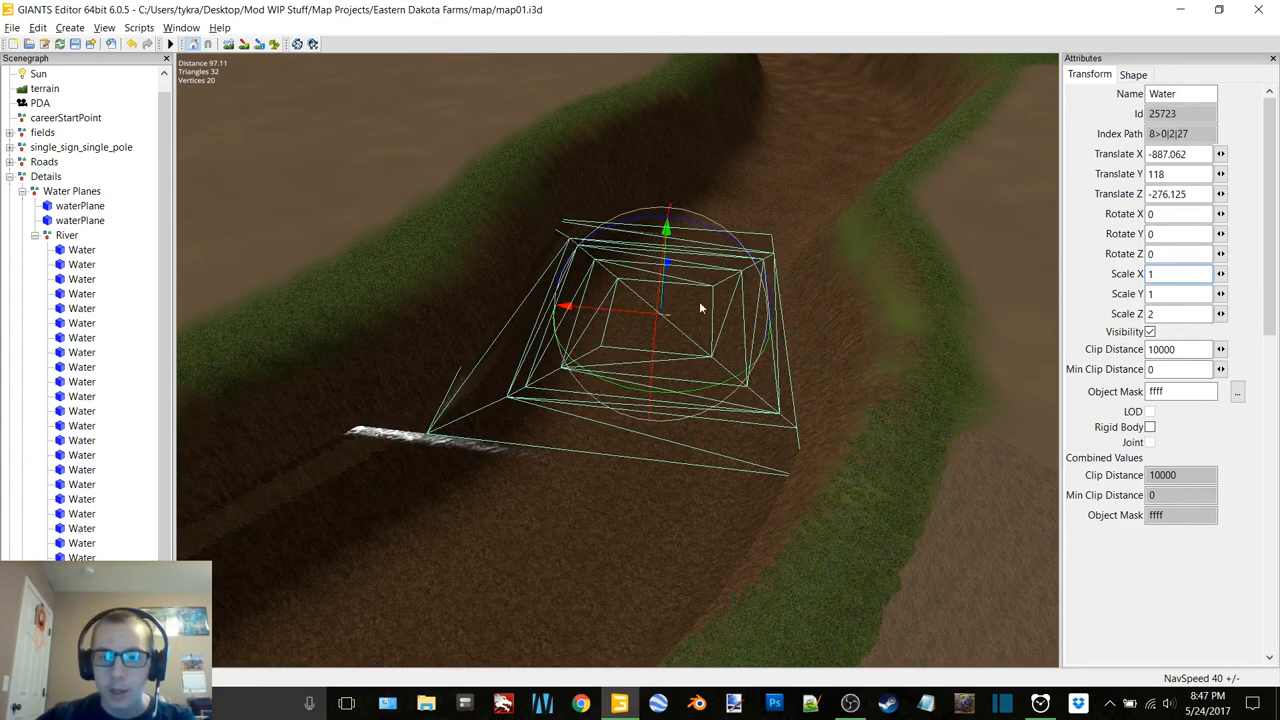
text(1.3)
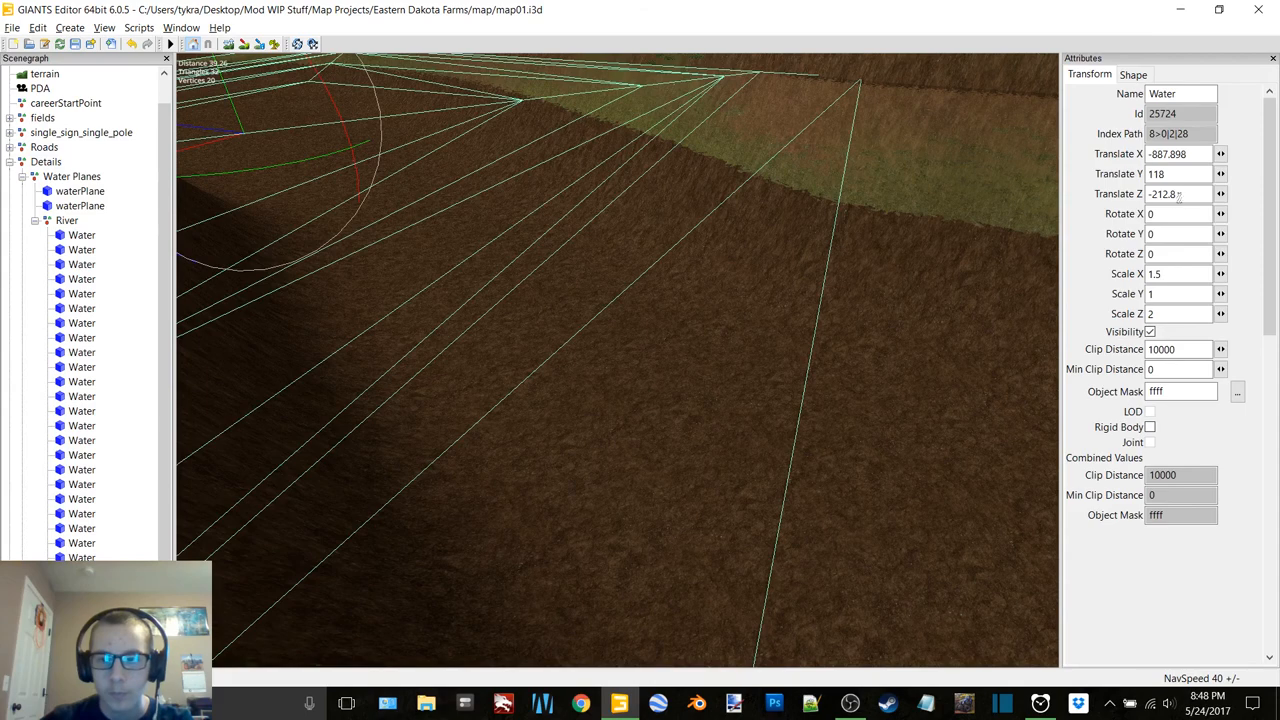
Reselect the new water plane and set its Scale X to 2
click(1180, 192)
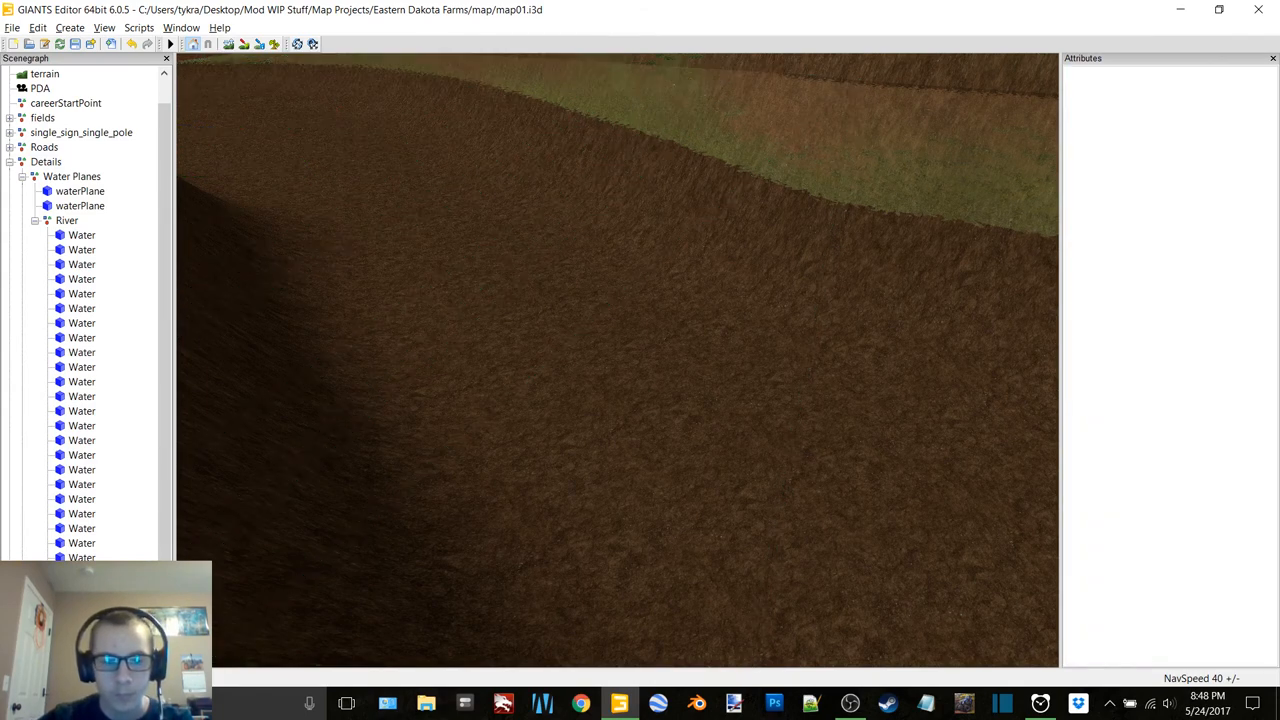
click(80, 234)
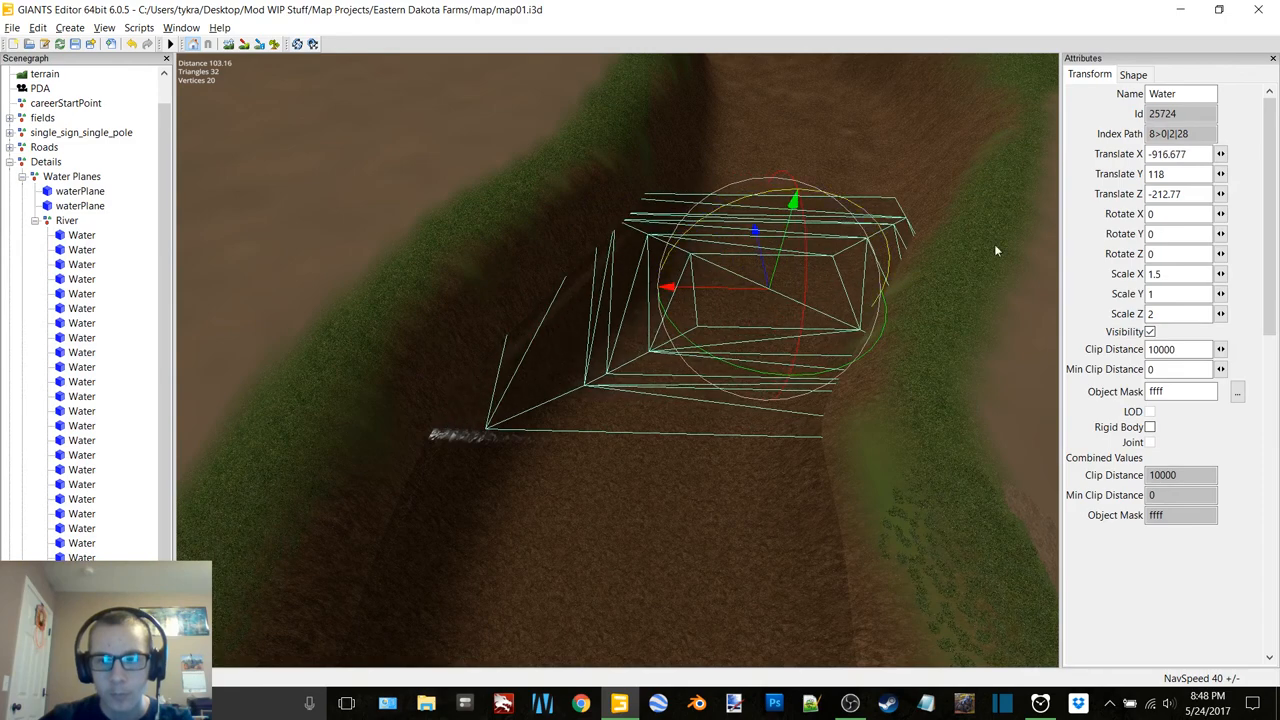
text(2)
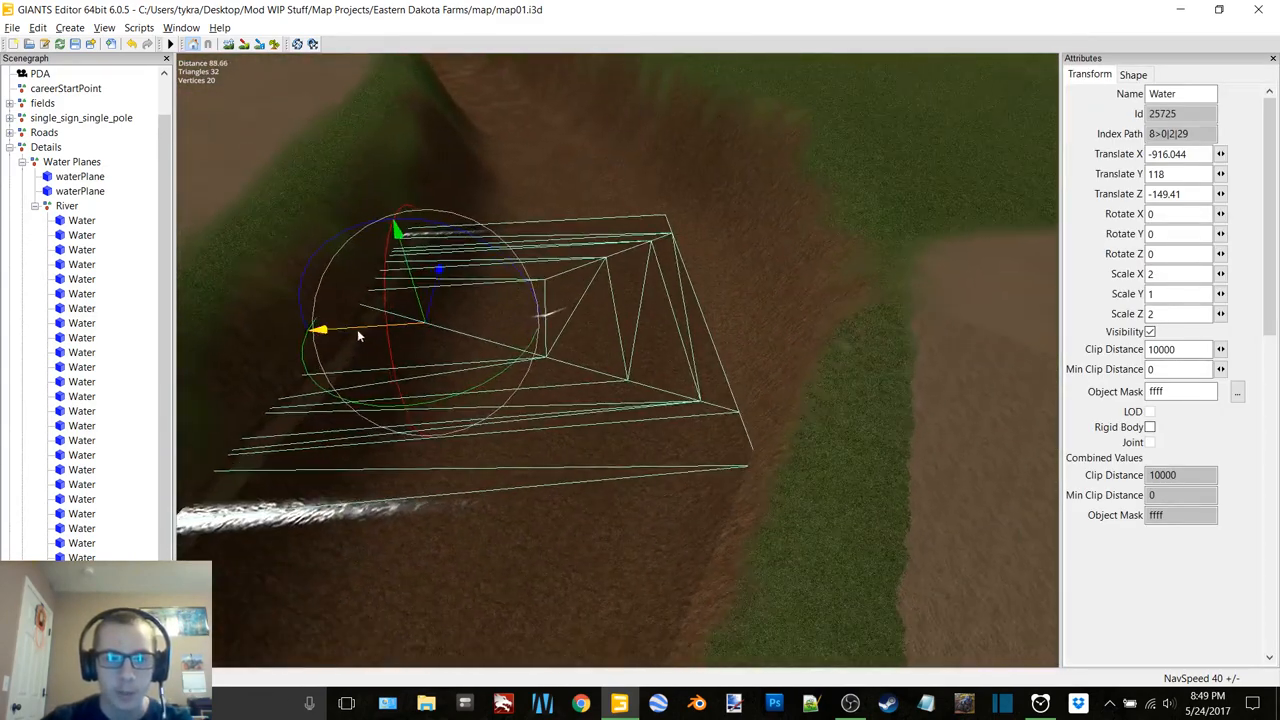
Slide the 2-by-2 water plane farther upstream along the river channel with the translate gizmo
drag(320, 330, 516, 318)
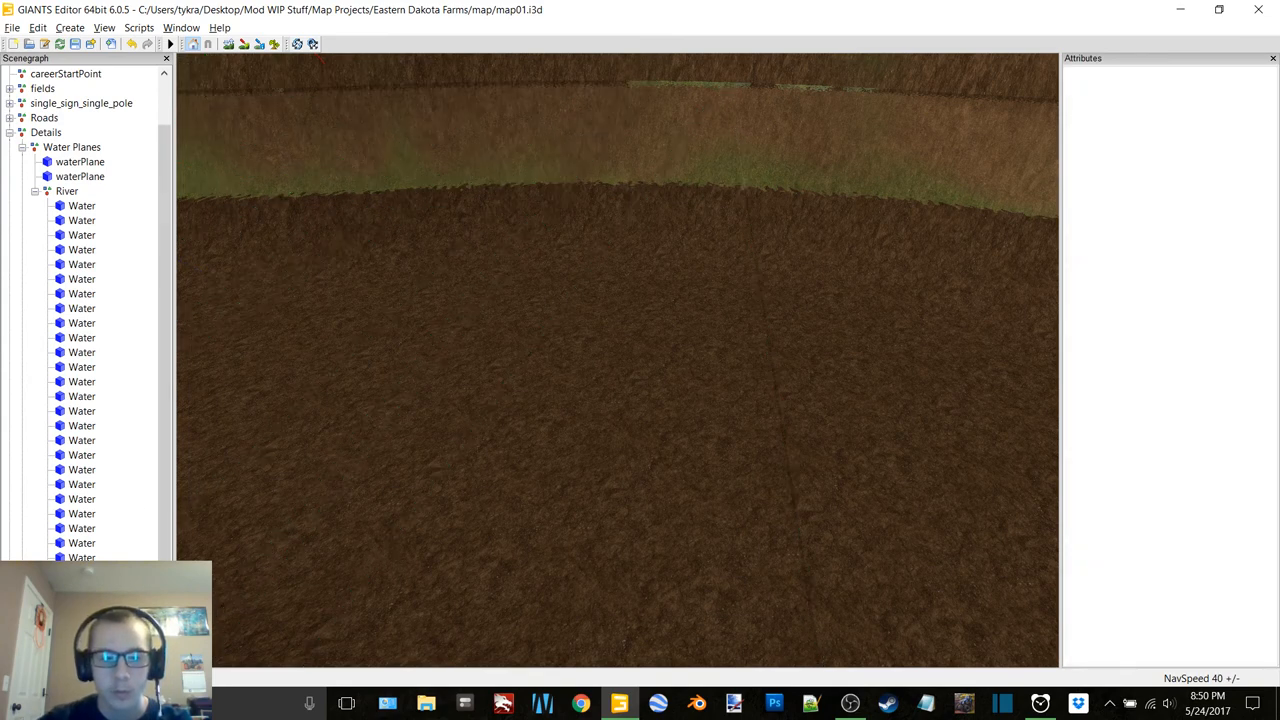
Narrow the selected water plane to Scale X 1, then give its duplicate a Scale X of 1.6
click(80, 204)
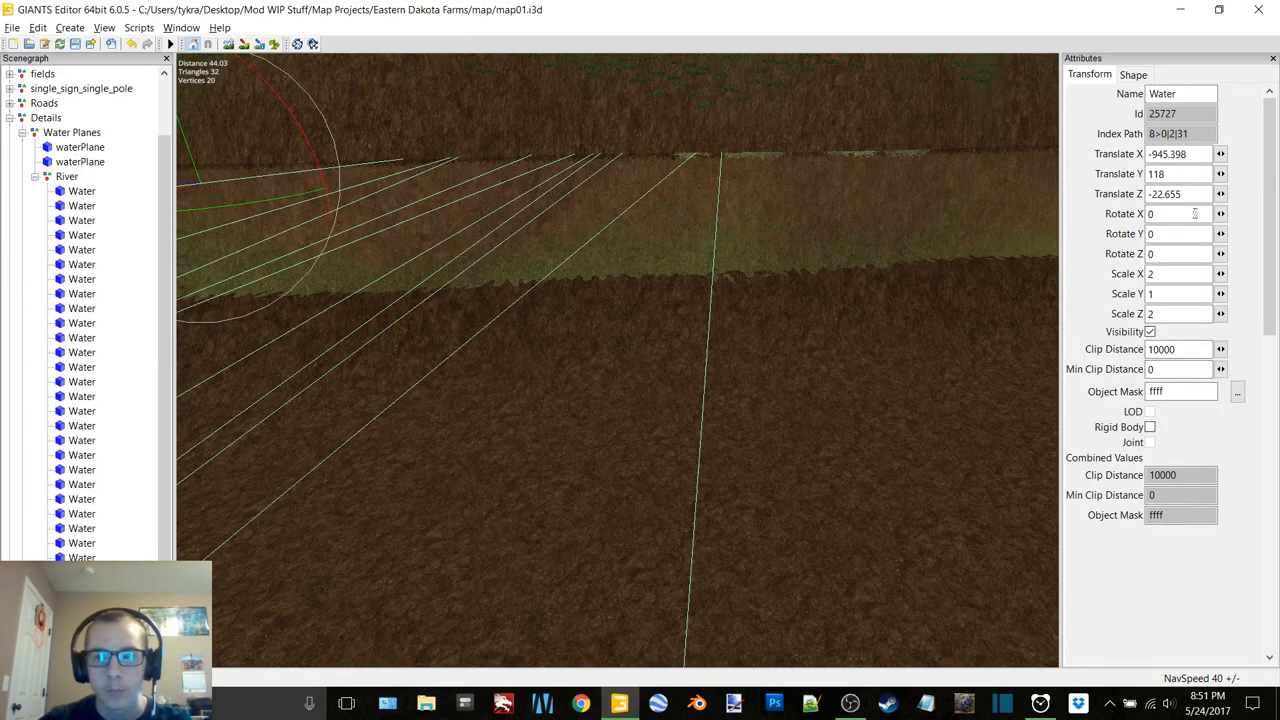
click(1180, 194)
text(-22.68)
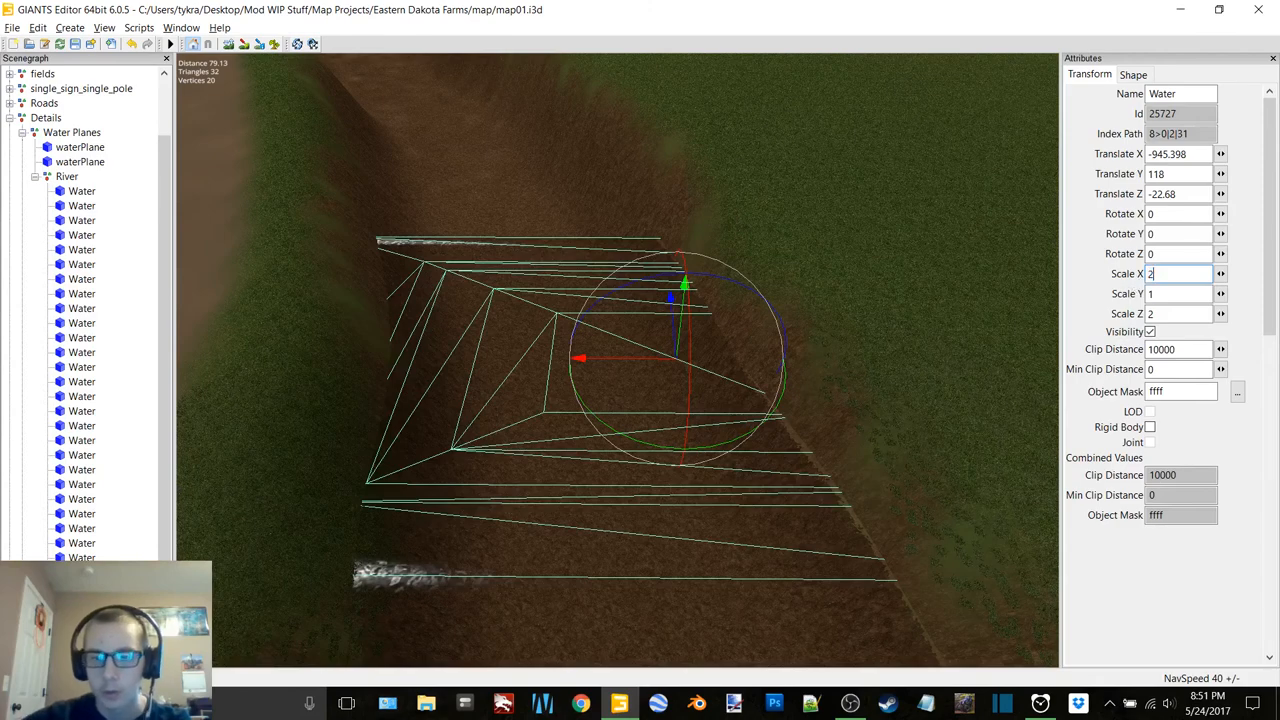
text(1)
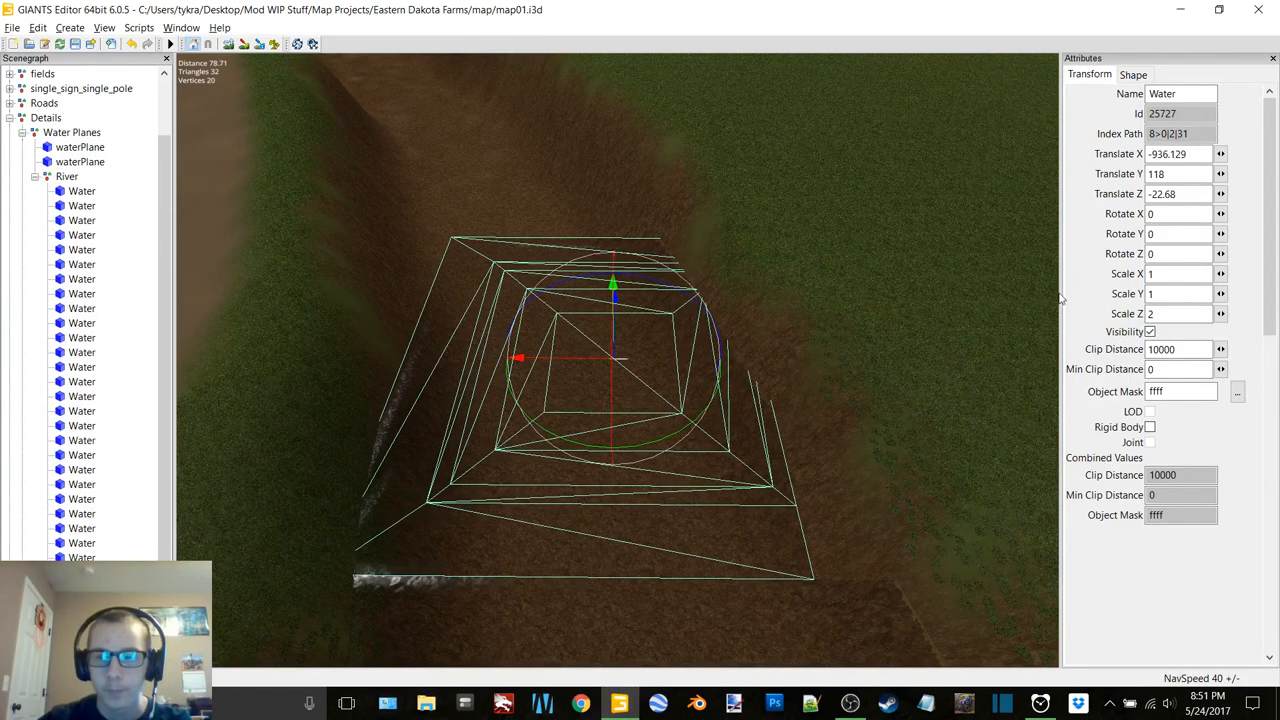
text(1.6)
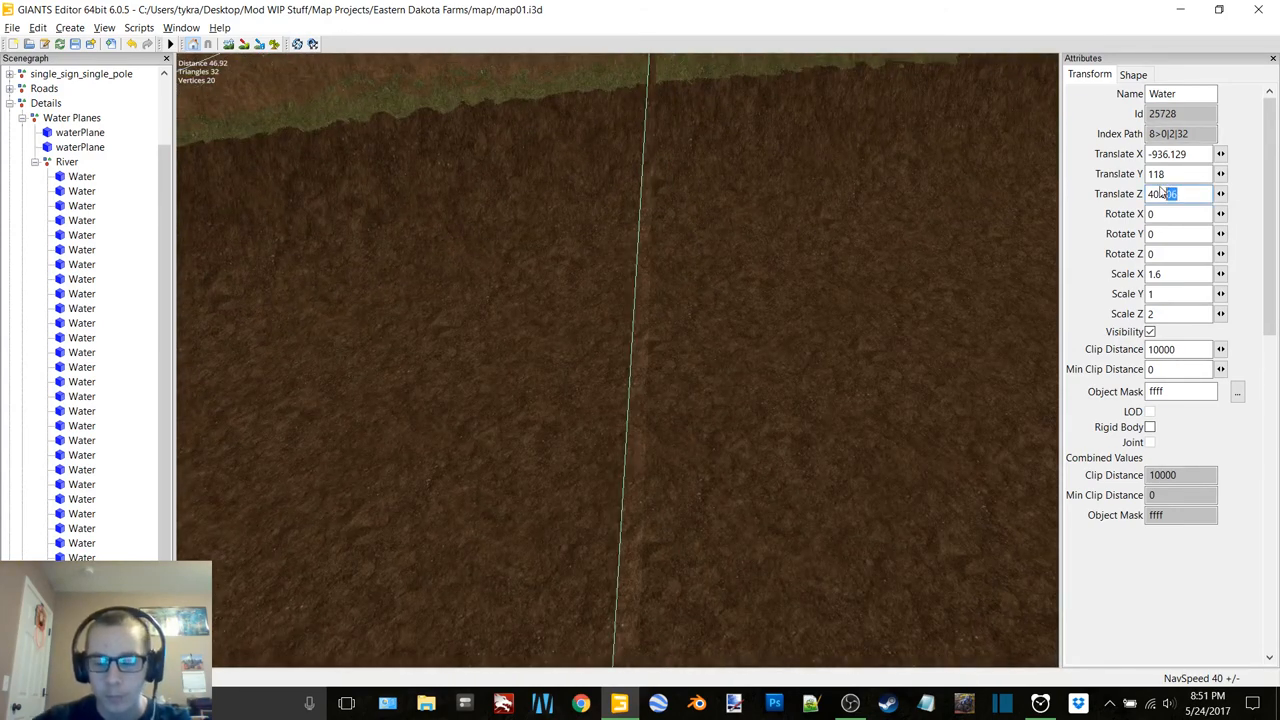
Place the plane at Translate Z 40.8 (then 40.85), adjust values 0 and 0.7, and set Scale X to 2
text(40.8)
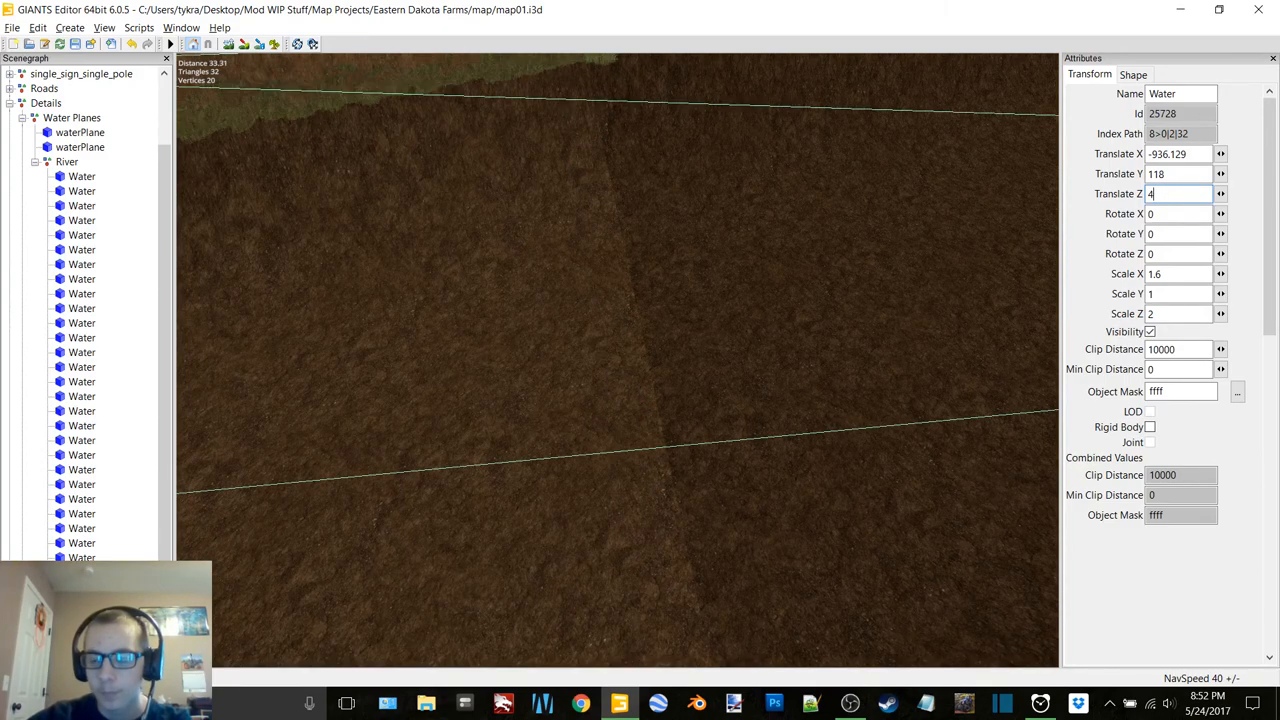
text(0.7)
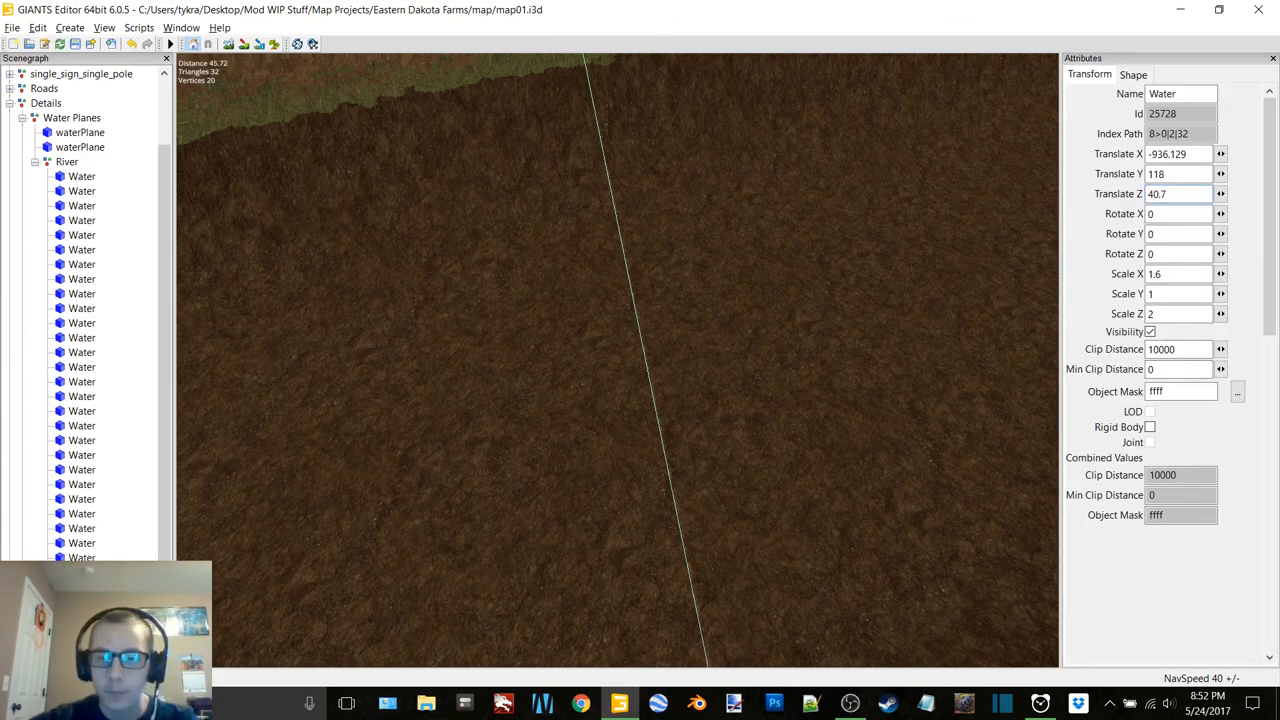
text(40.85)
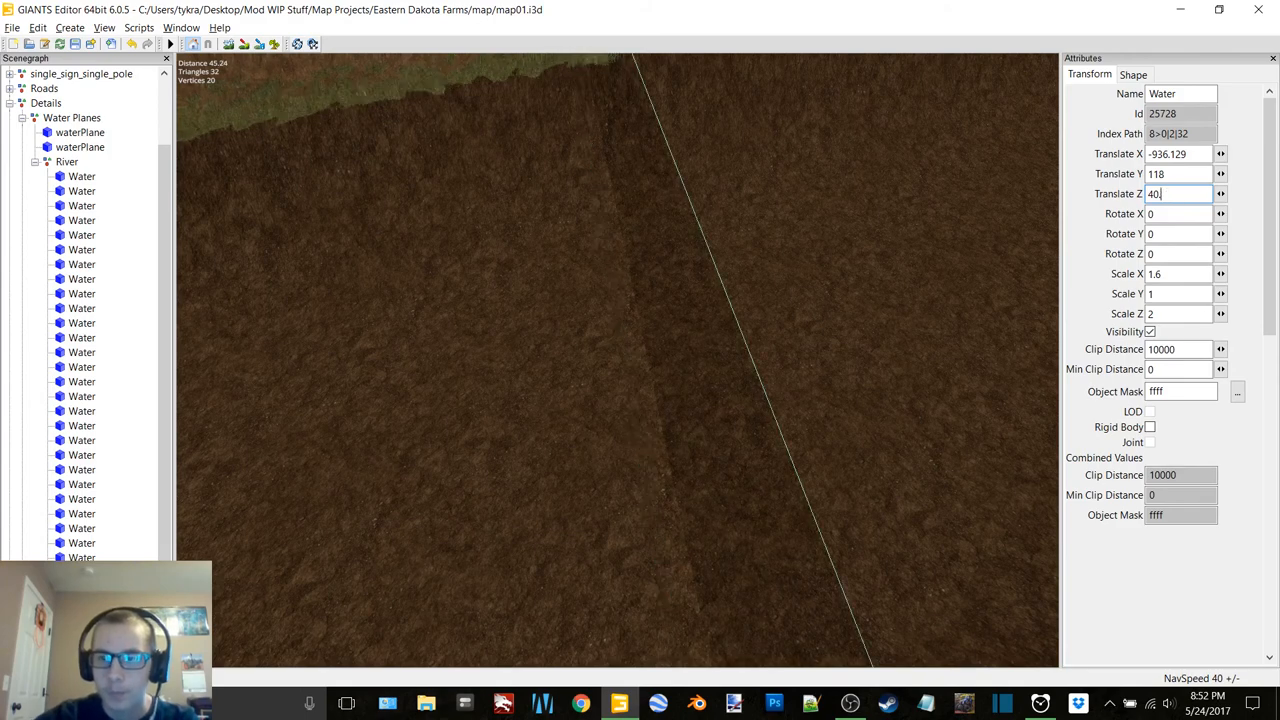
text(0.7)
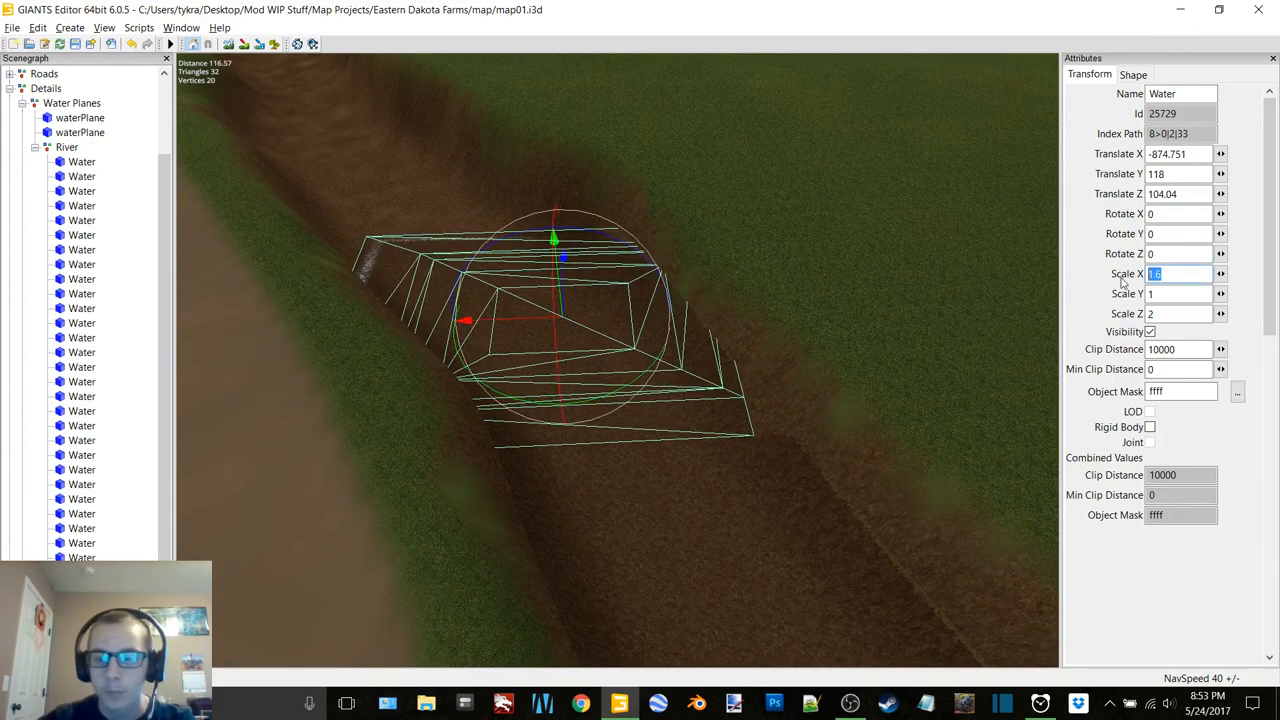
text(2)
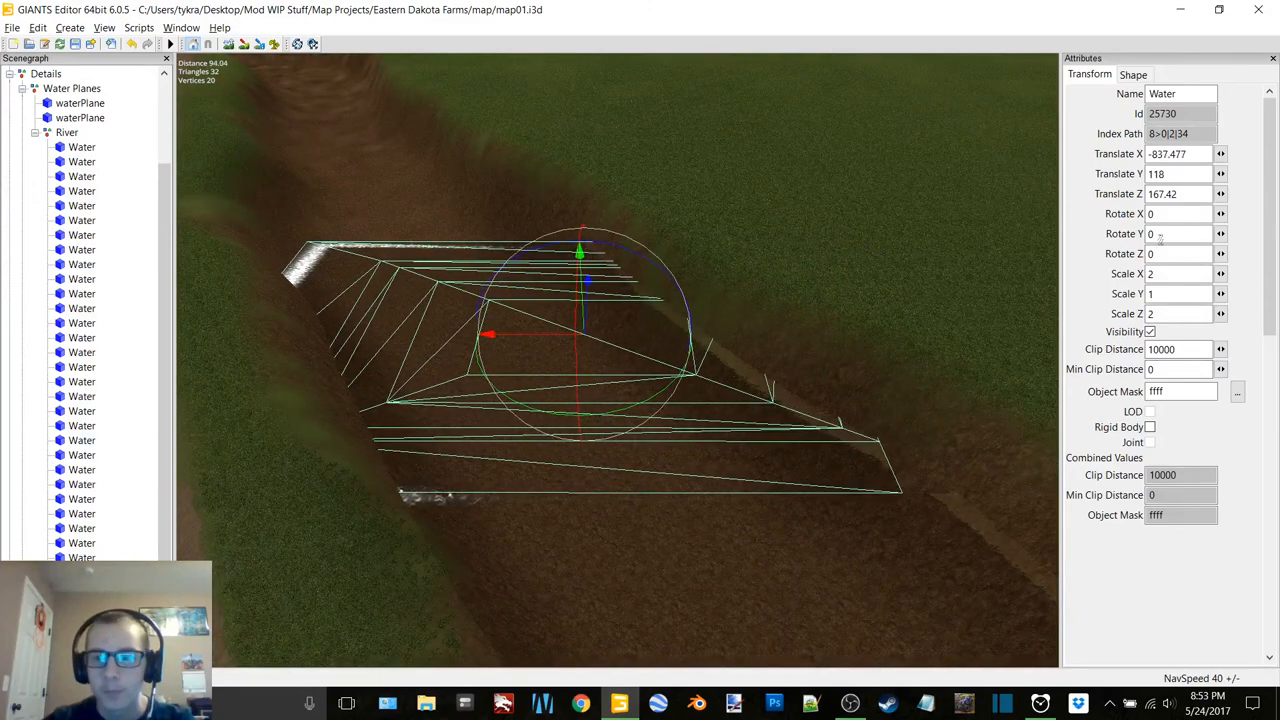
Widen the next water plane to a Scale X of 2.5
click(1180, 272)
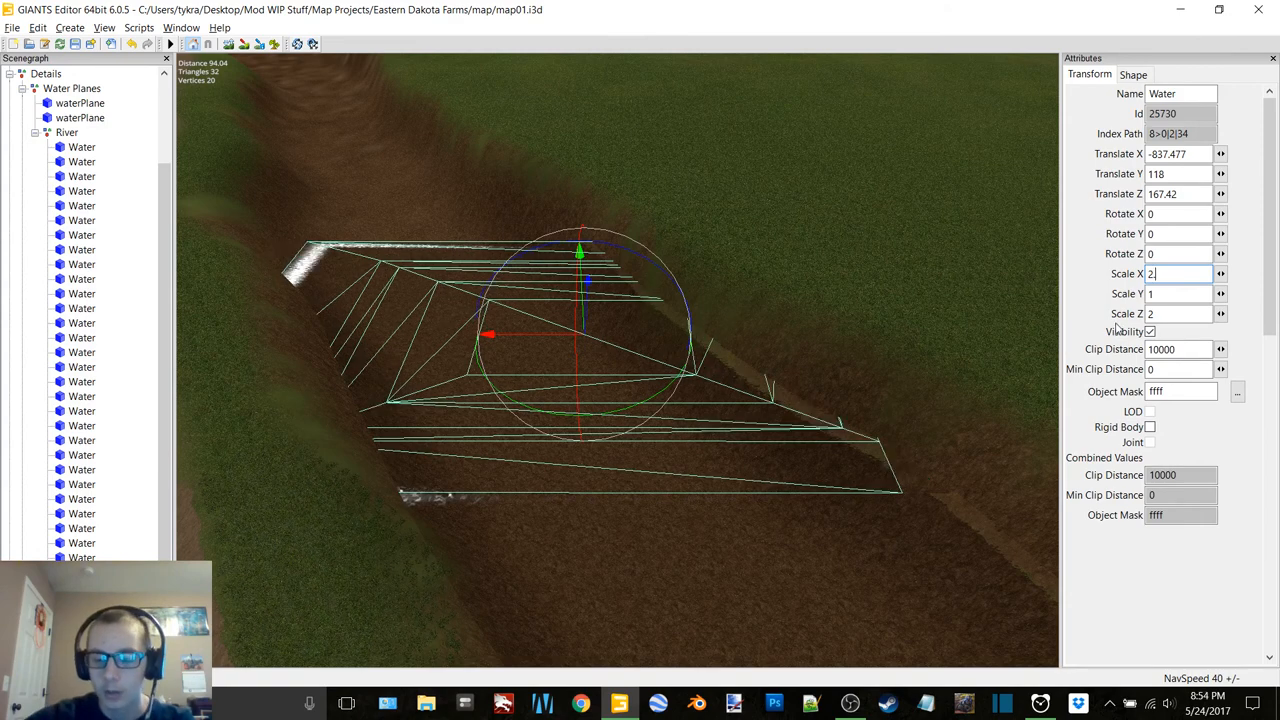
text(2.5)
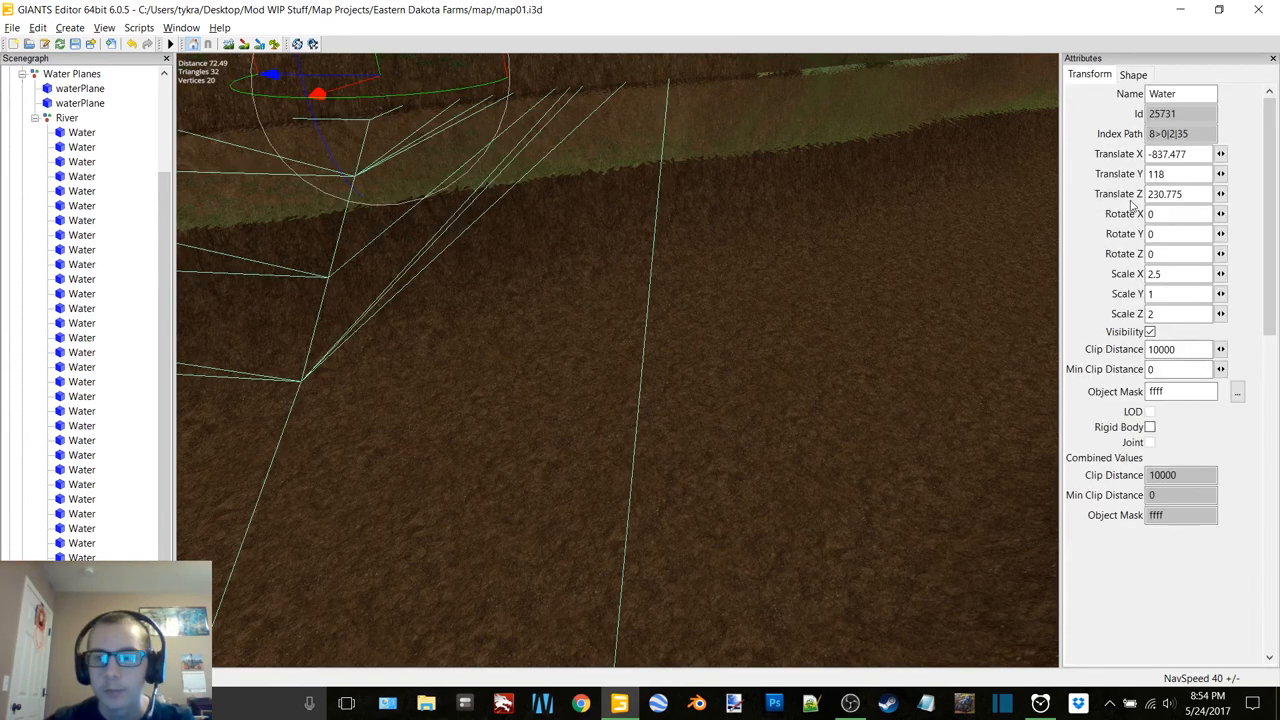
Set the plane's Scale X to 2.3 then 2, move it into the channel, and give the next copy Scale X 2.1
click(1180, 192)
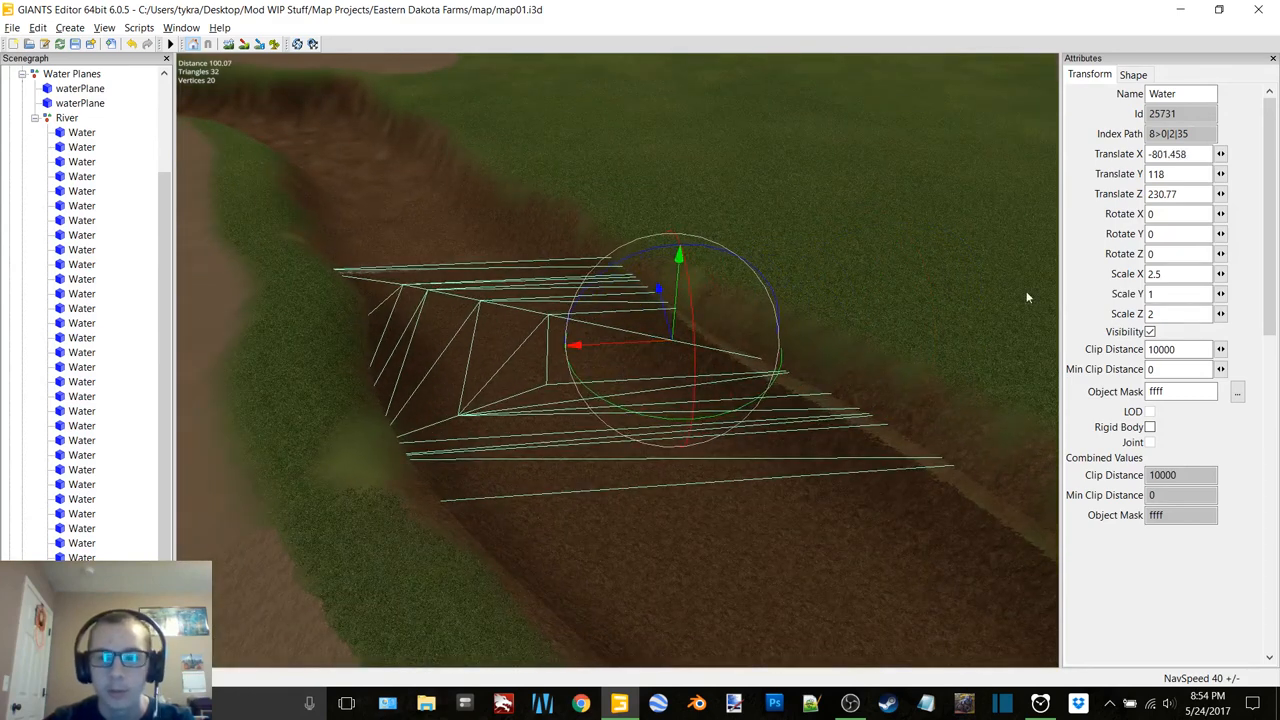
text(2.3)
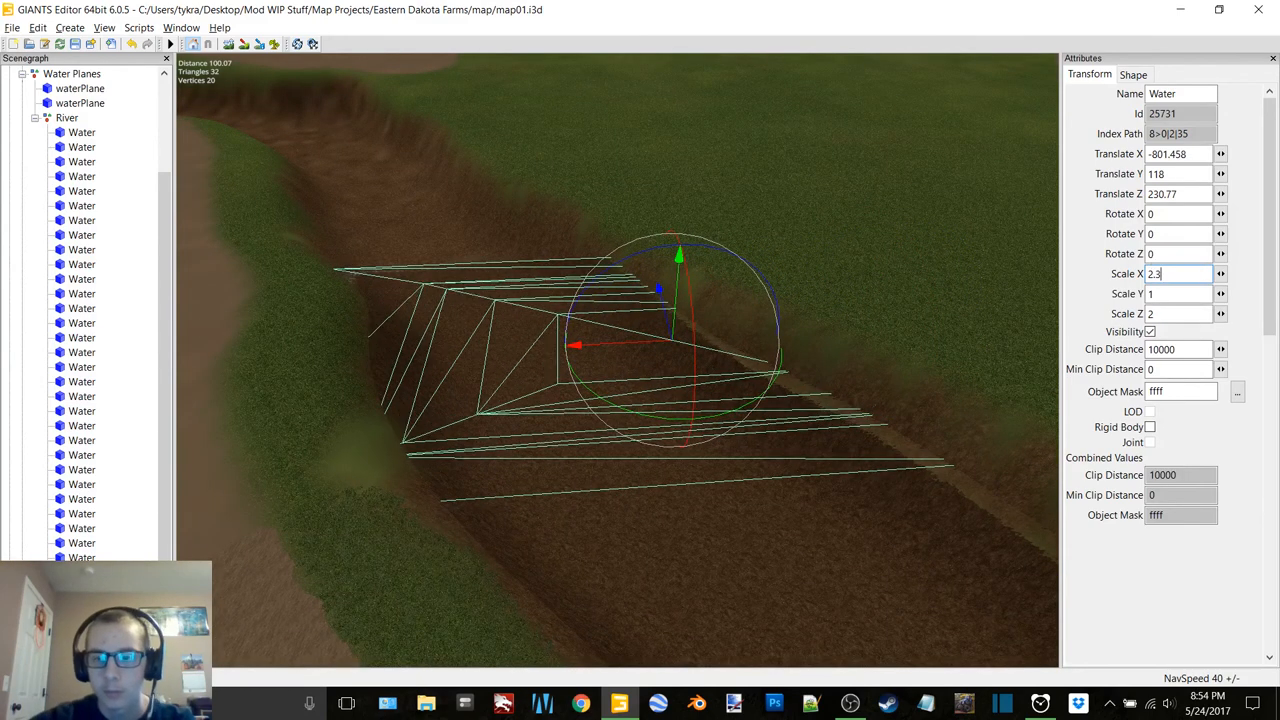
text(2)
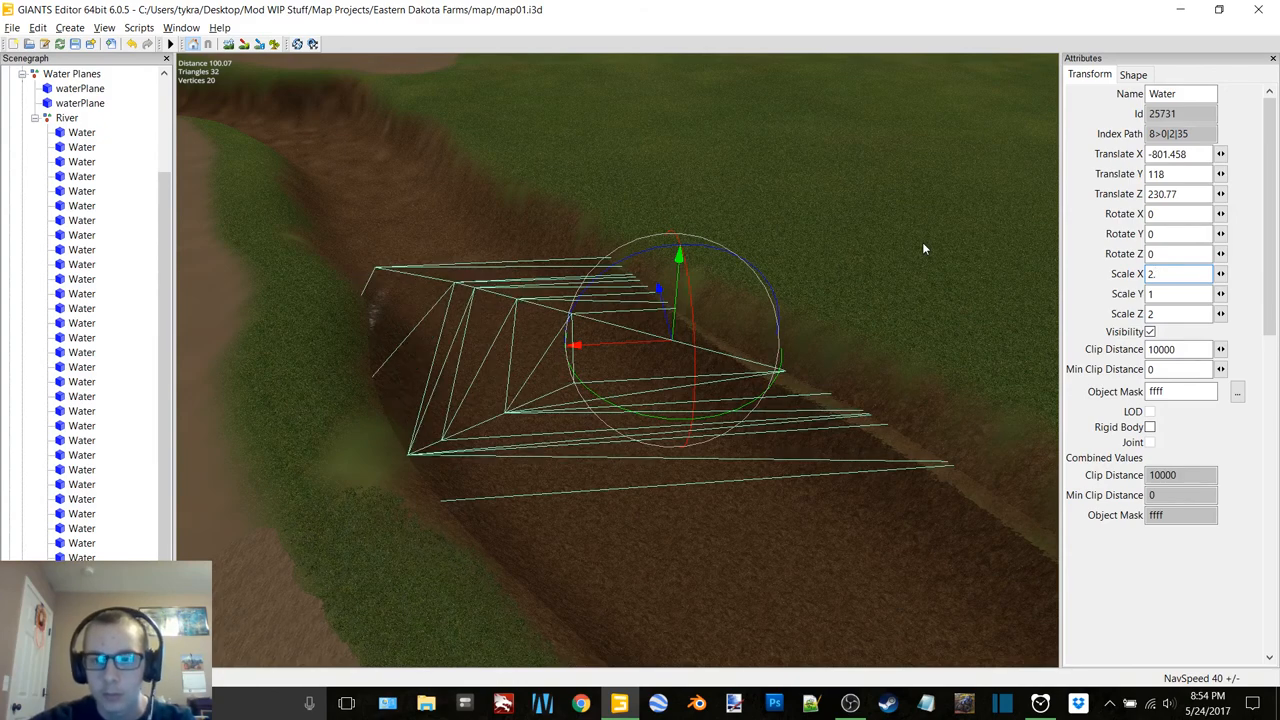
drag(576, 344, 544, 348)
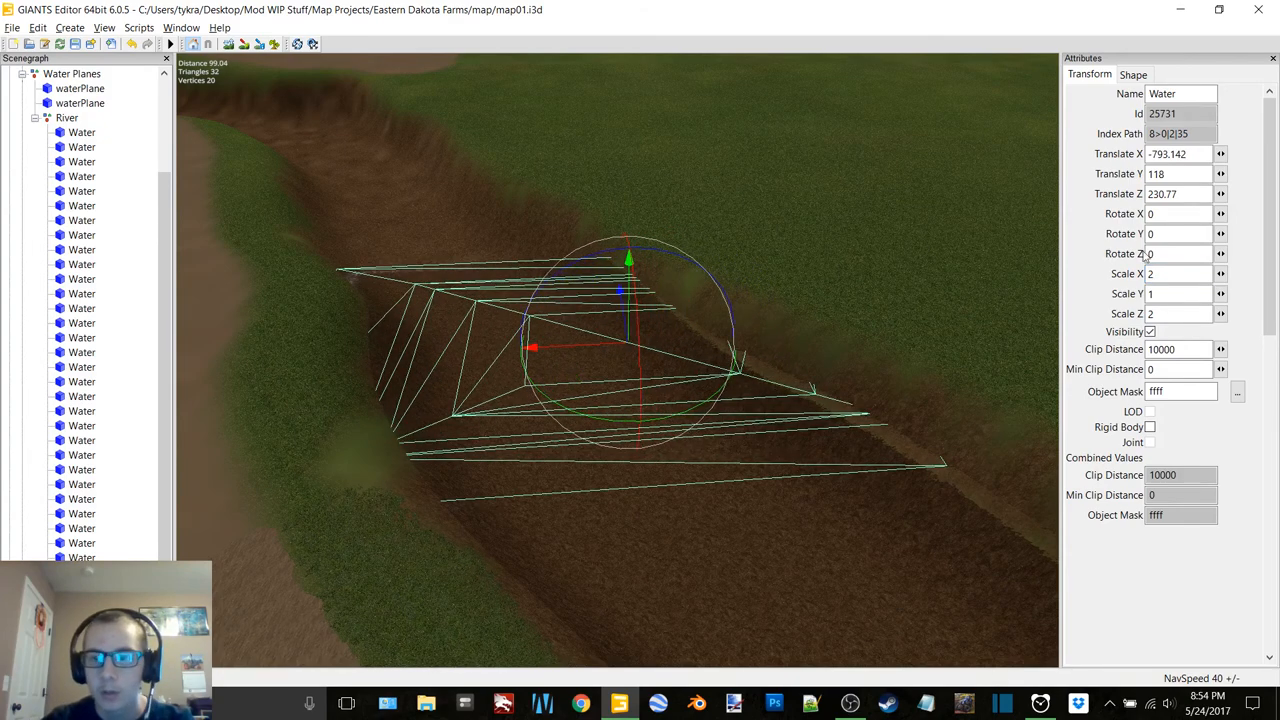
text(2.1)
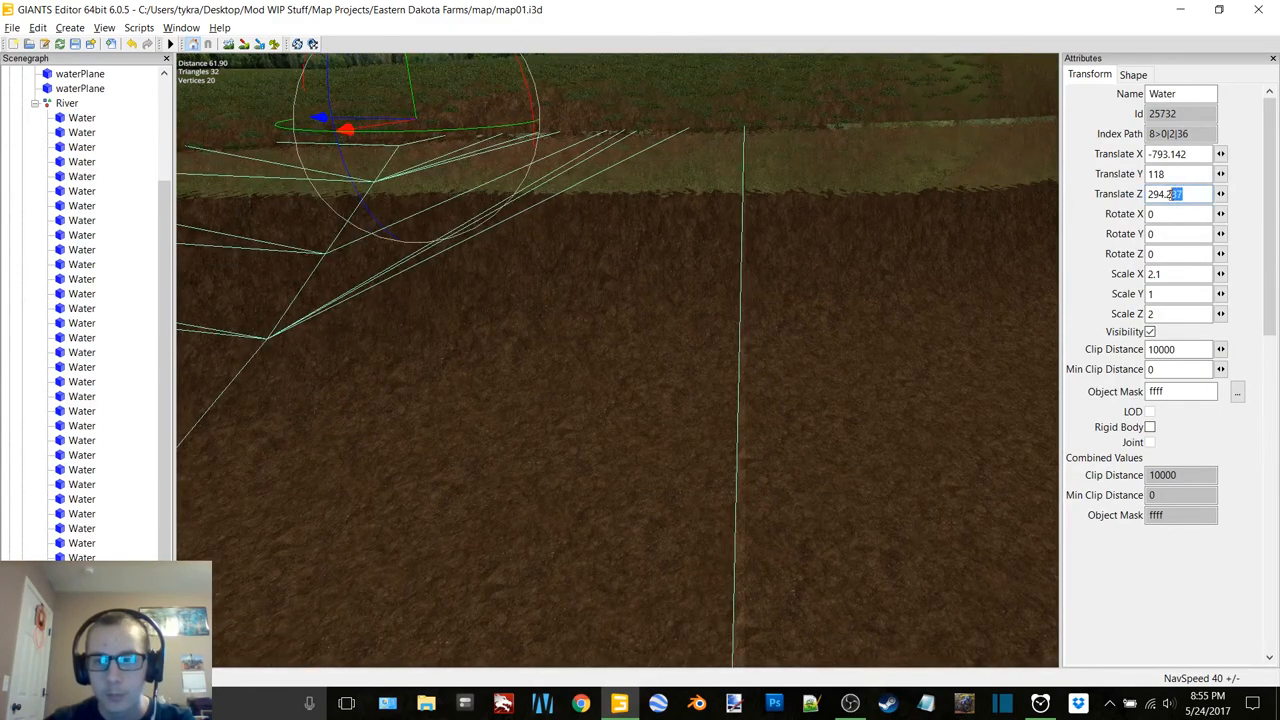
Set Translate Z to 294.3, then slide the new water plane into the river channel
text(294.3)
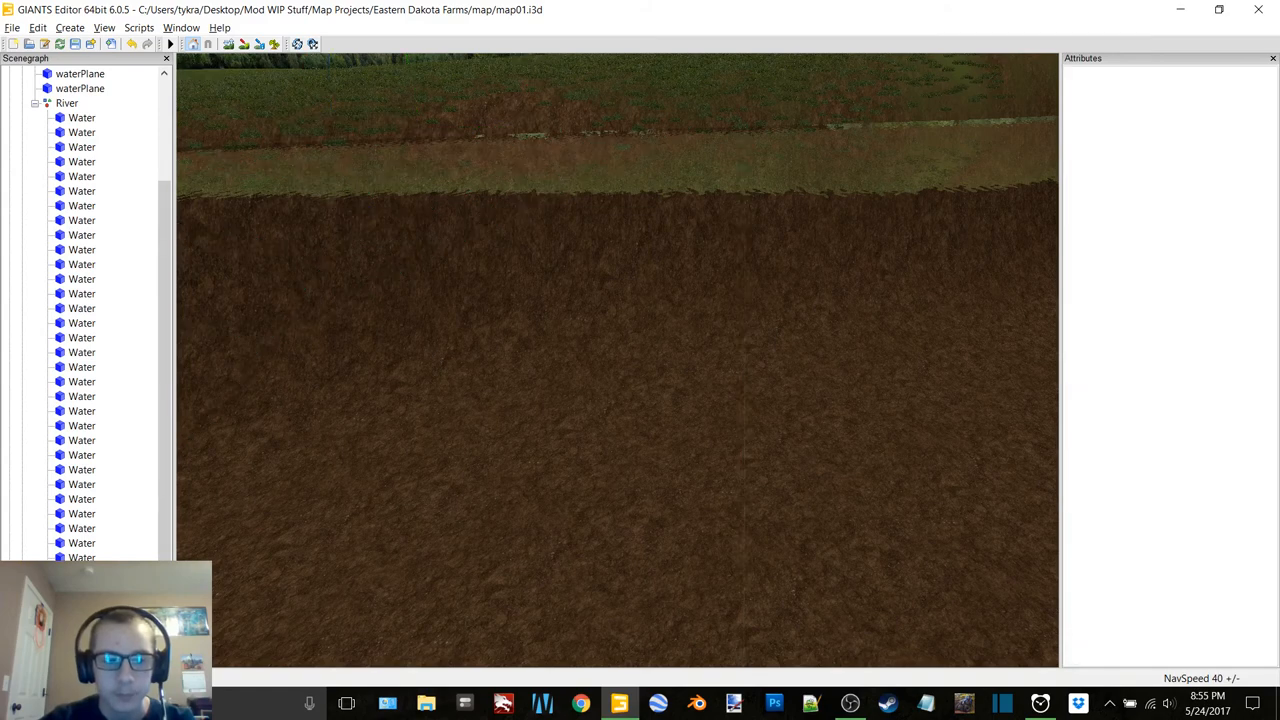
click(80, 116)
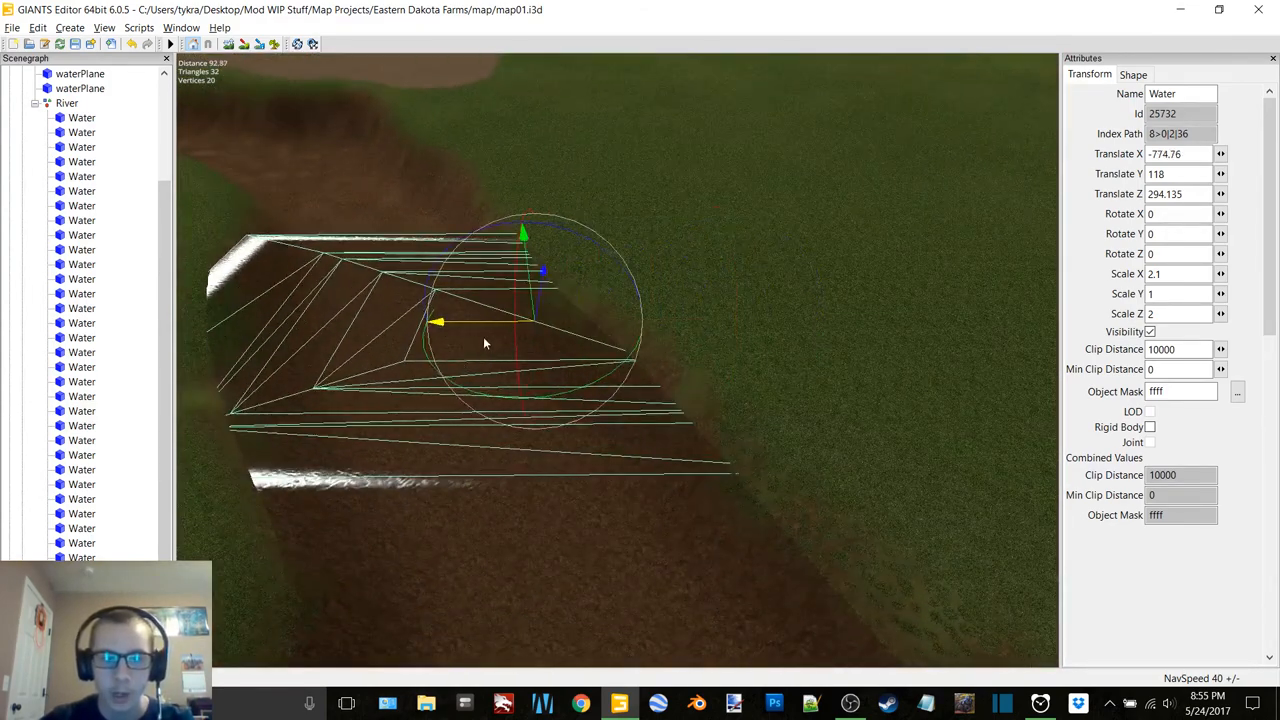
drag(438, 322, 370, 322)
text(5)
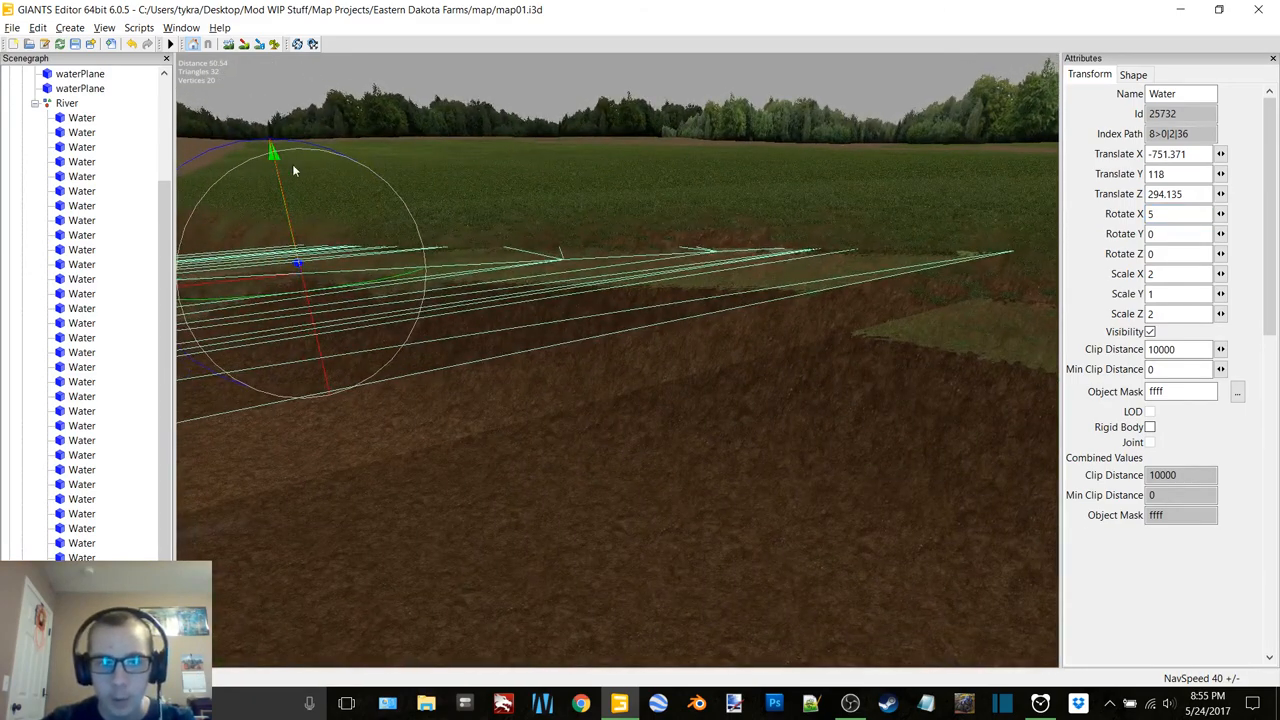
Shift the water plane along the channel and narrow its Scale X to 1, then 1.8
drag(276, 150, 278, 164)
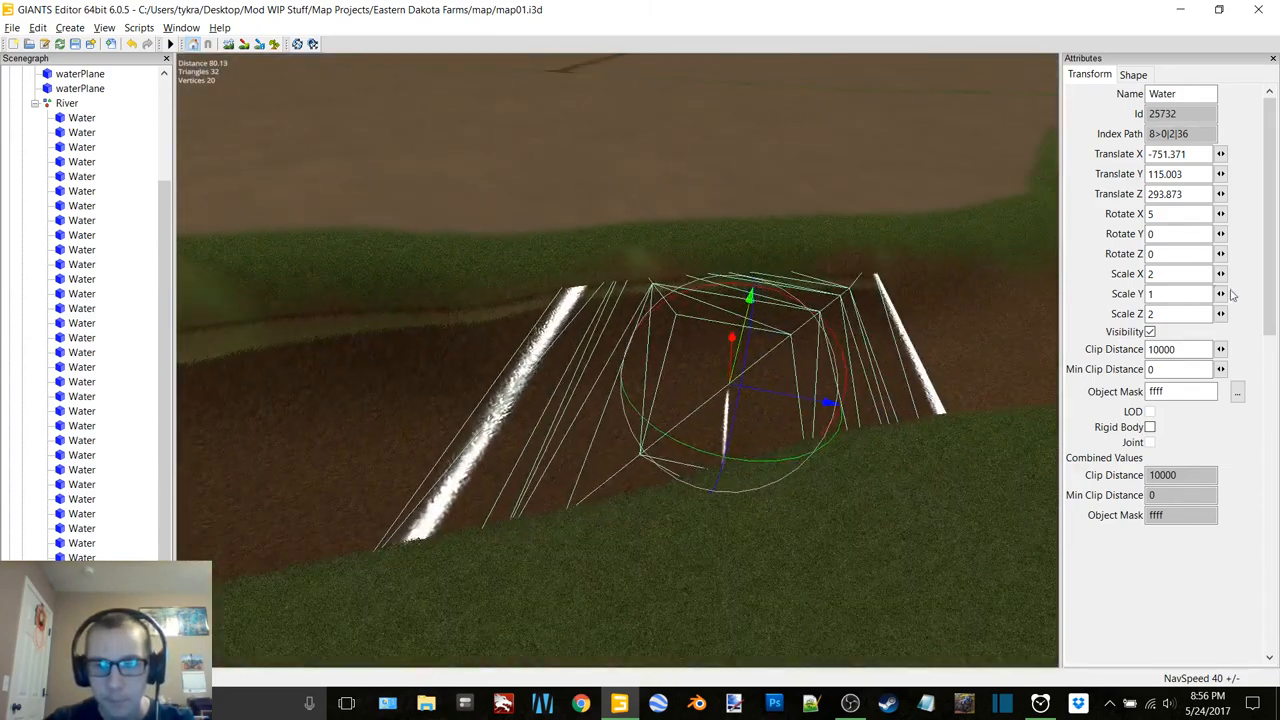
text(1)
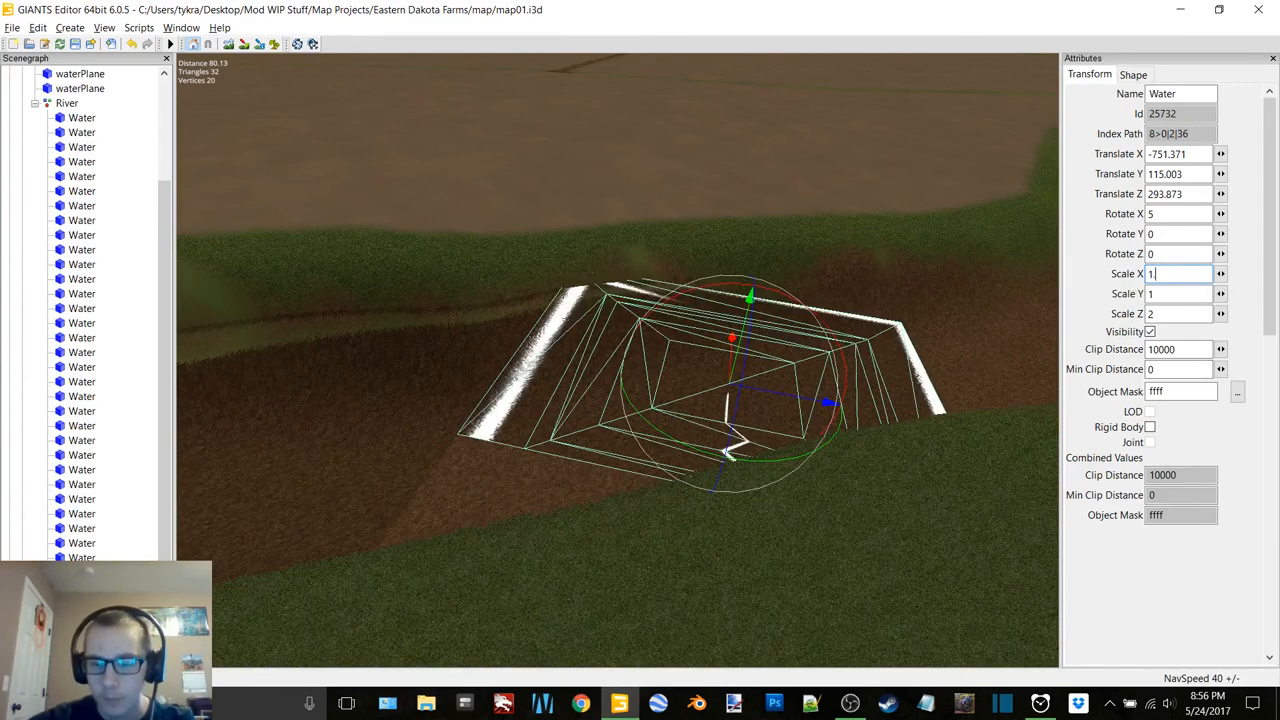
text(1.8)
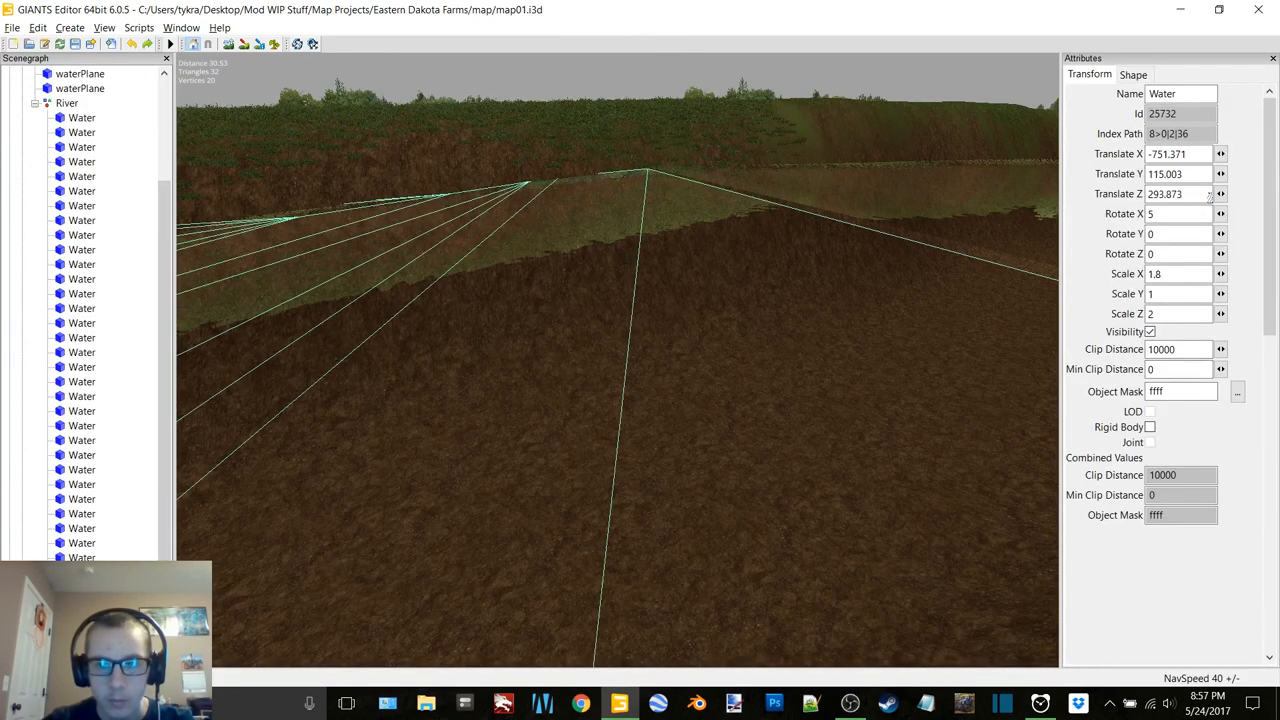
Set the water plane's Translate Y height to 114, then to an even 115
click(1180, 172)
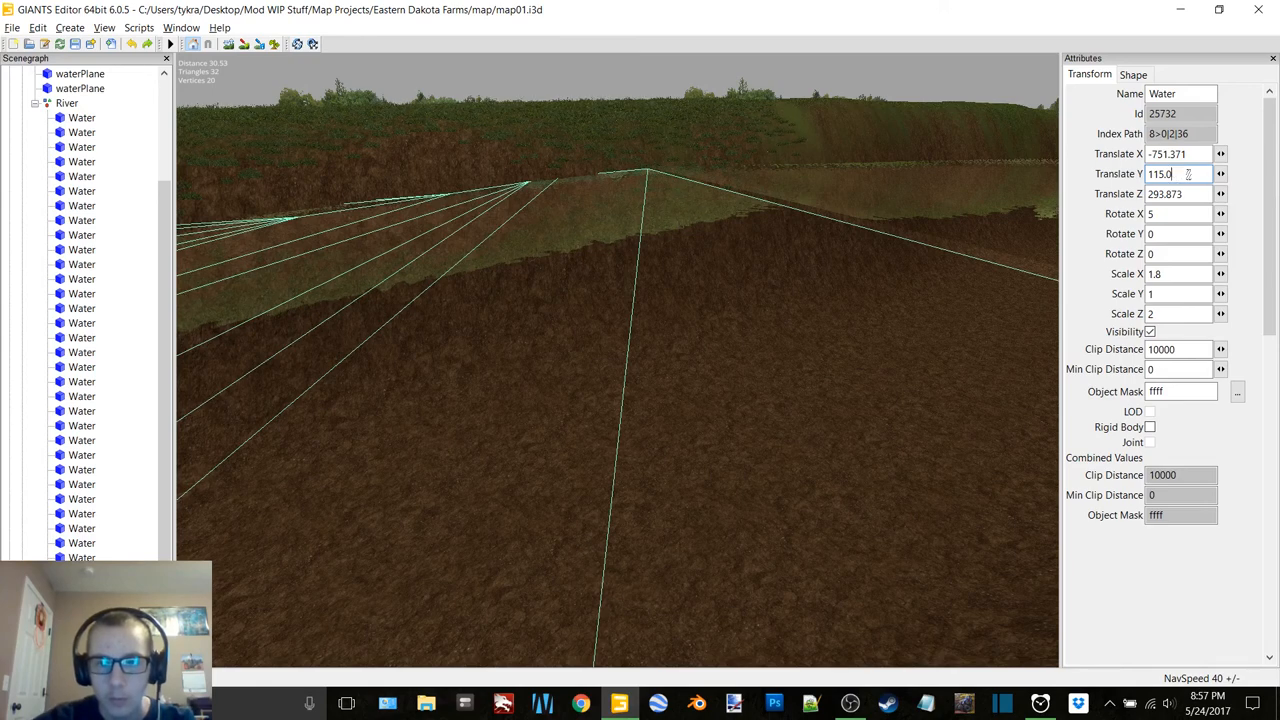
text(114)
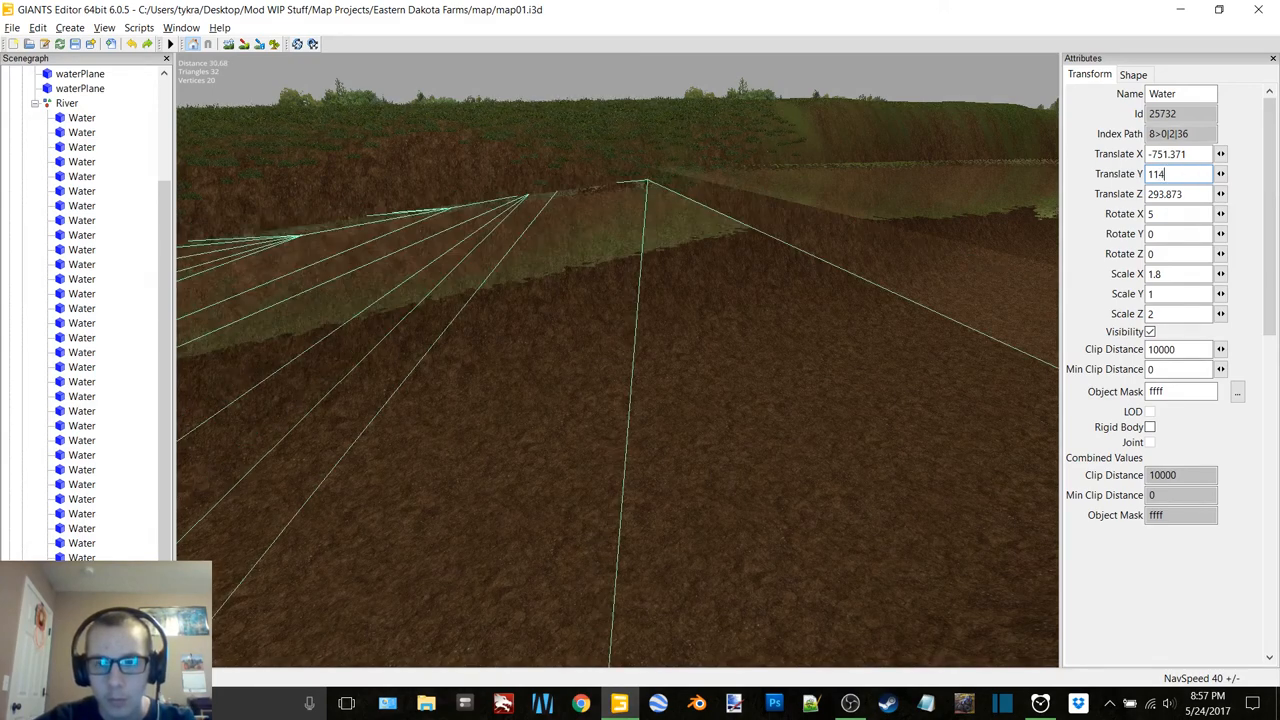
text(115)
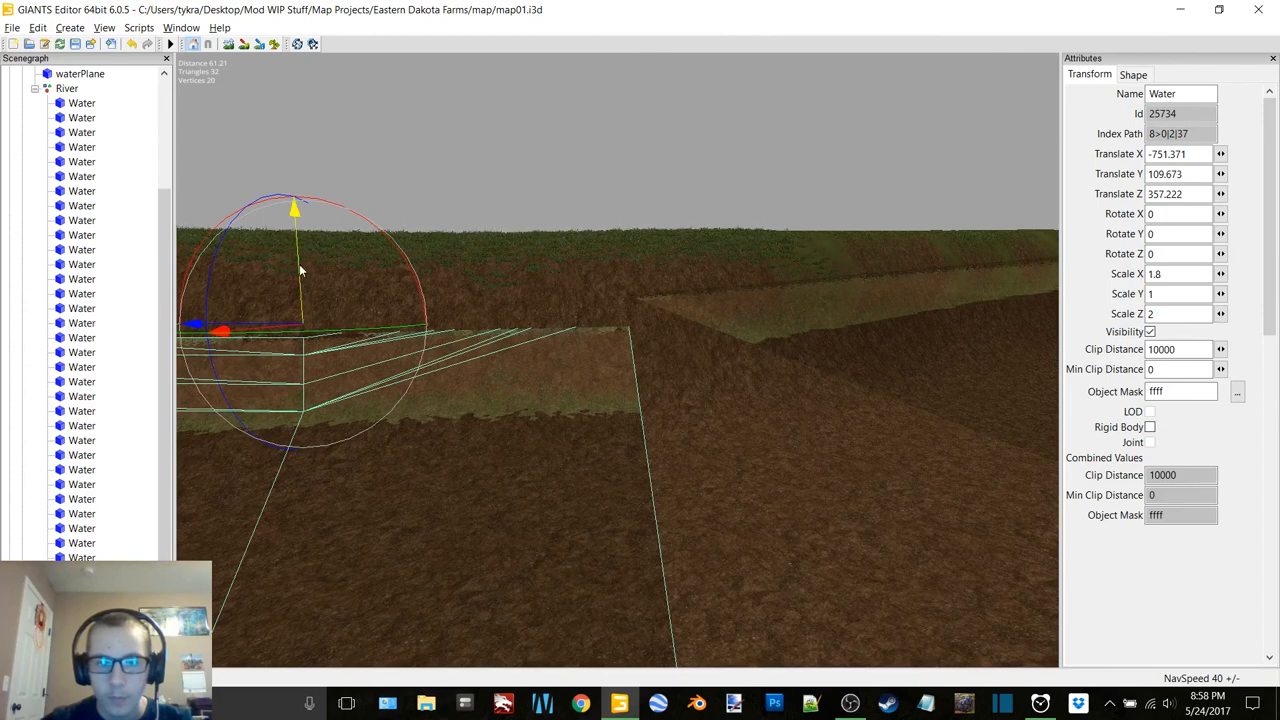
Raise the next water plane toward the banks with the Y gizmo and fine-tune its Translate Y
drag(292, 264, 292, 236)
text(112.46)
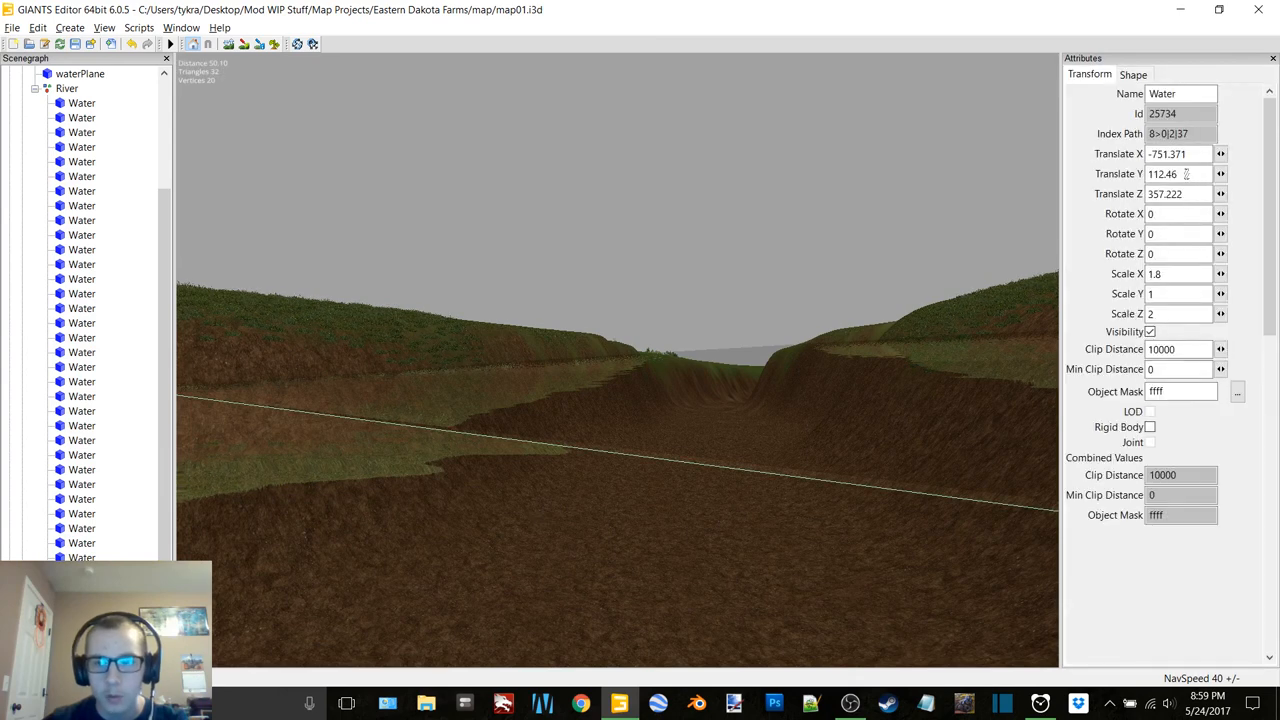
click(1180, 172)
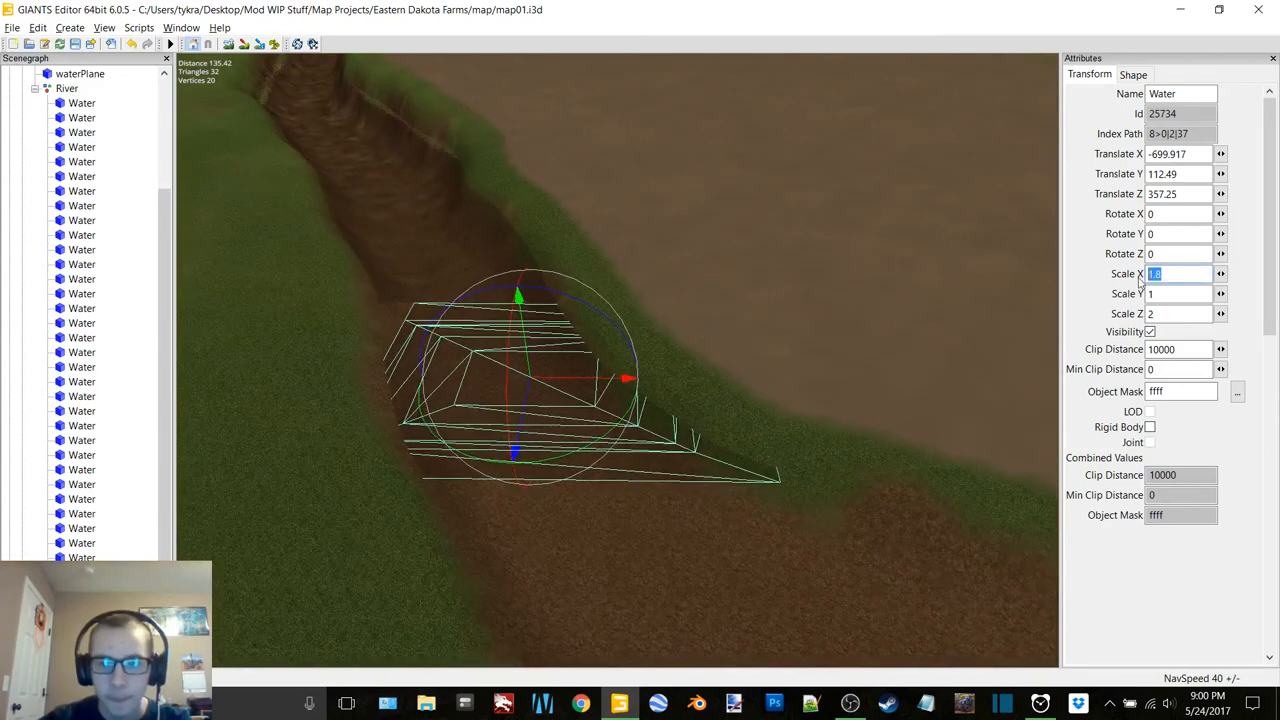
Widen the water piece to Scale X 2.2 and slide the new copy farther along the channel
text(2.2)
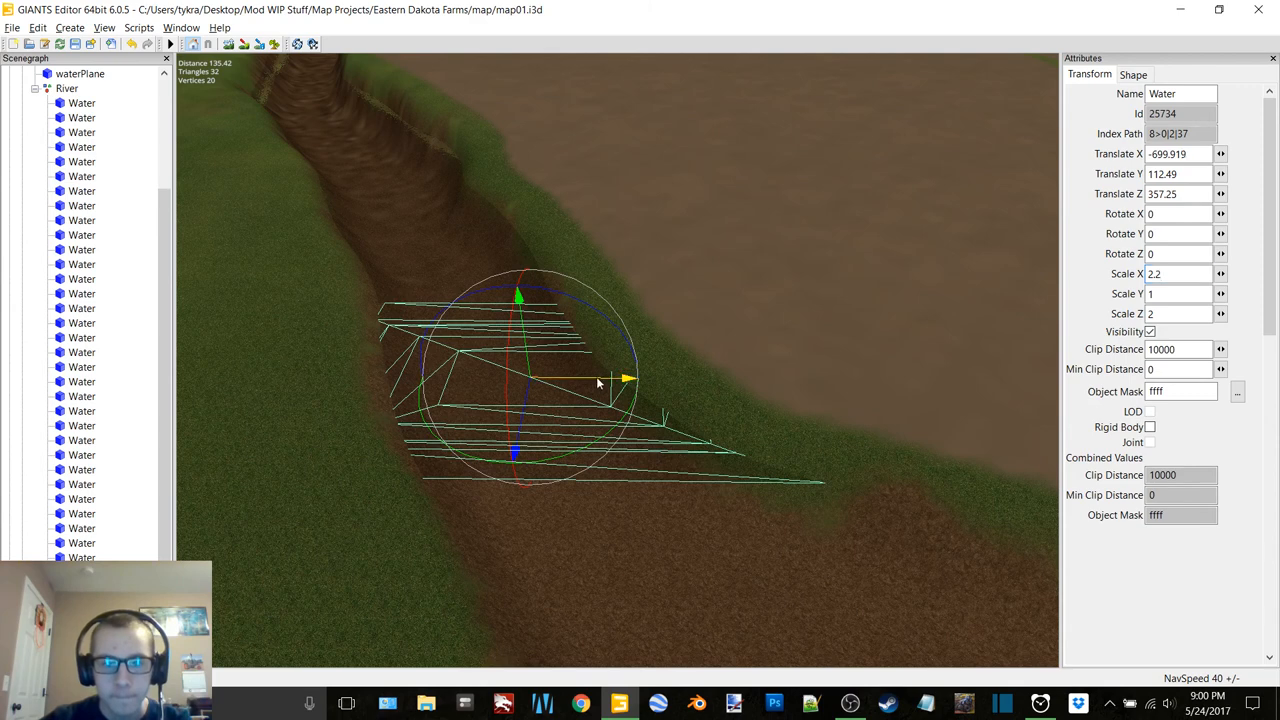
drag(624, 380, 610, 378)
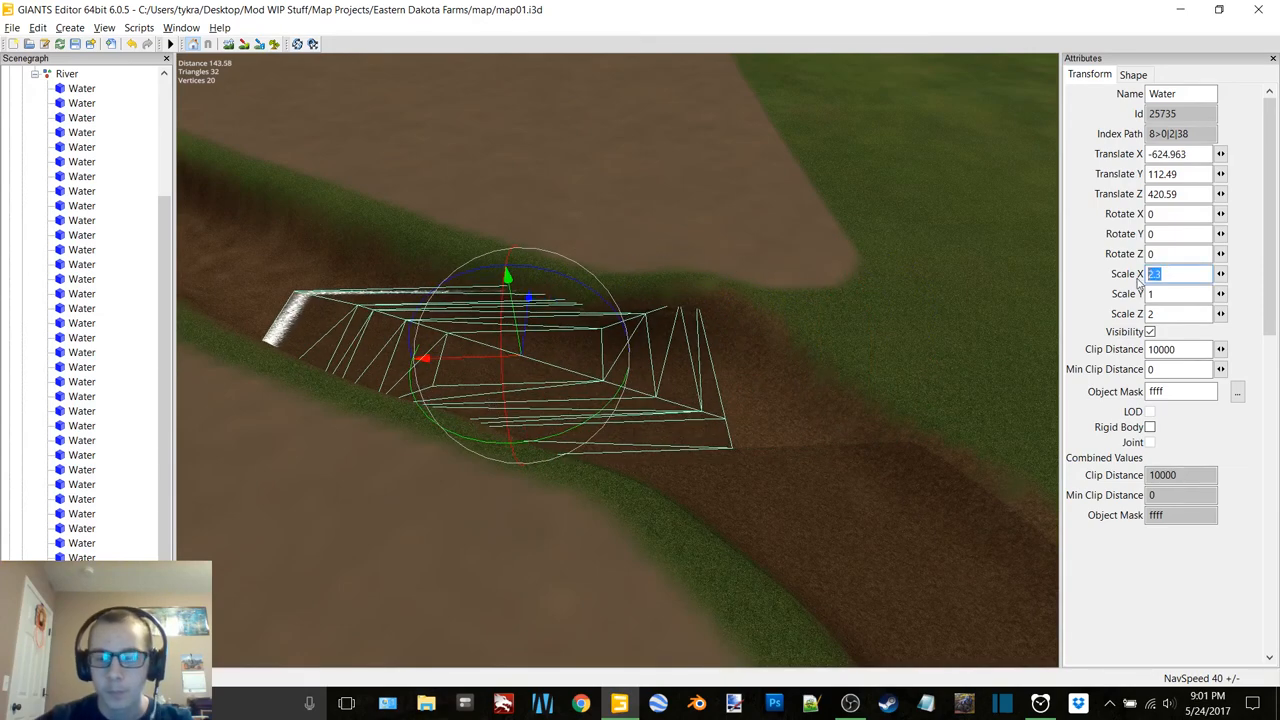
Set the new water plane's Scale X to 3.5 to widen it across the channel
text(3.5)
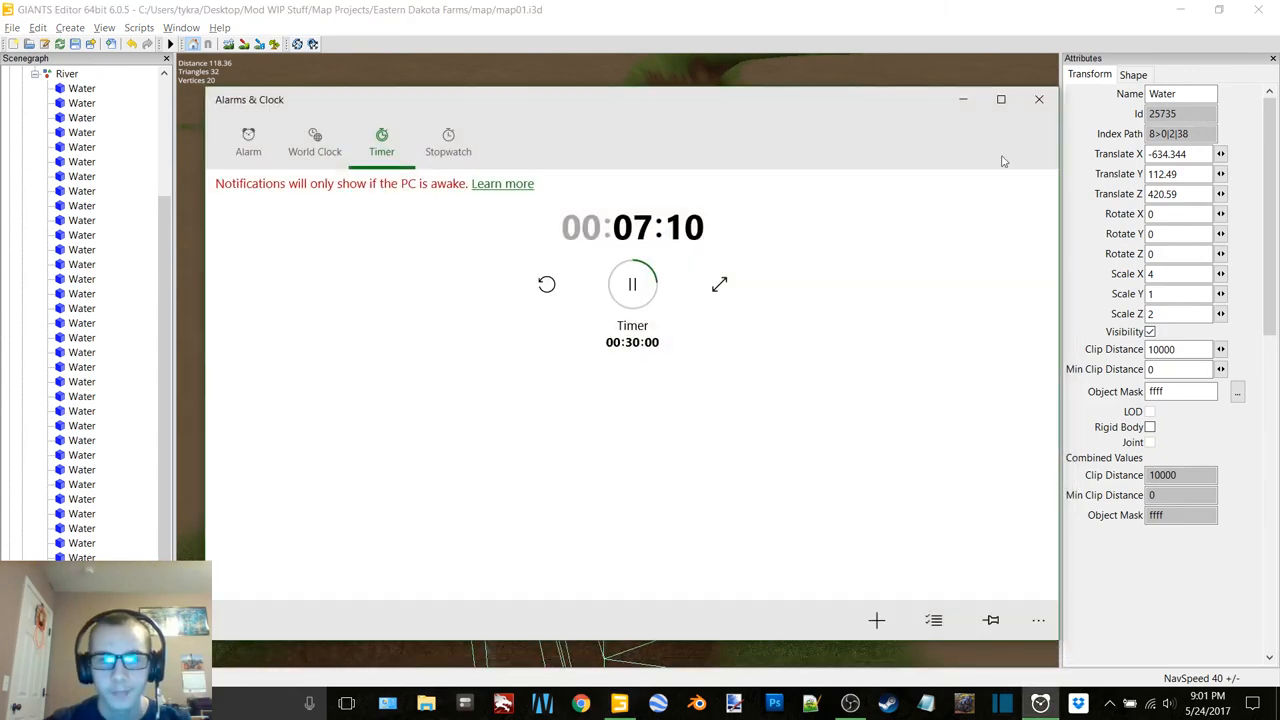
Close the Alarms & Clock timer window and return to the map
click(1038, 100)
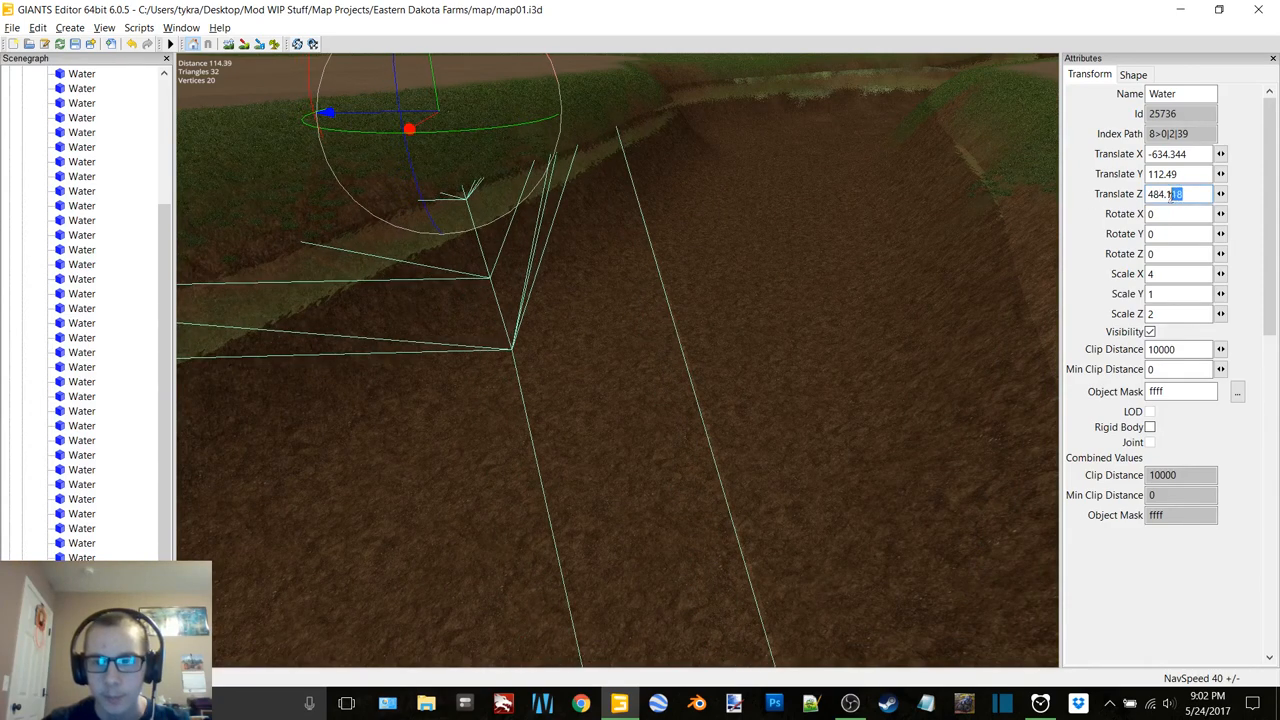
Move the next 4-by-2 water copy downstream to a Translate Z near 484
text(4842)
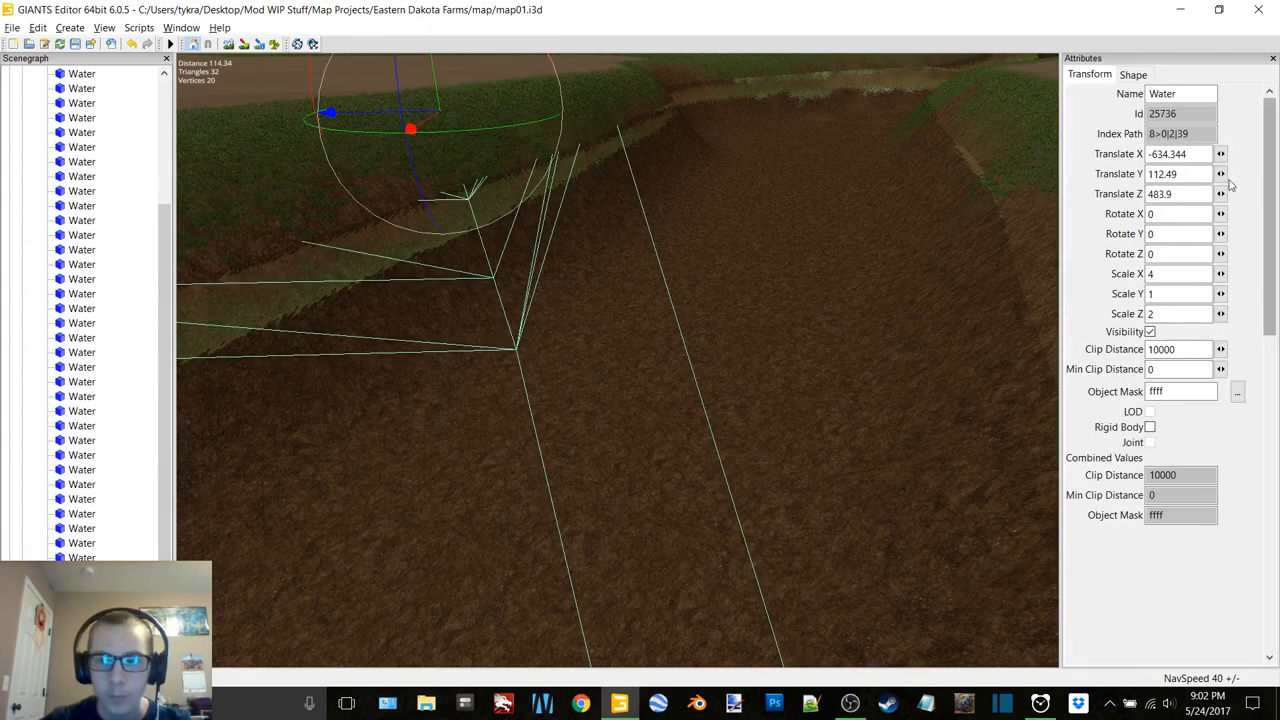
click(1180, 194)
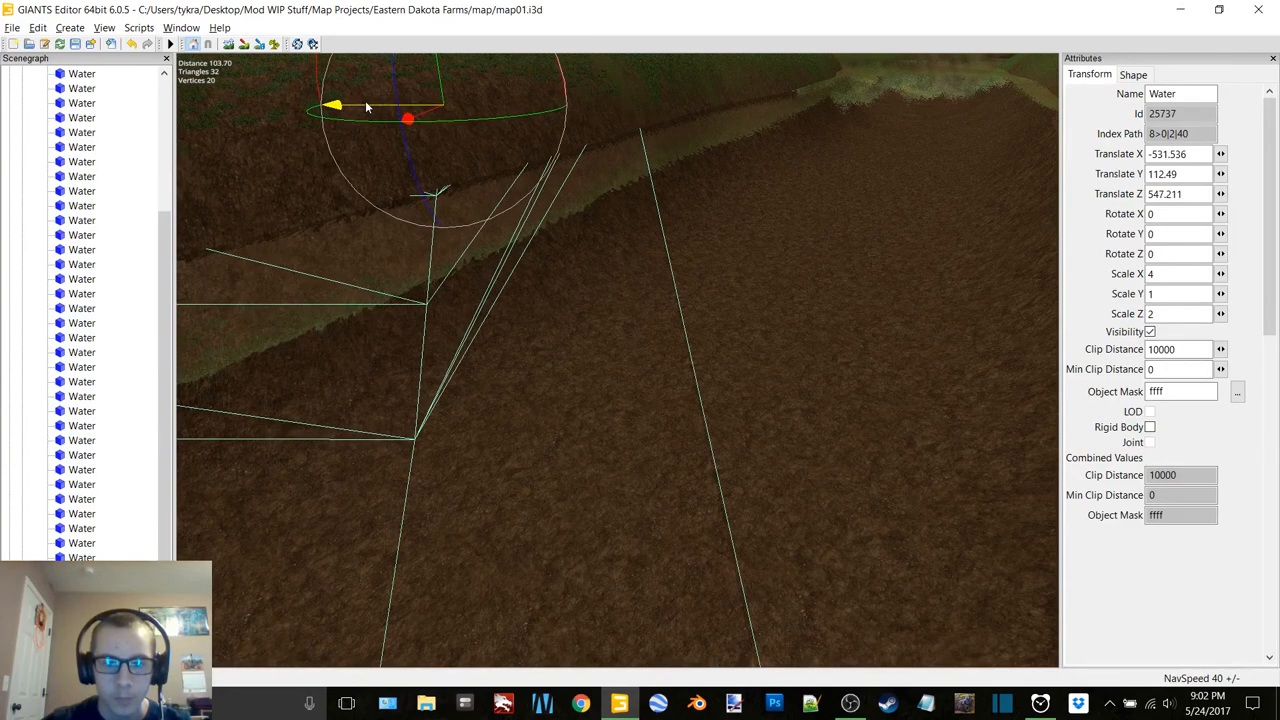
Reposition the next water copy to Translate Z 610.8 and set its scale to 2
click(1178, 192)
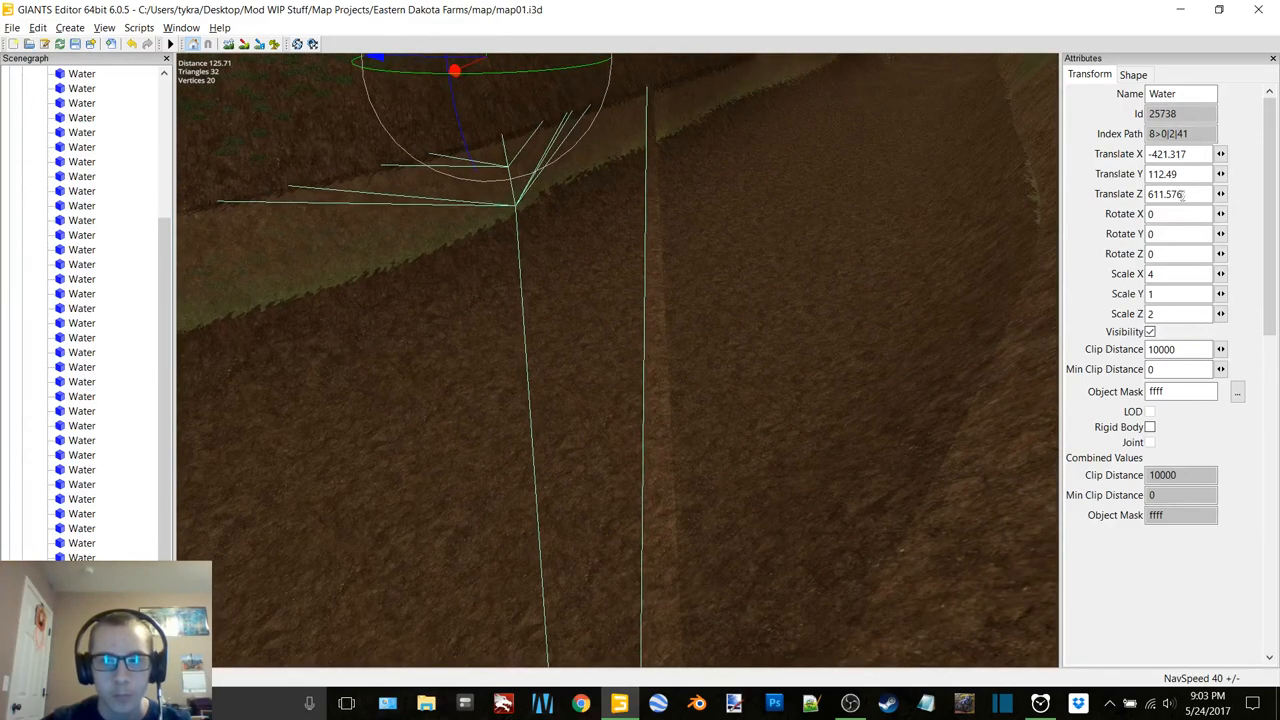
click(1180, 194)
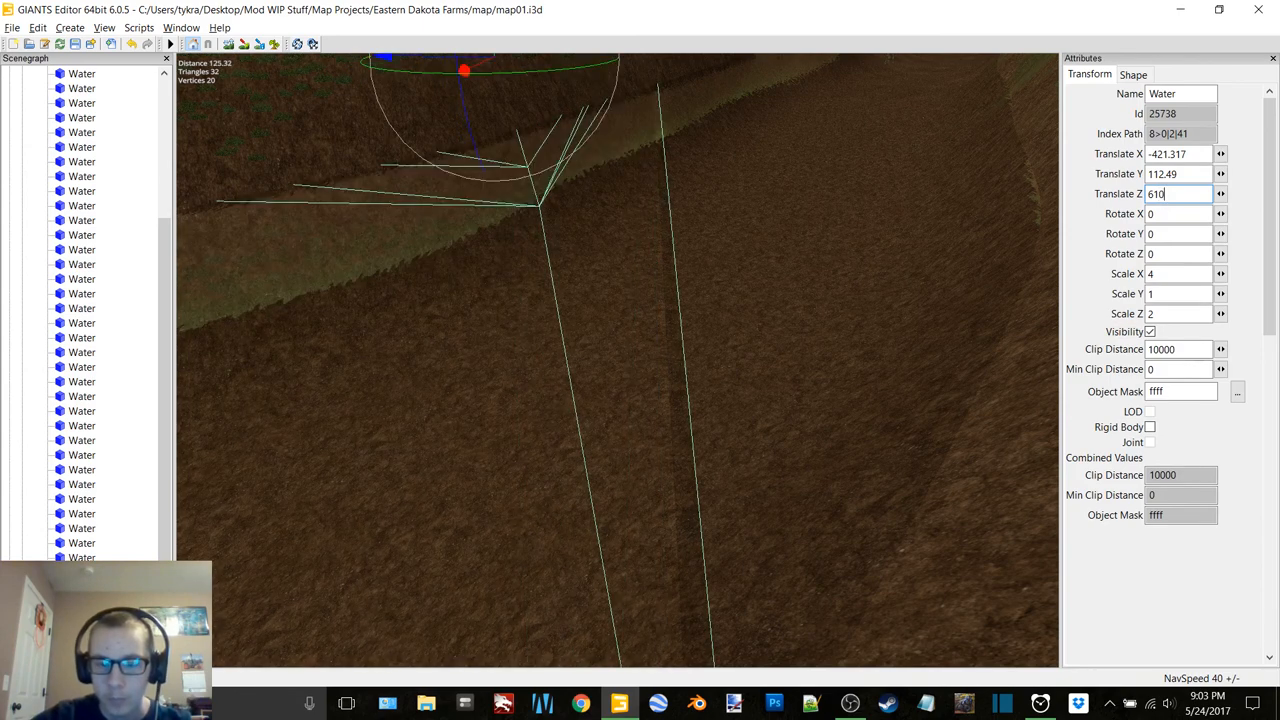
text(610.8)
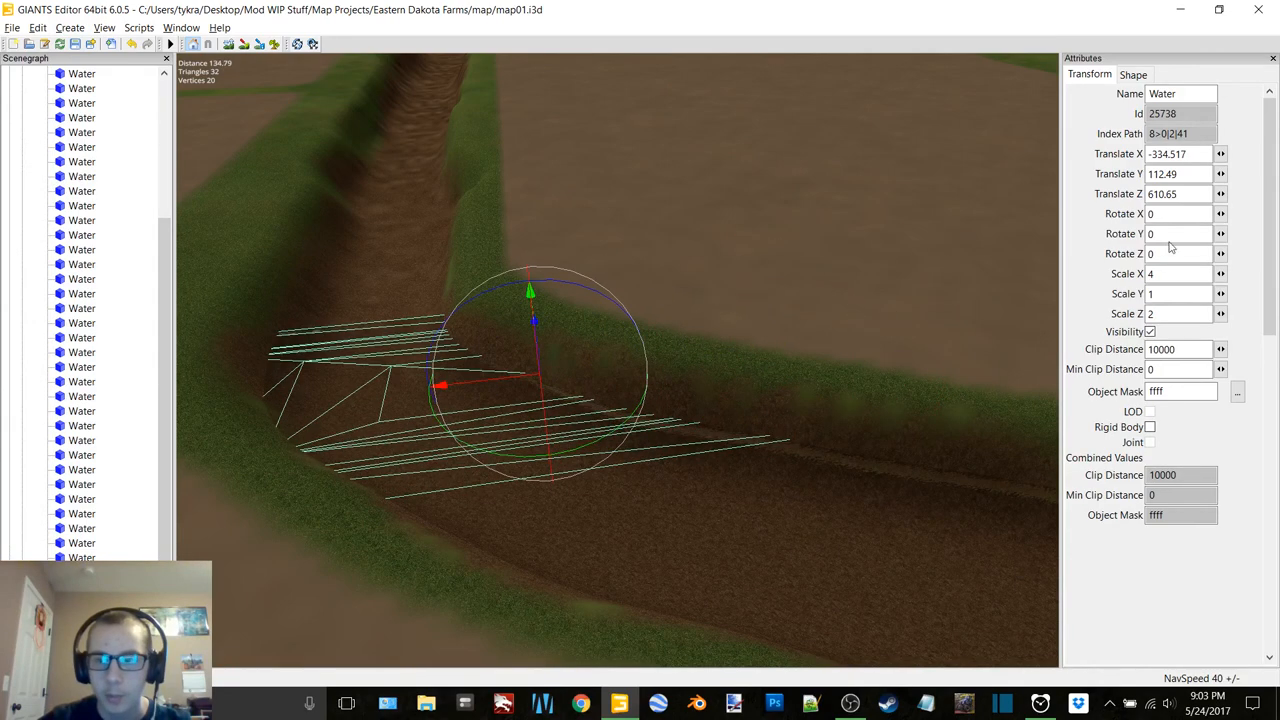
text(2.5)
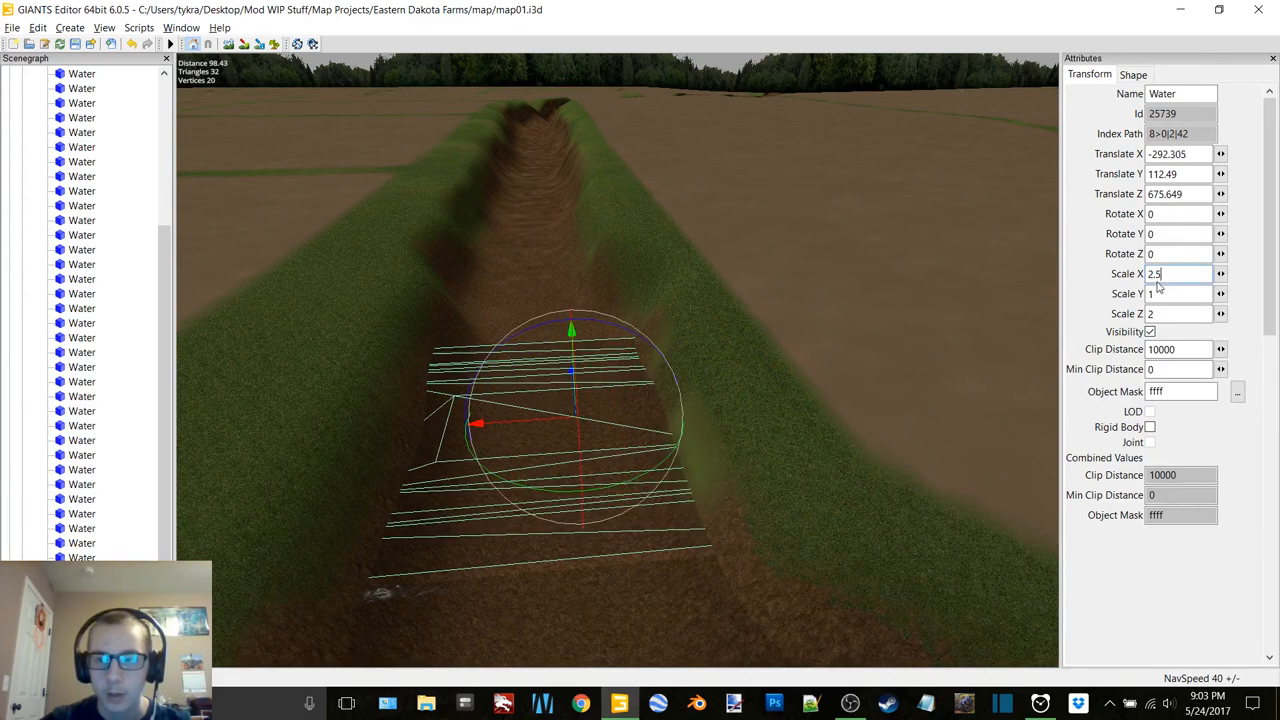
Reset the water plane's scales to 2 and 1 and pull back to view the straight stretch
text(2)
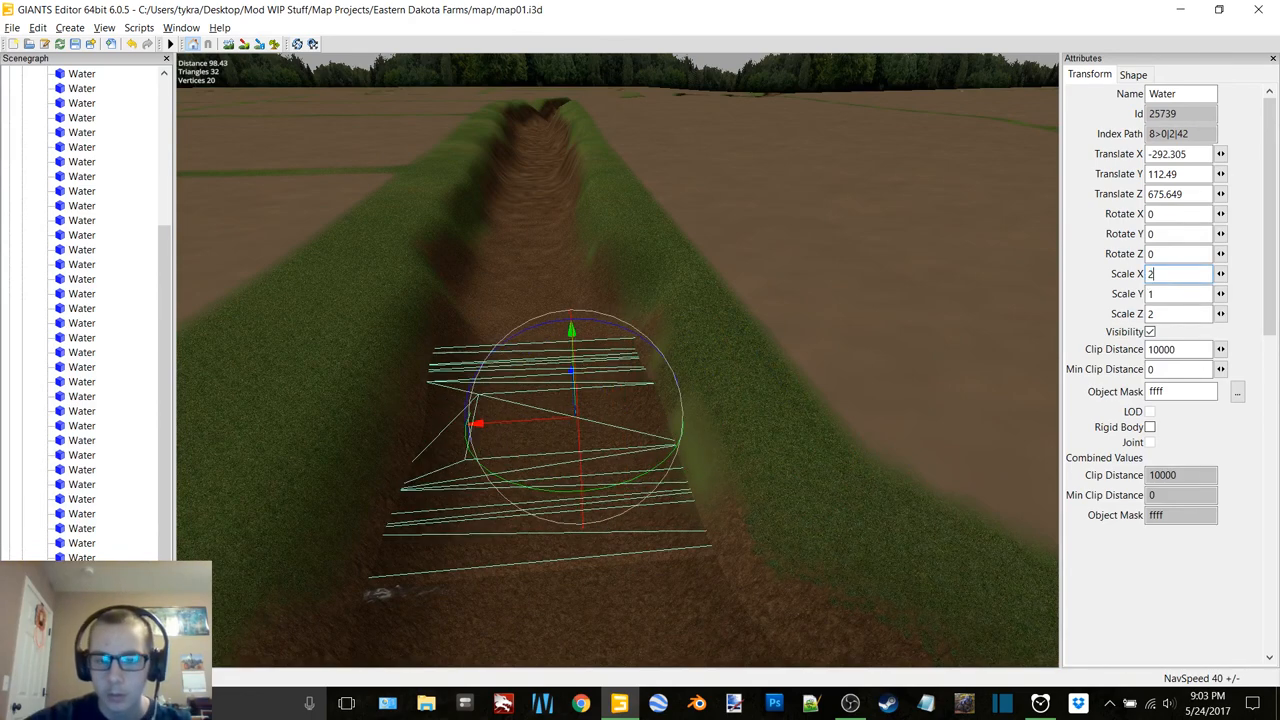
text(1)
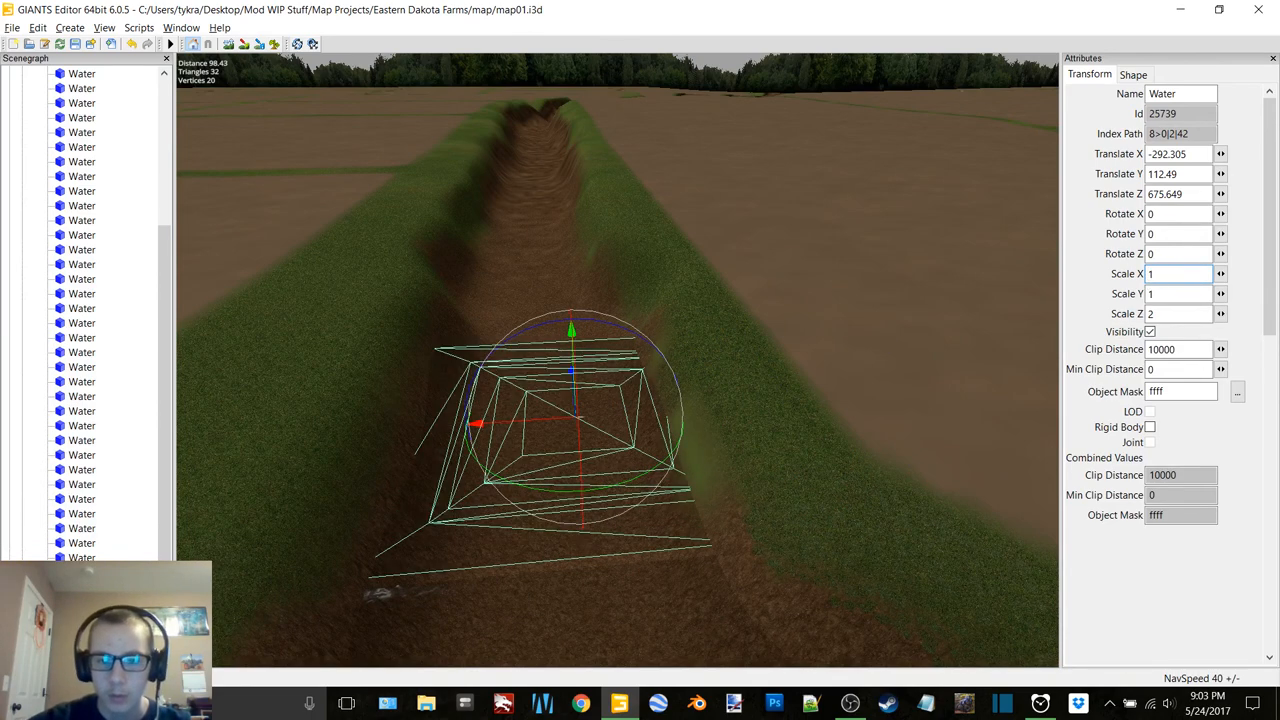
drag(478, 424, 480, 424)
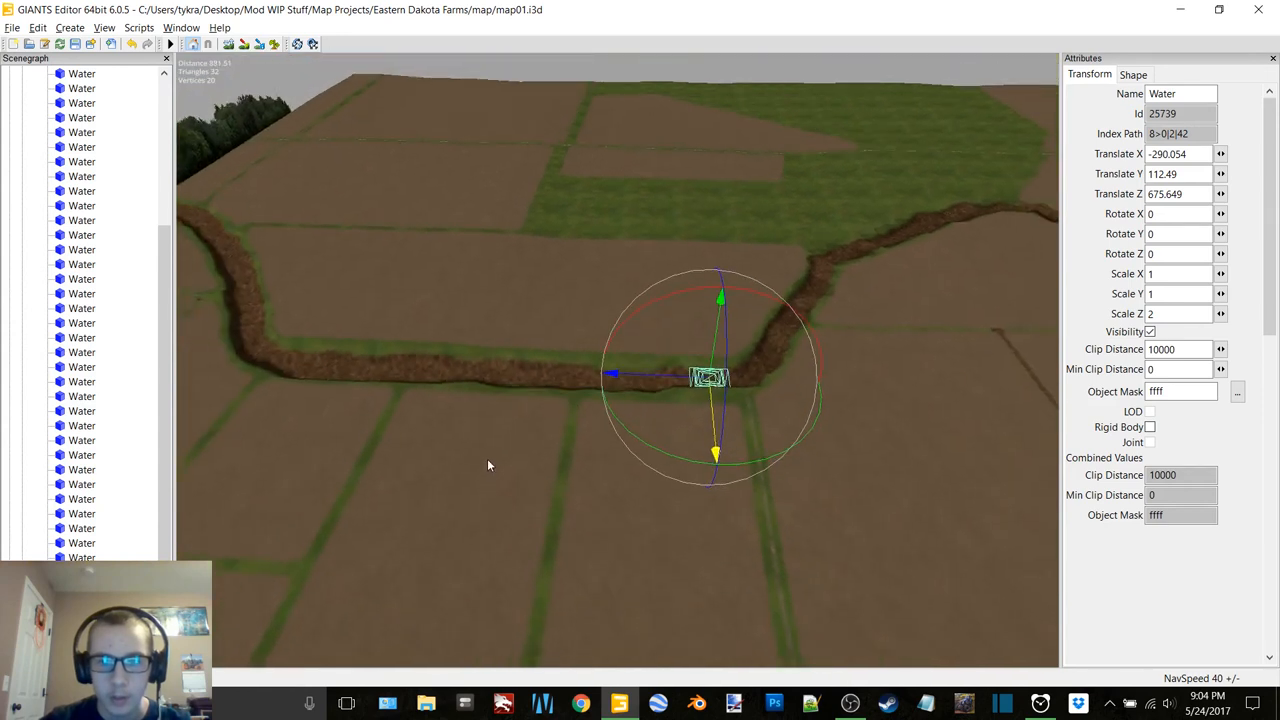
Stretch the plane along the trench, trying Scale Z 20 and 3 before settling on 25
text(20)
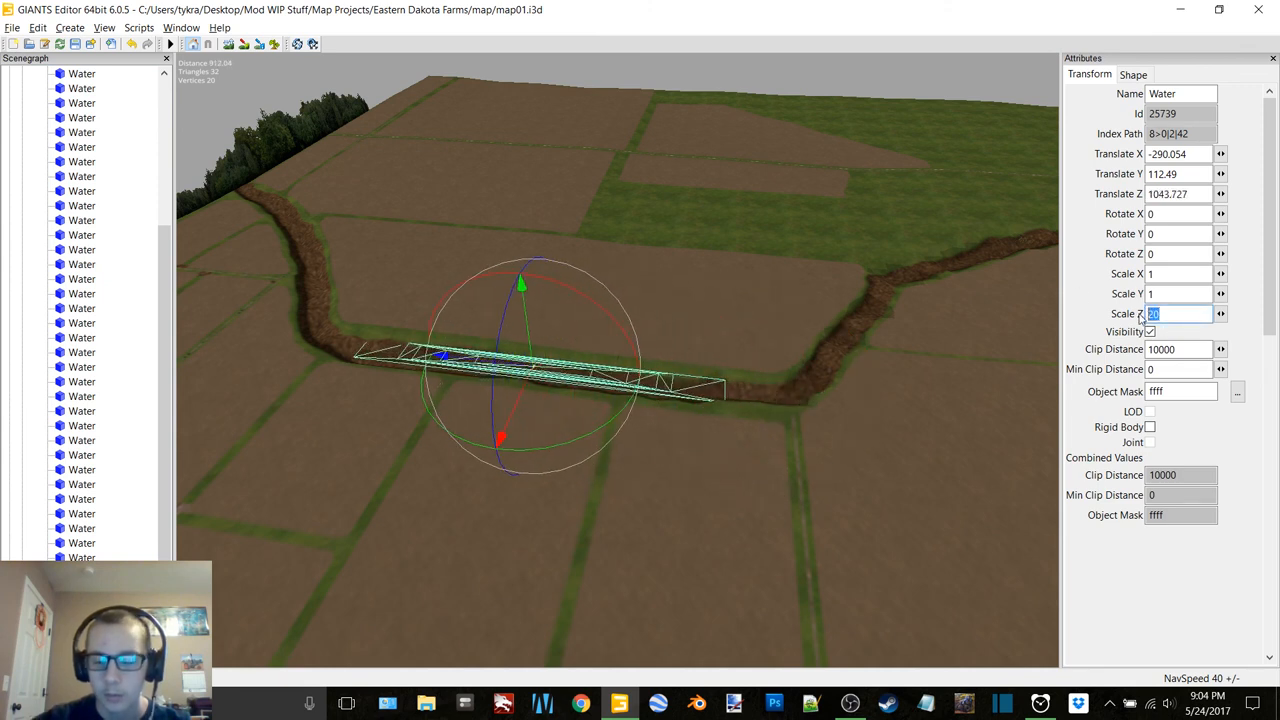
text(3)
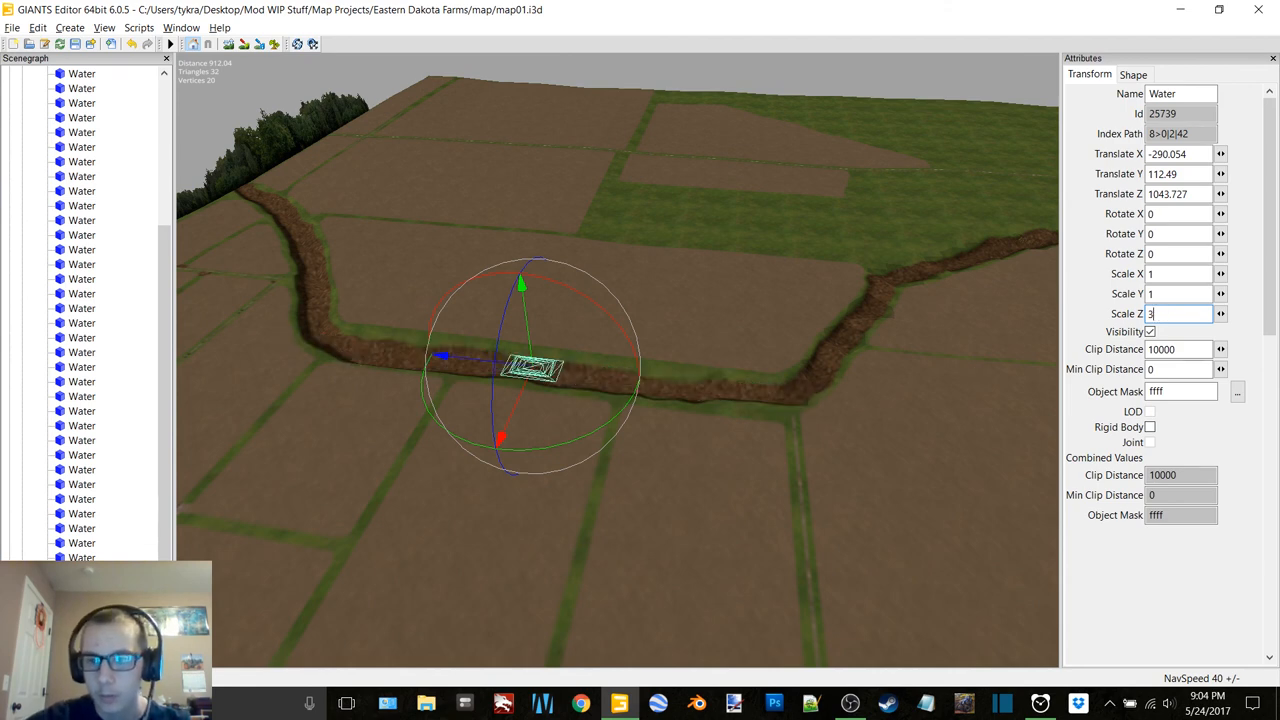
text(25)
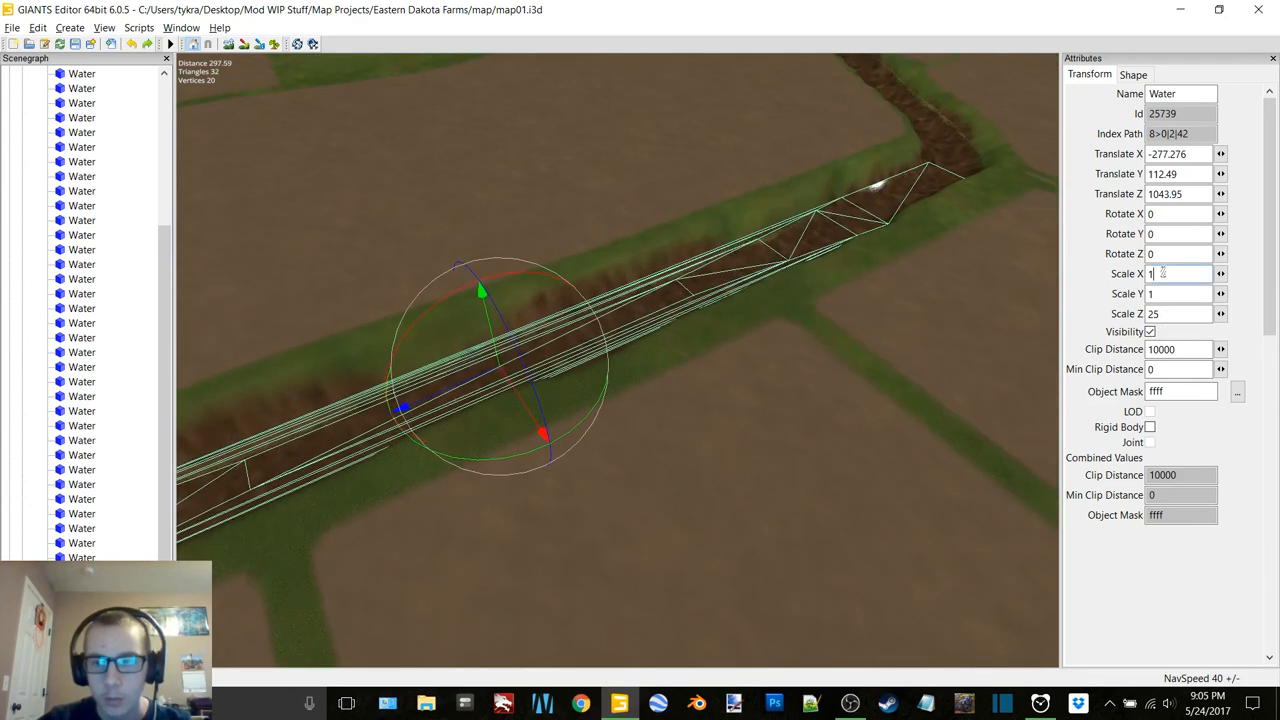
Set the long plane's Scale X to 1.3, then give the next copy a Scale Z of 27
text(1.3)
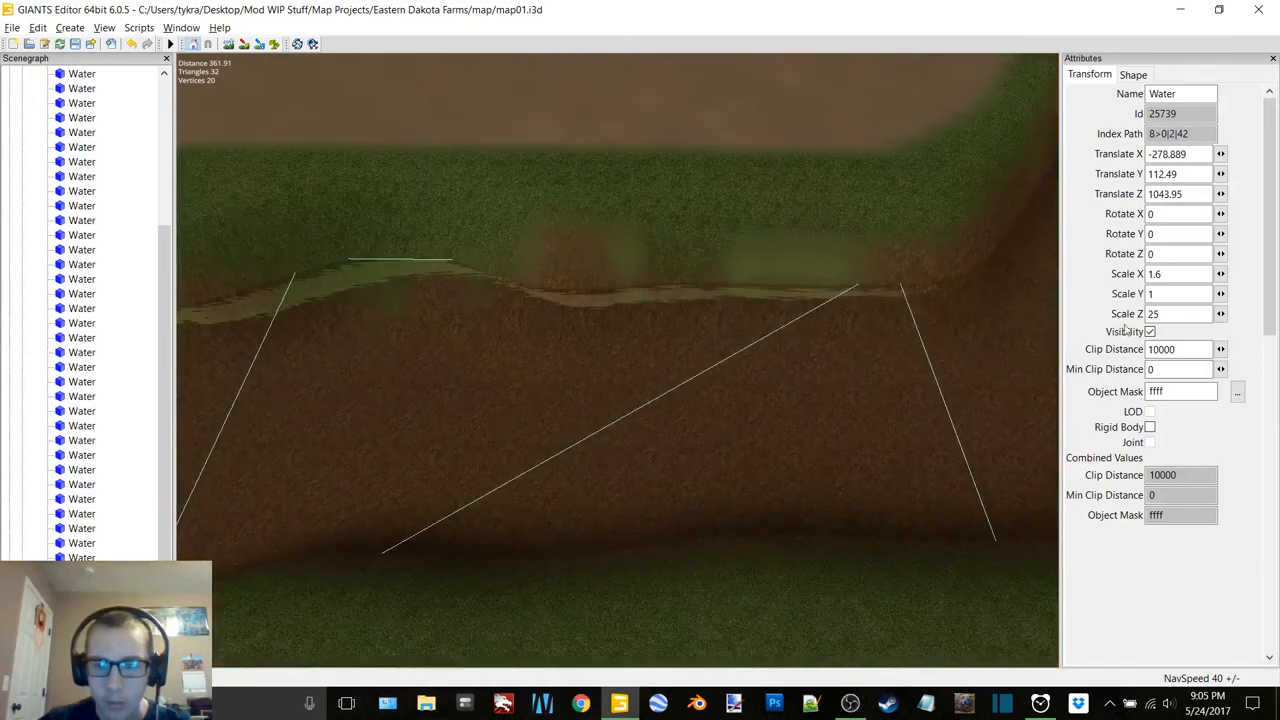
text(27)
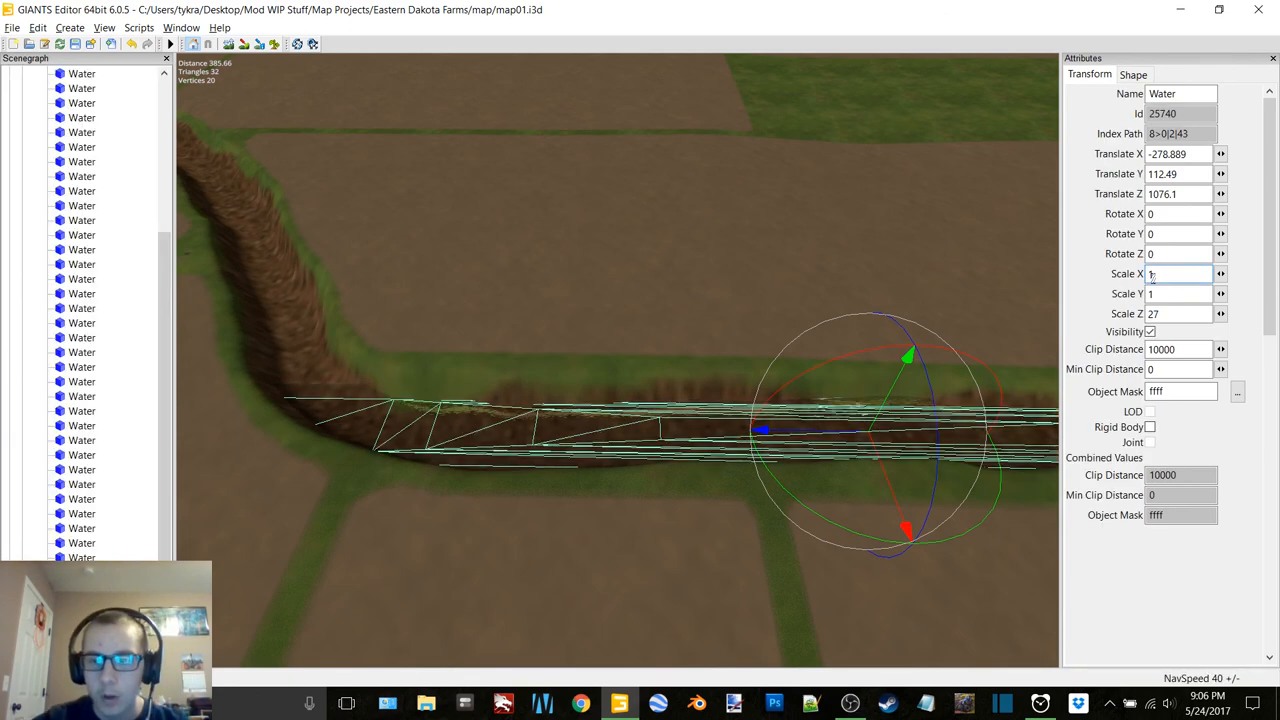
Reset the corner plane's scales to 1 and try widths 2 and 1.6, ending at 2 long
text(1)
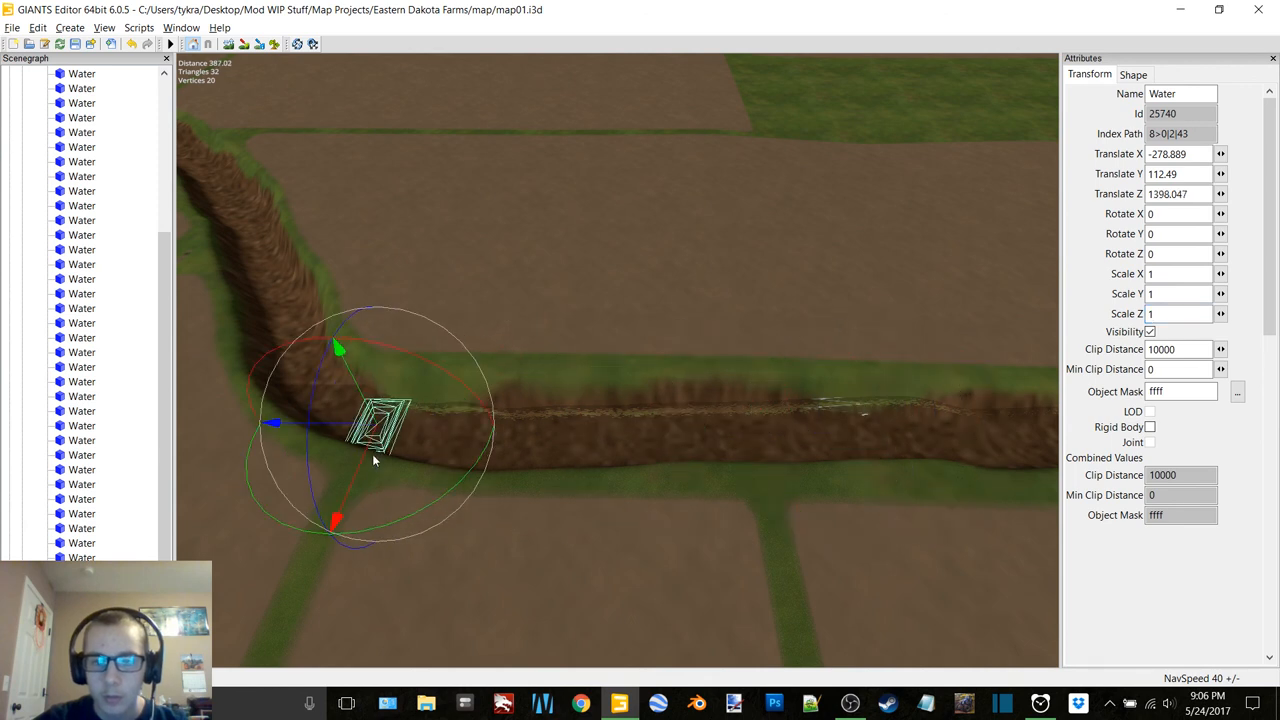
text(2)
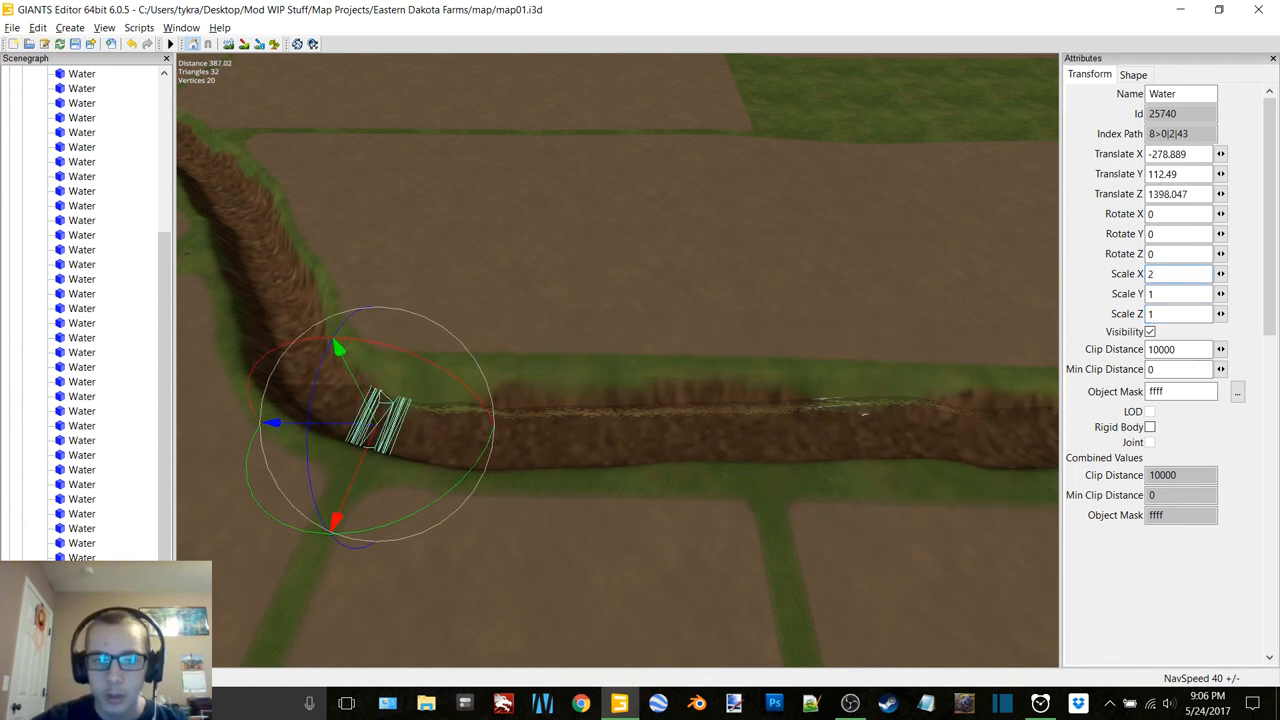
text(1.6)
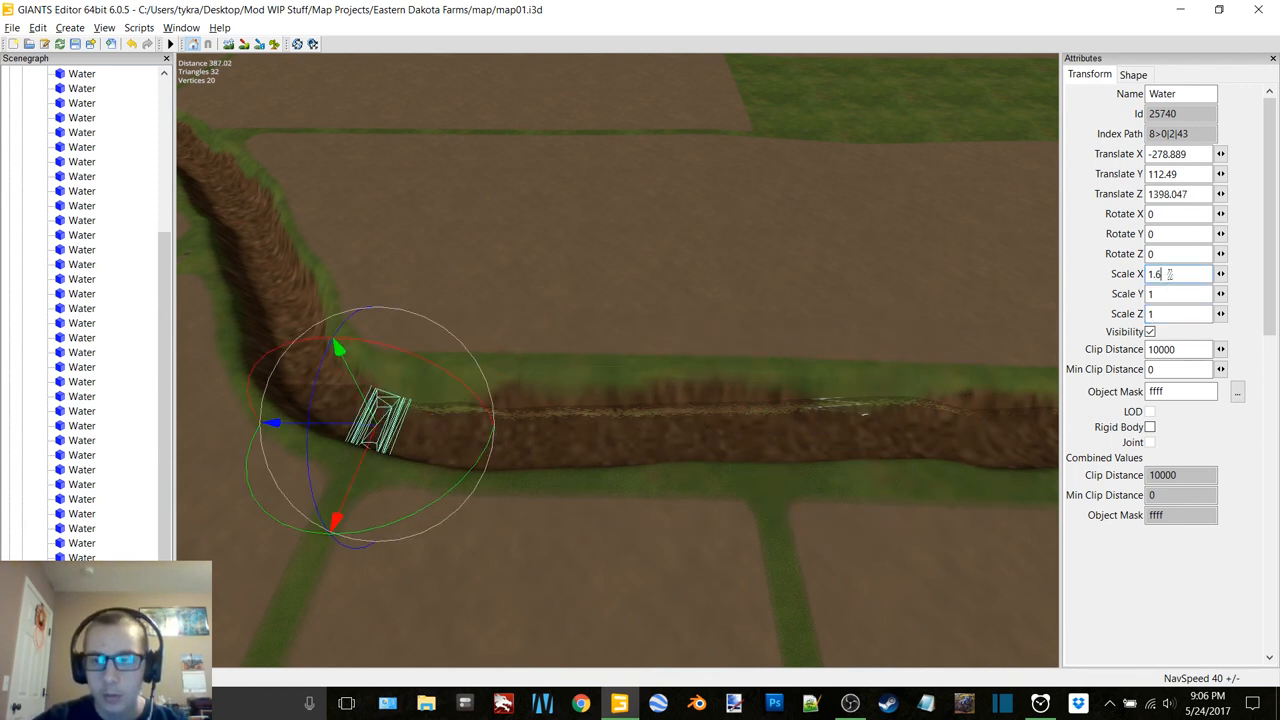
text(1)
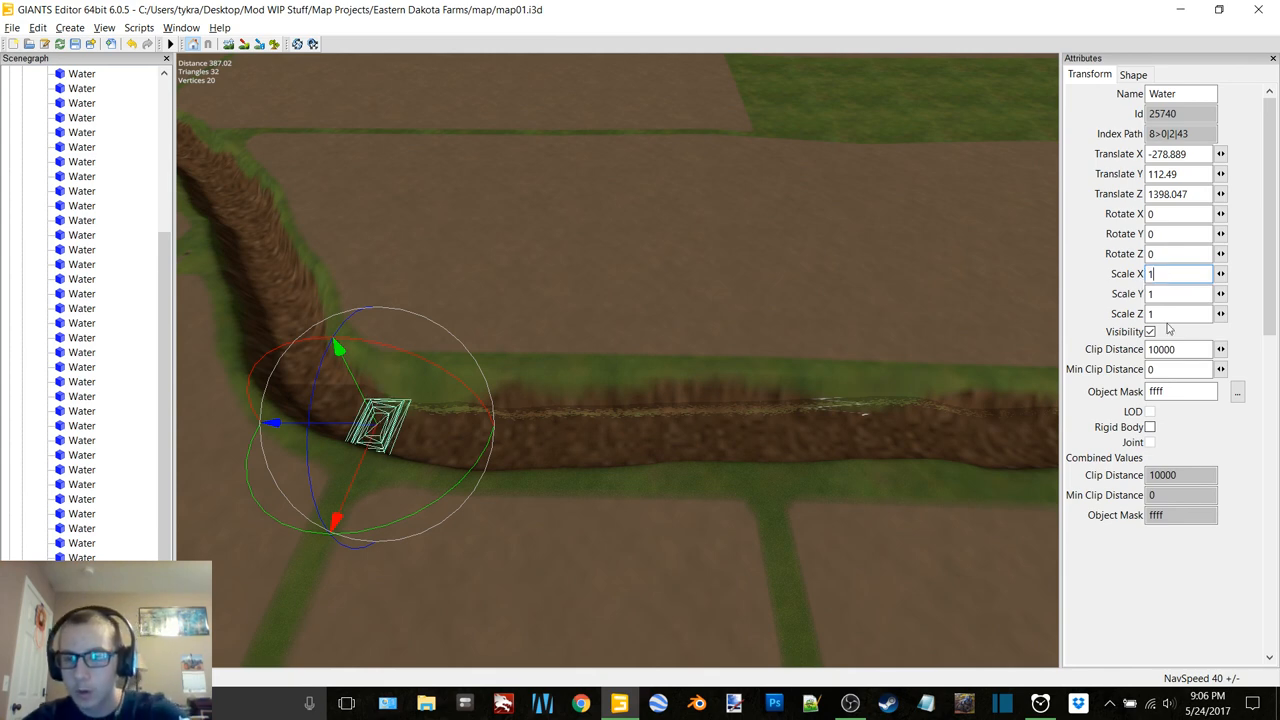
text(2)
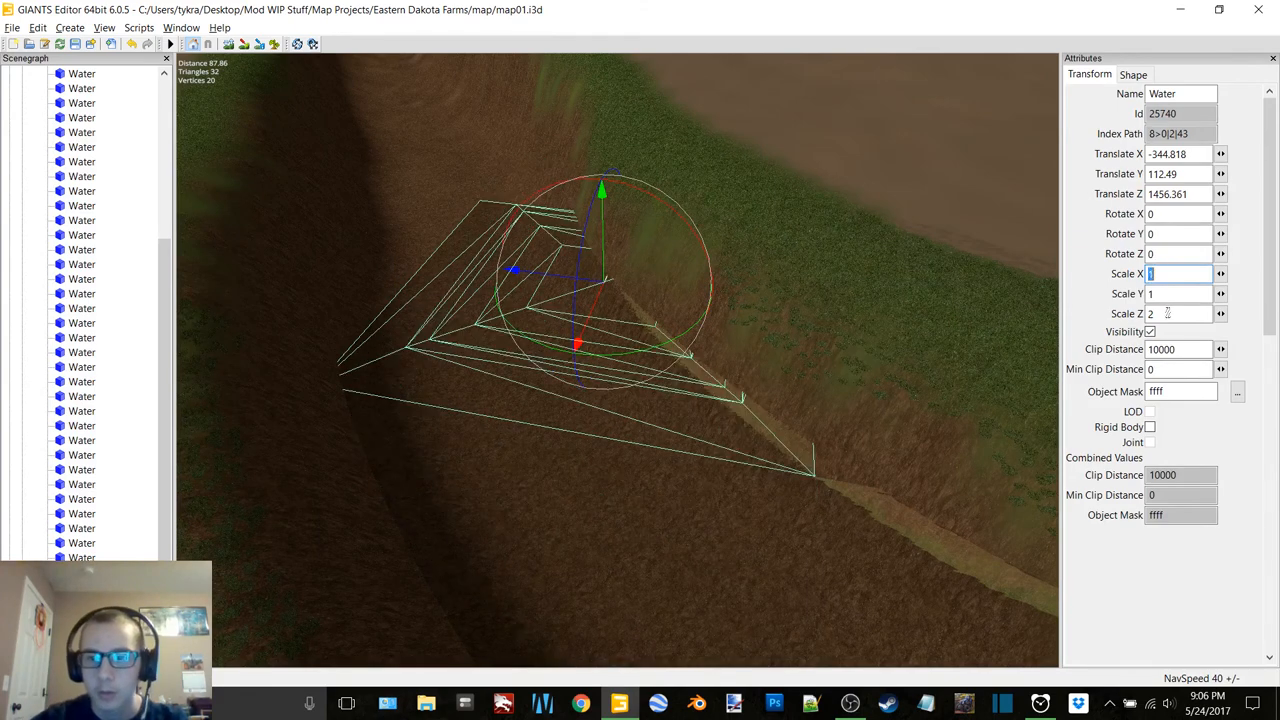
Size the corner piece with Scale Z 2.5 then 3.5, and set the new copy to 3
text(2.5)
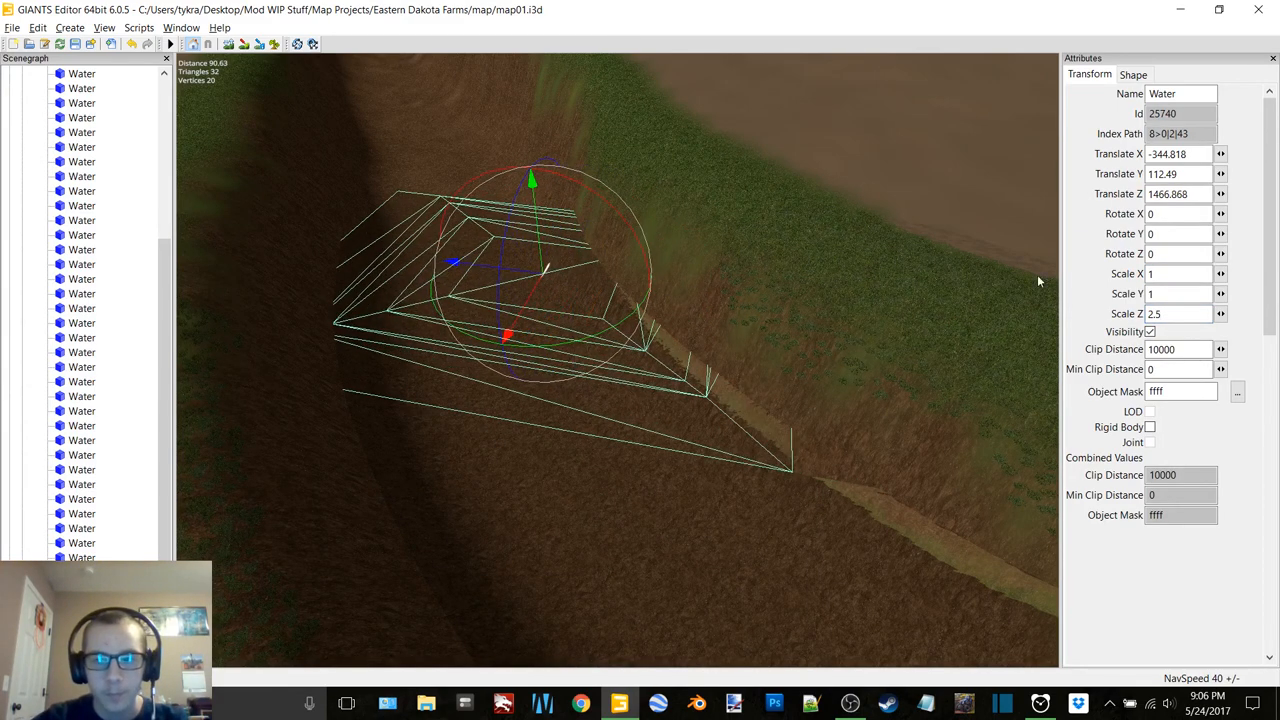
text(3.5)
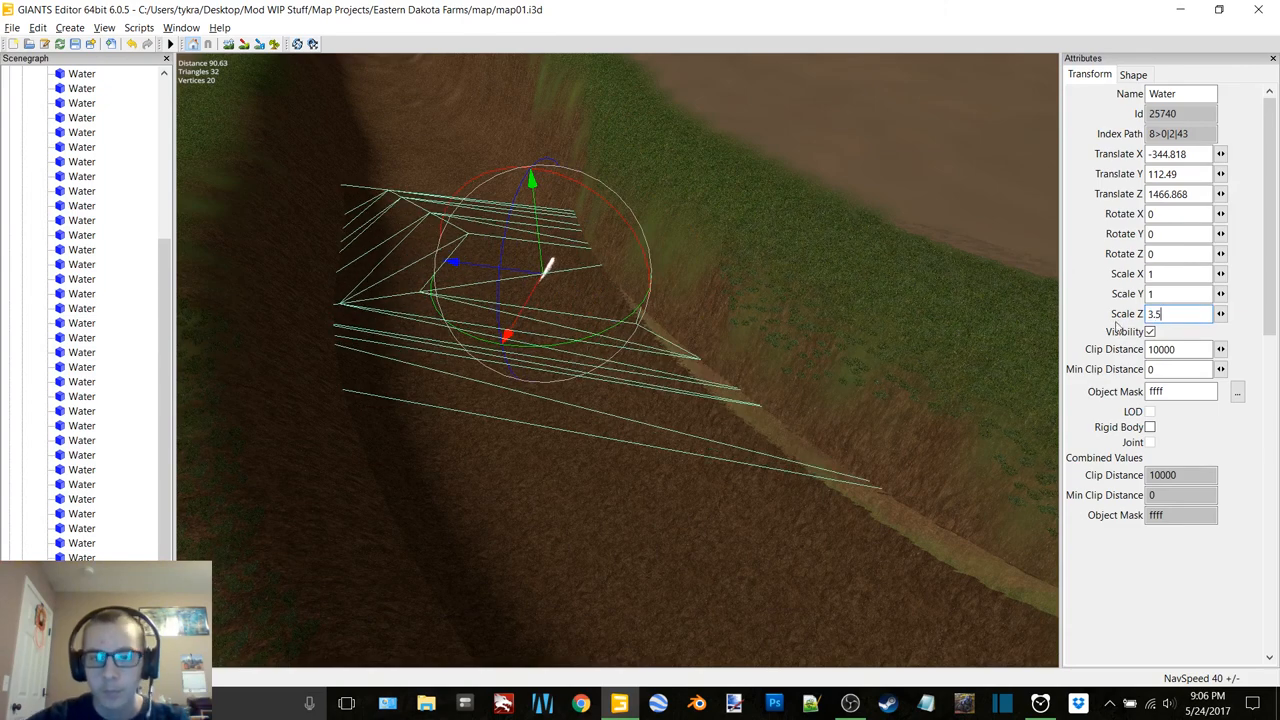
text(3)
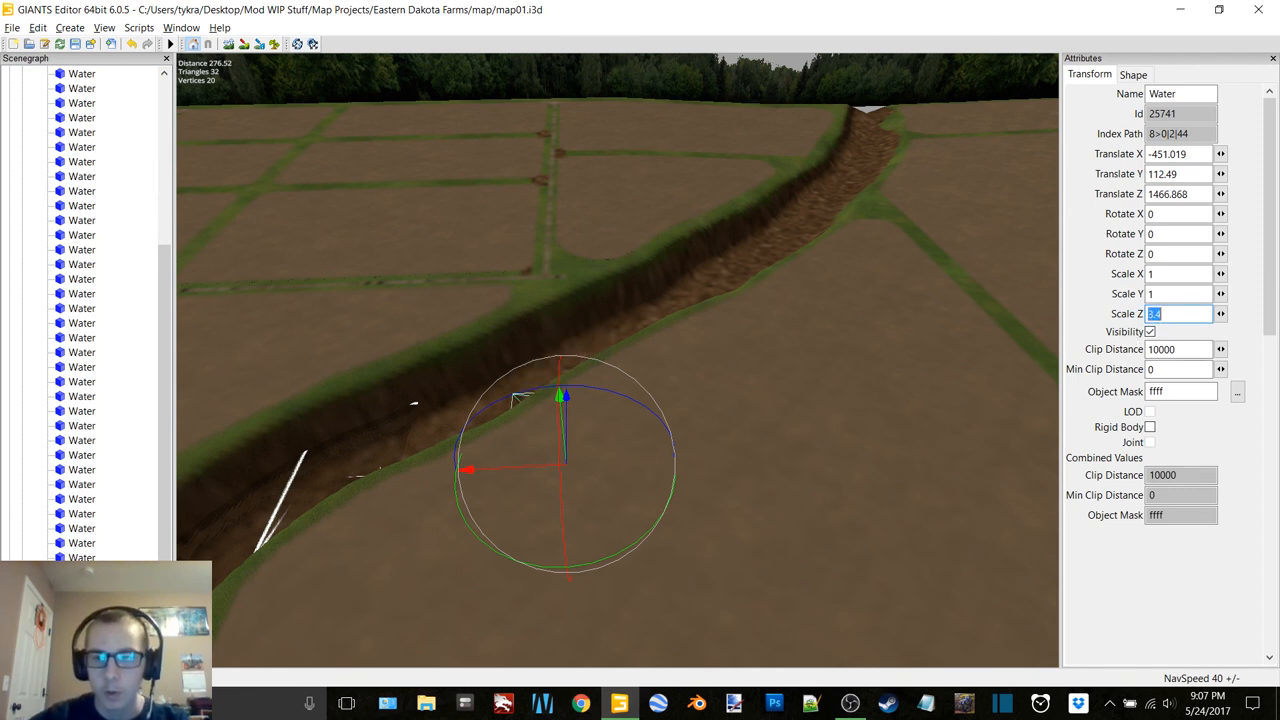
Try Scale X 20 then 10 on the new plane and nudge it into the trench past the bend
text(20)
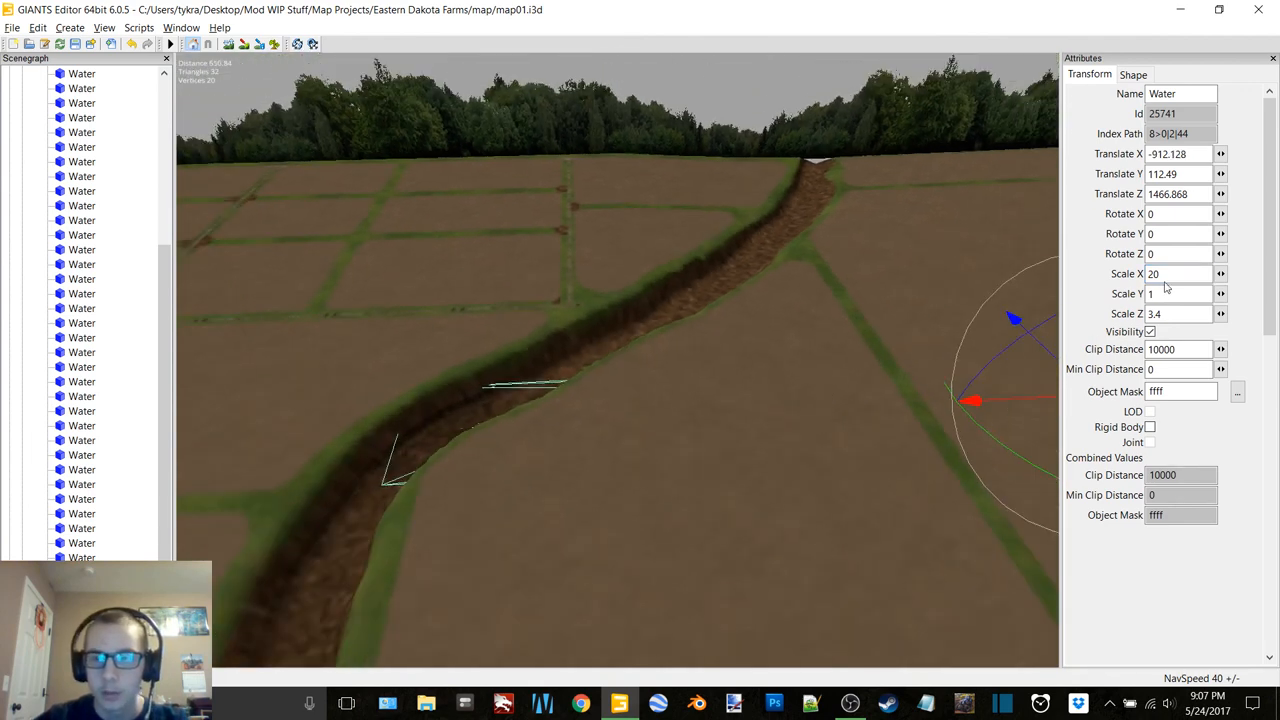
text(10)
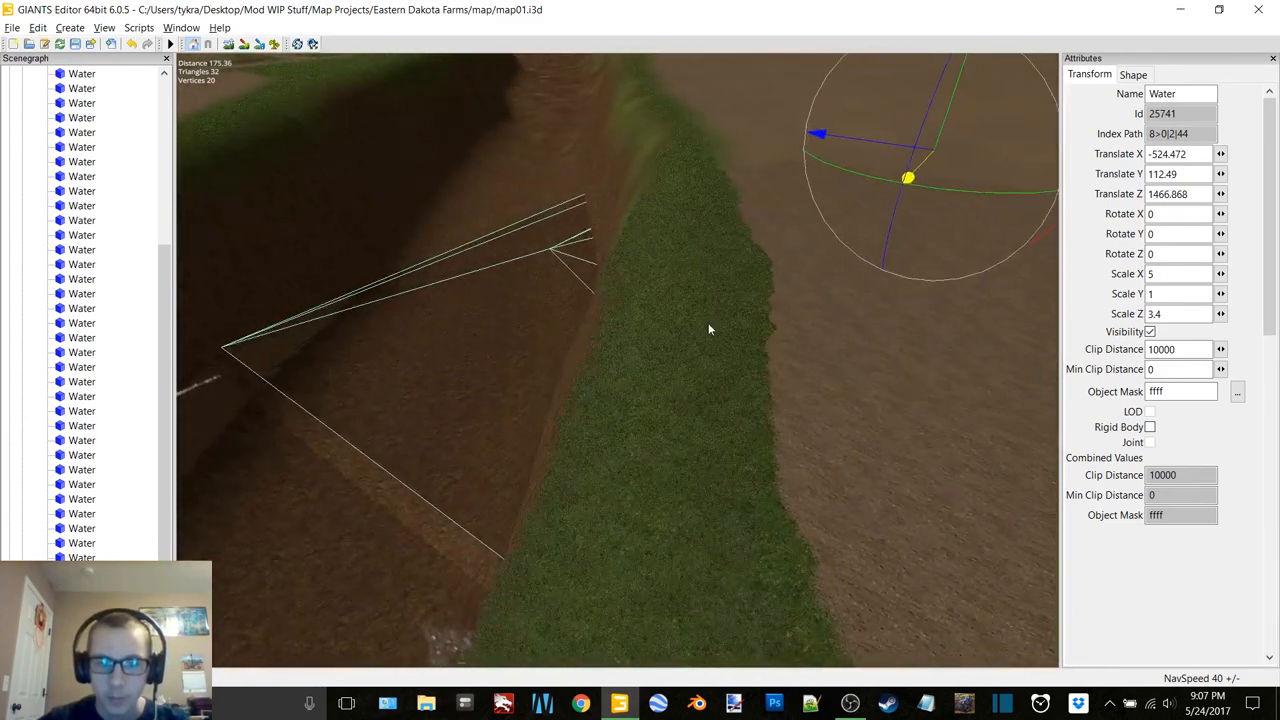
drag(908, 178, 908, 168)
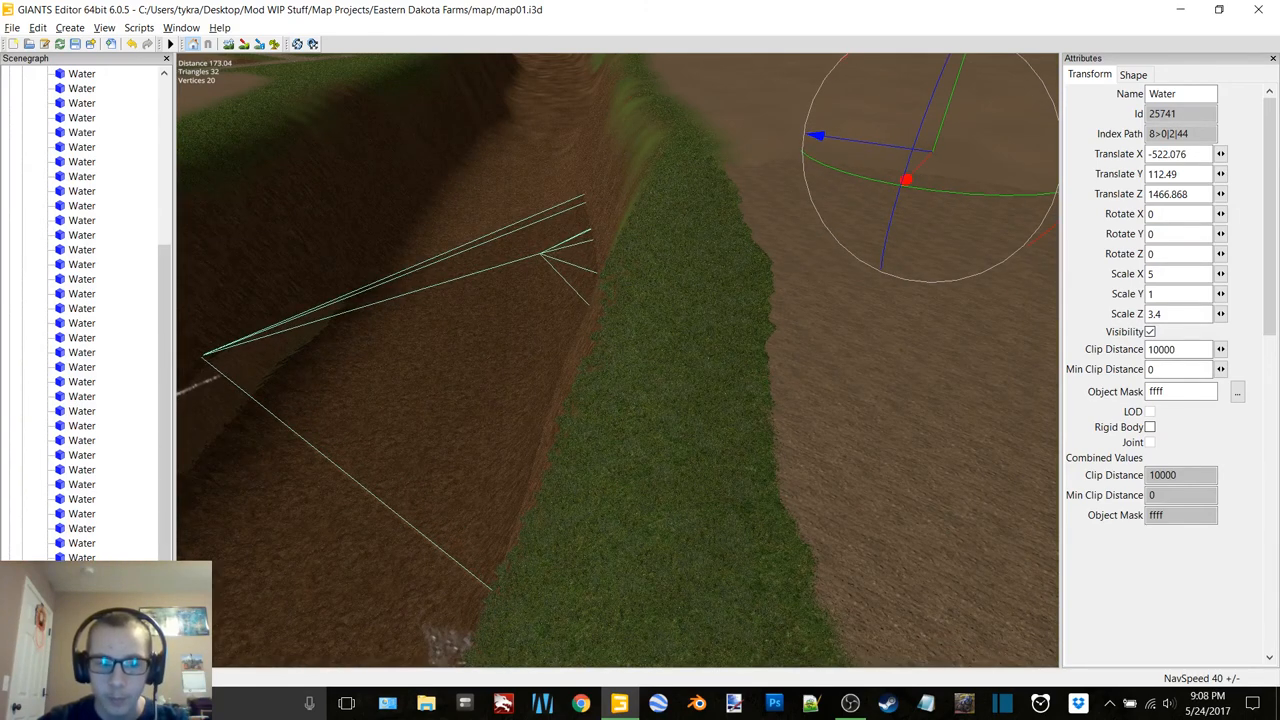
click(1180, 192)
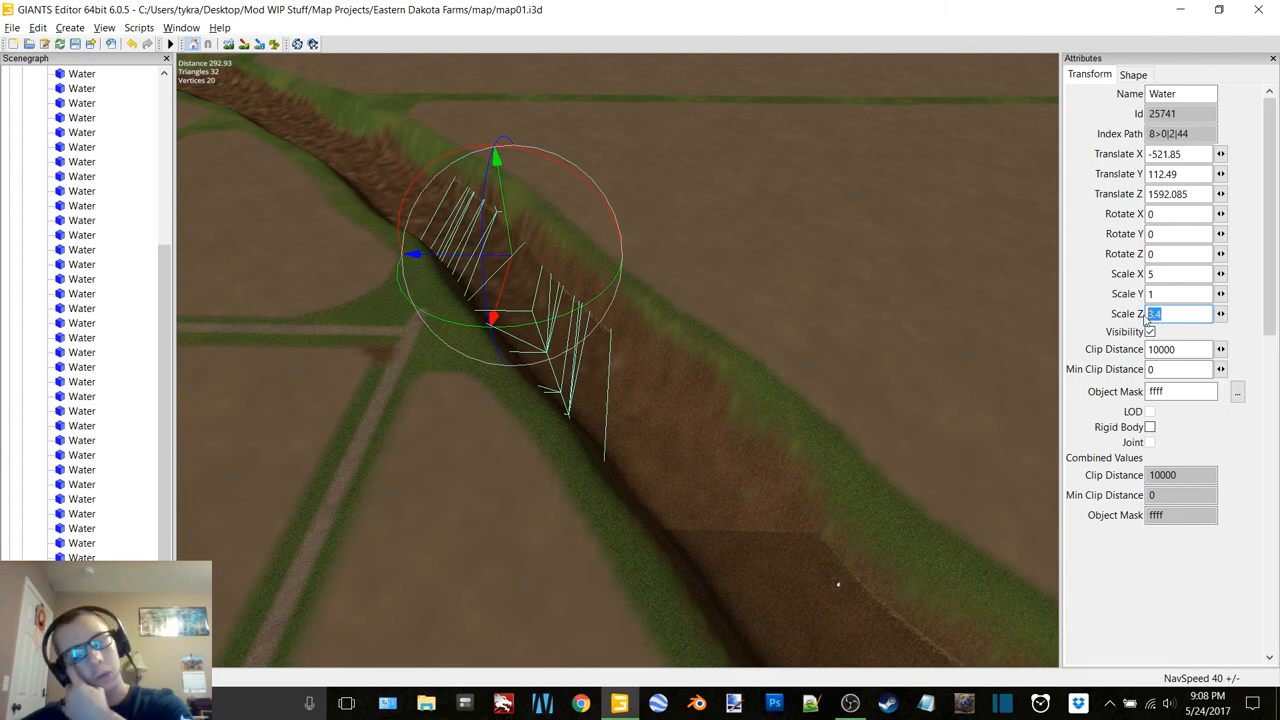
Set the water copy's scale to 6 and edit Translate X to slide it toward X −788
text(6)
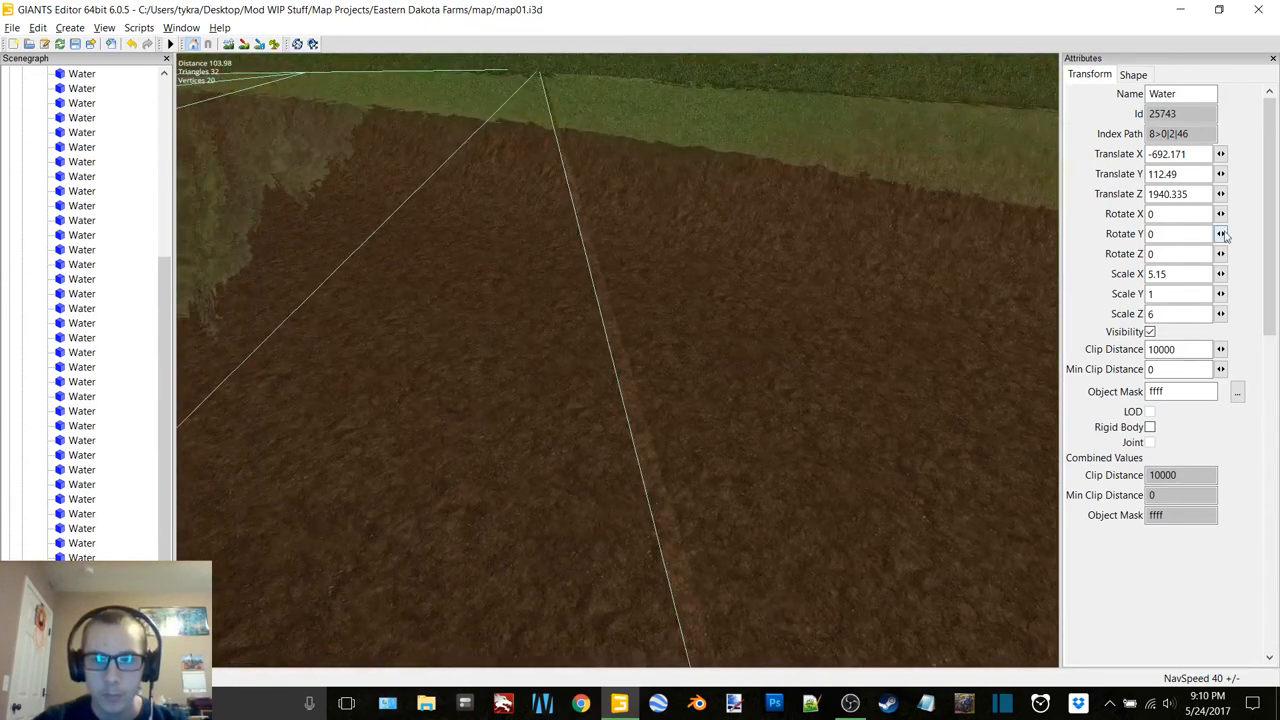
click(1180, 194)
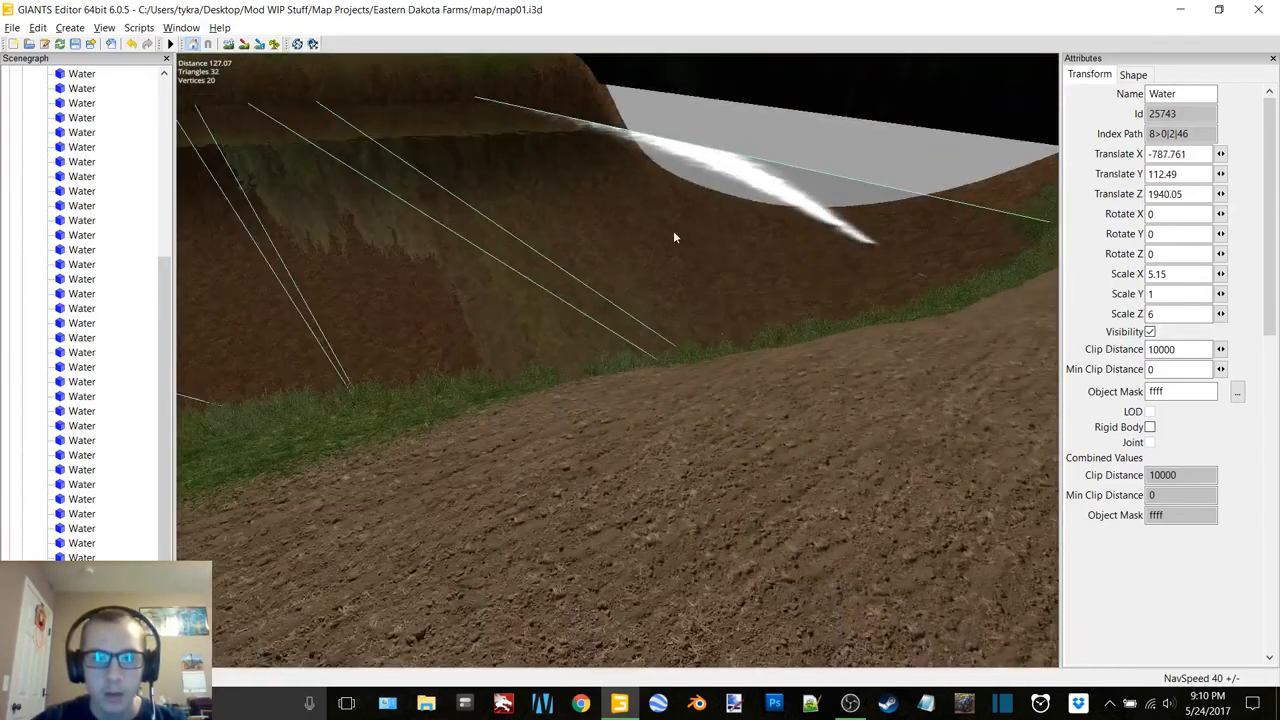
Lengthen the placed water plane with Scale Z 6.2 so it lines its channel section
drag(676, 236, 748, 304)
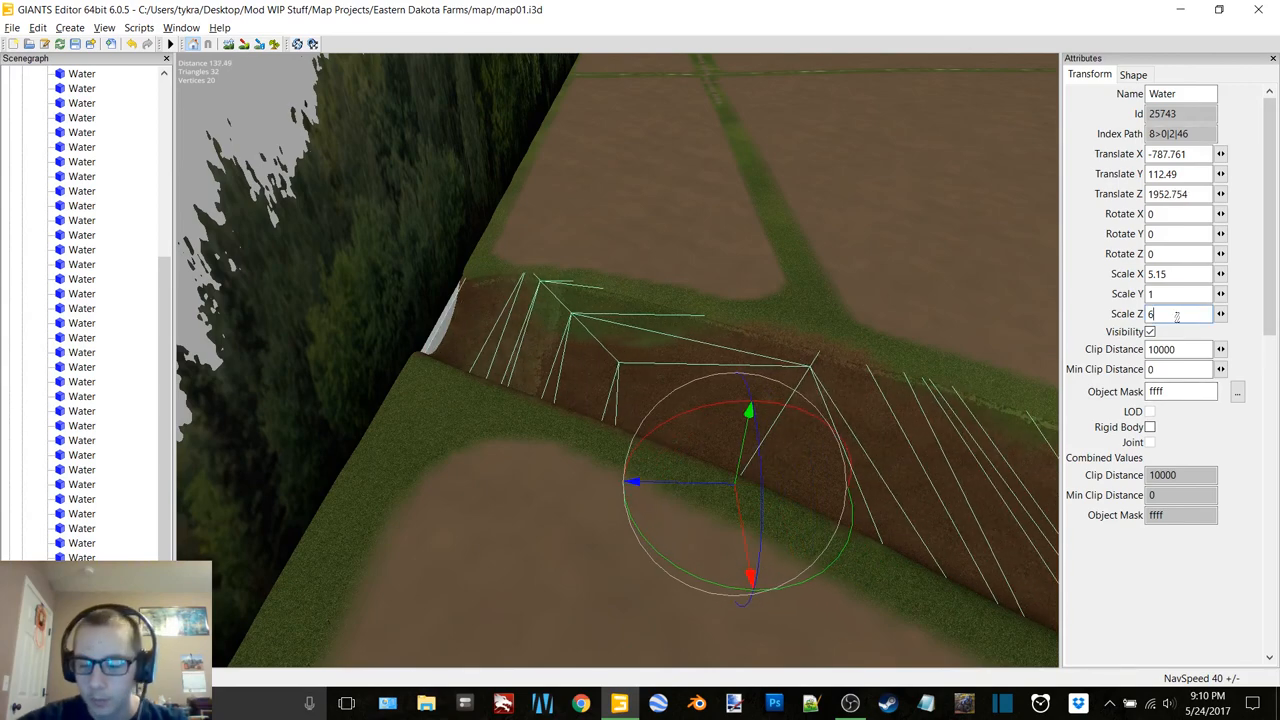
text(6.2)
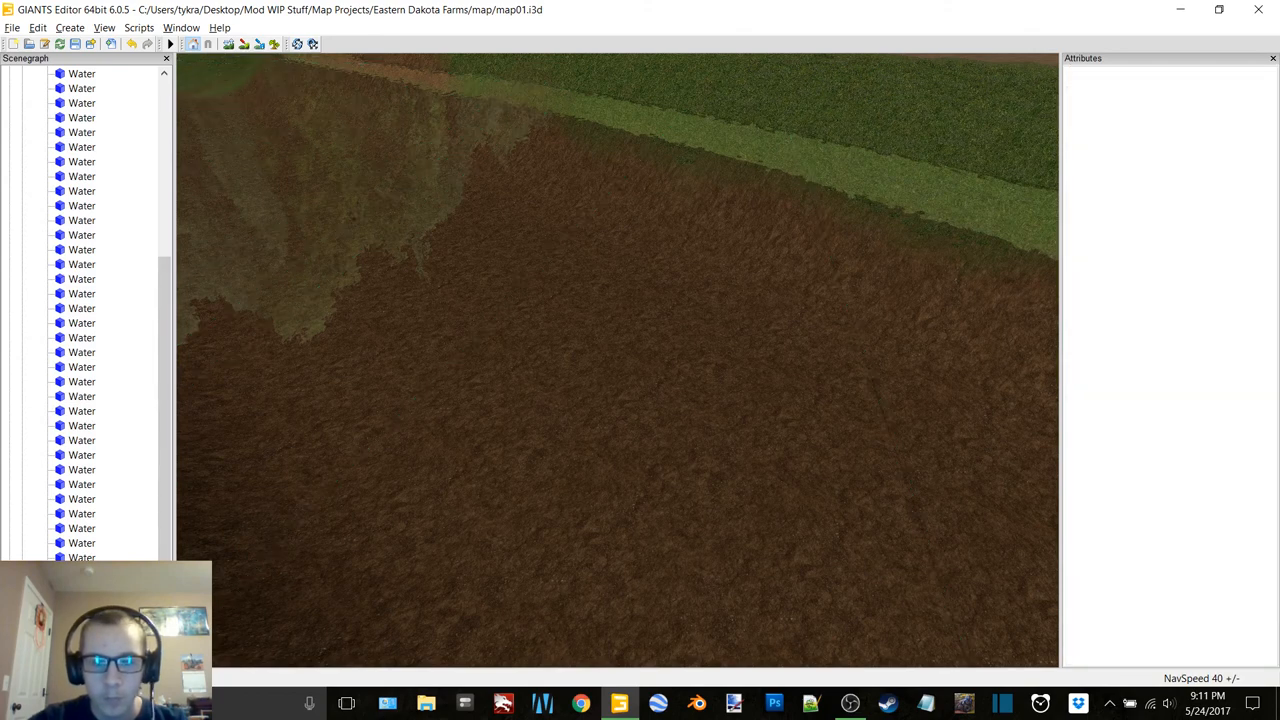
Move the view to the unfilled grassy riverbank and bring up the Window menu of editor panels
click(82, 72)
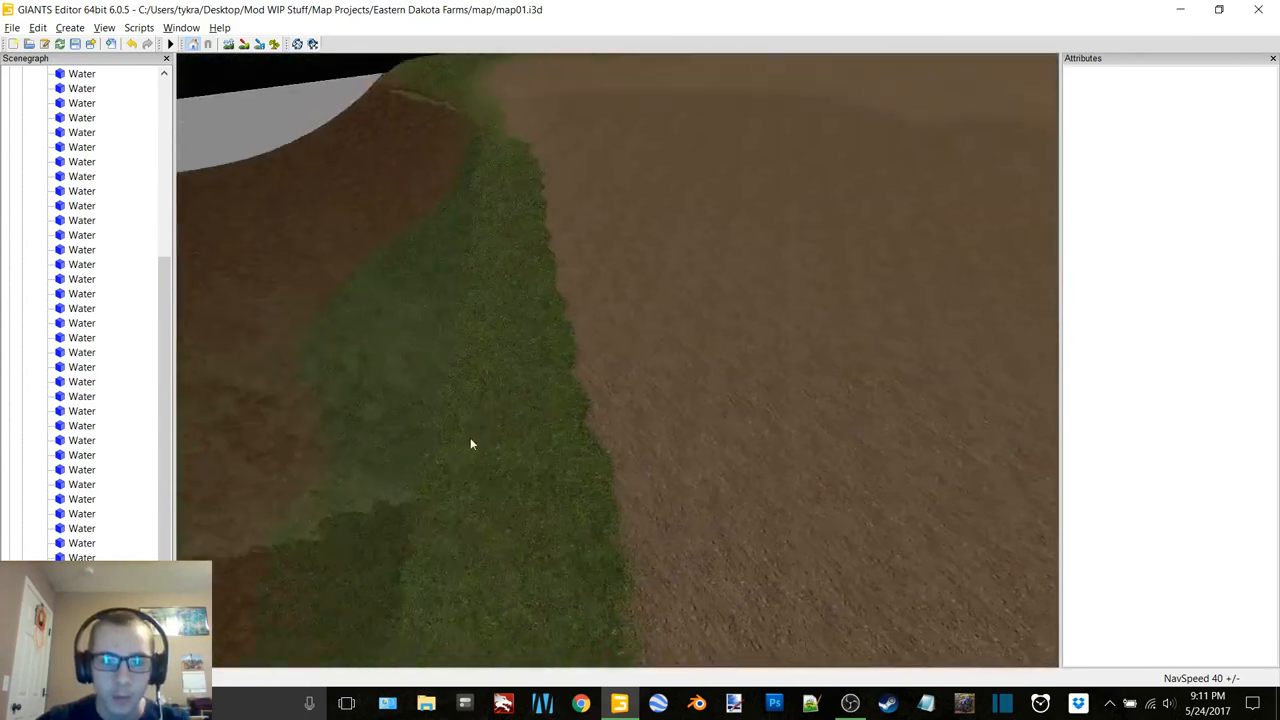
click(180, 28)
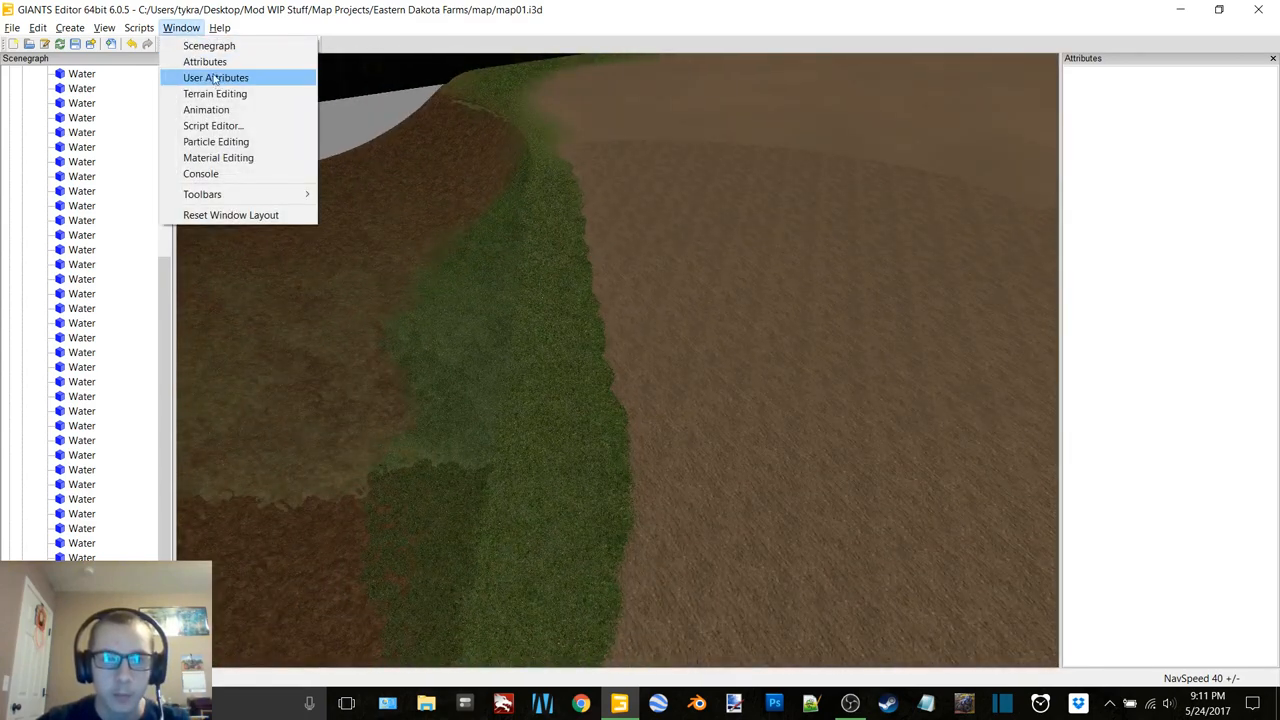
In Terrain Editing, choose grass as the foliage layer, paint it along the riverbank bend, then close the tools
click(214, 94)
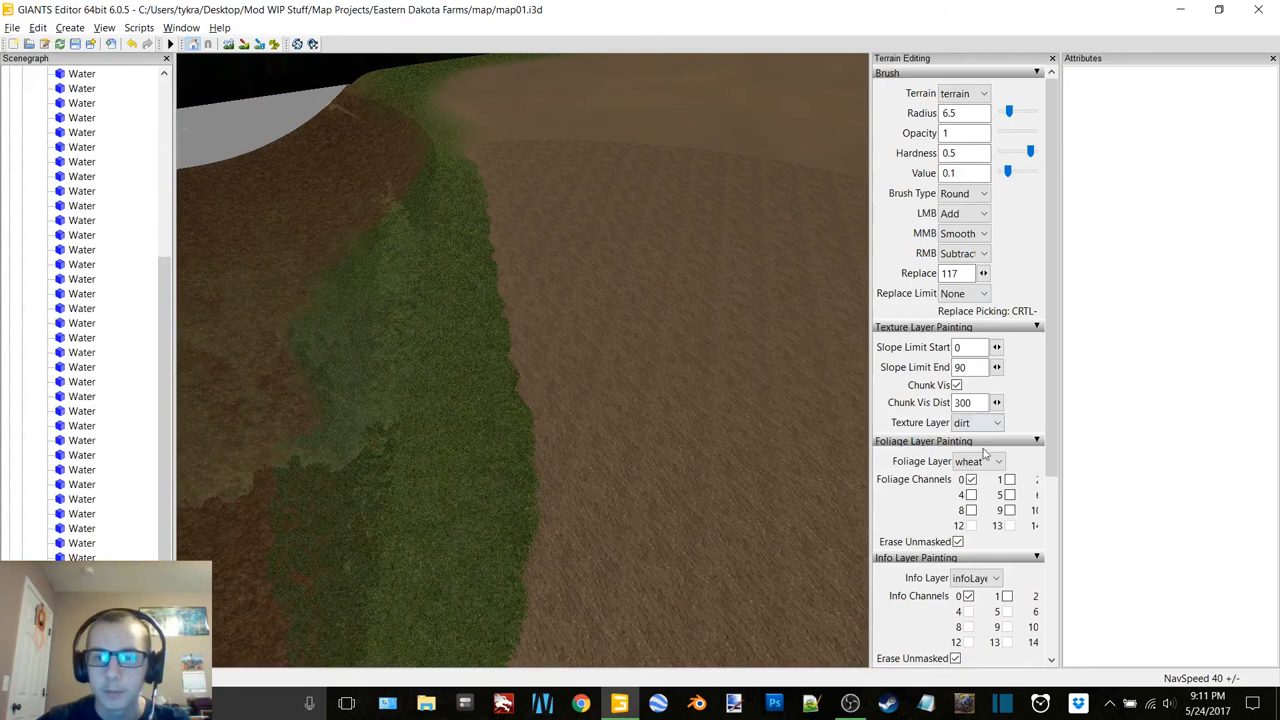
click(978, 460)
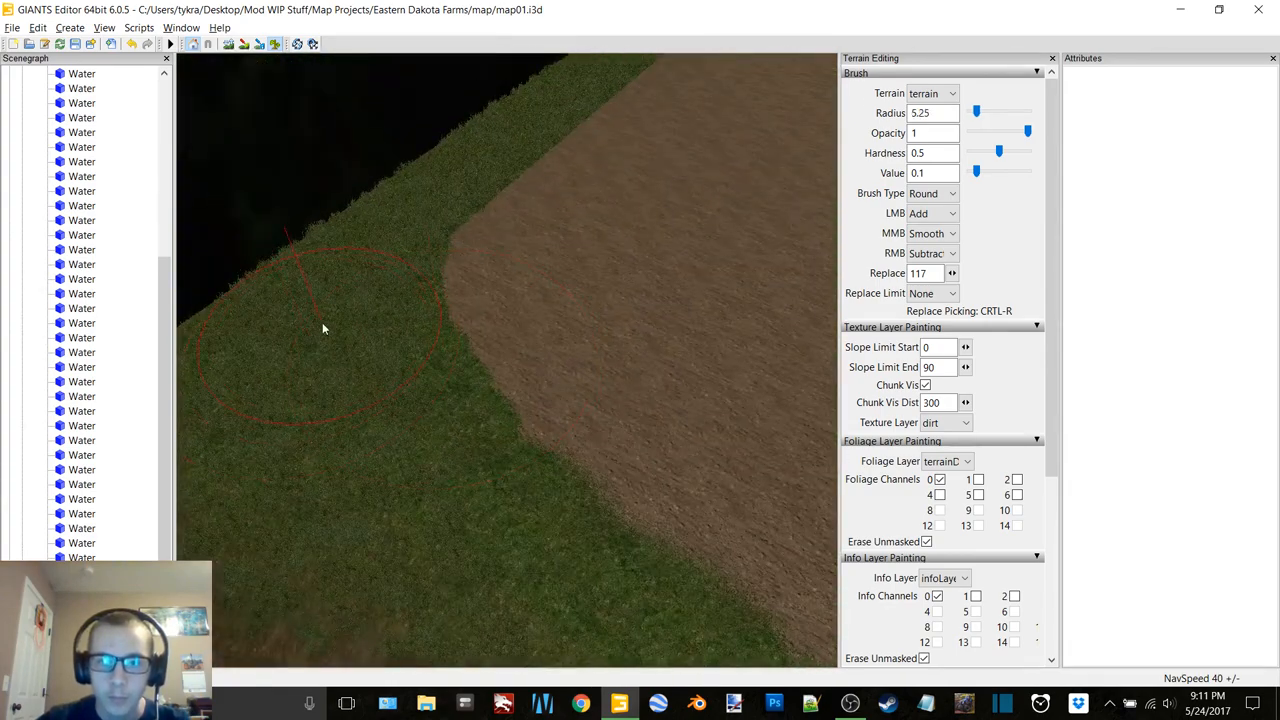
click(944, 460)
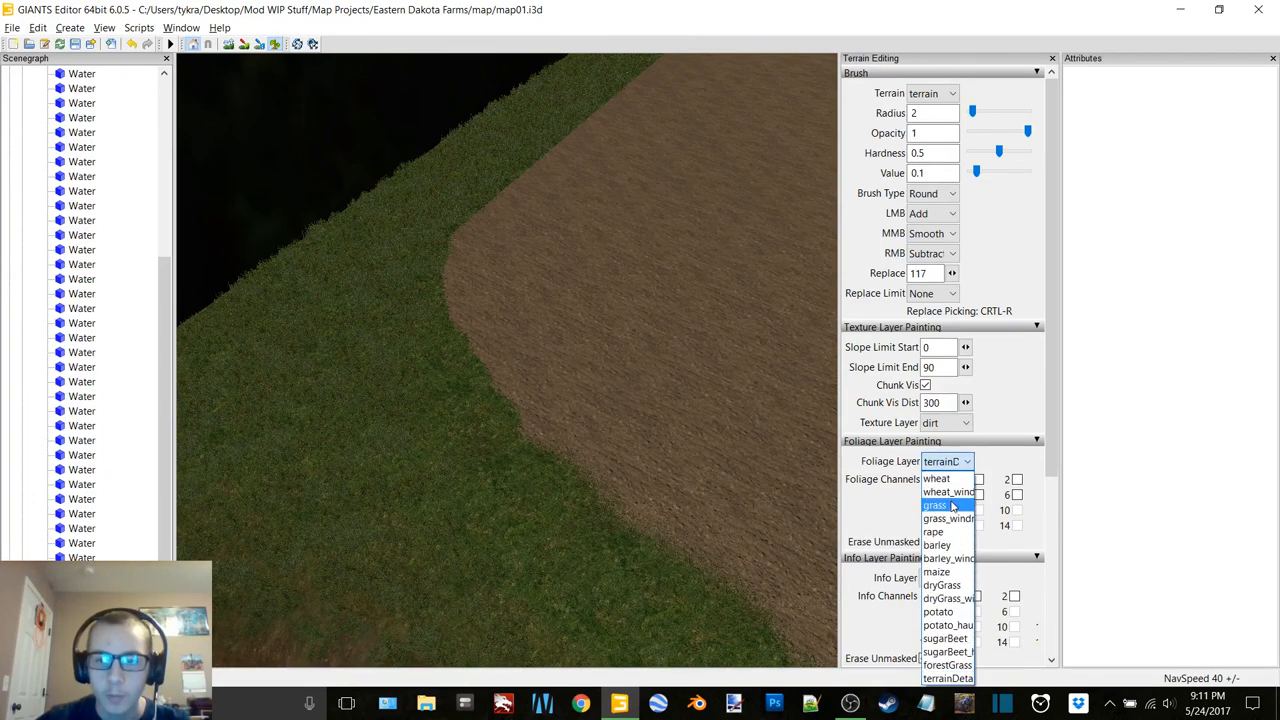
click(936, 504)
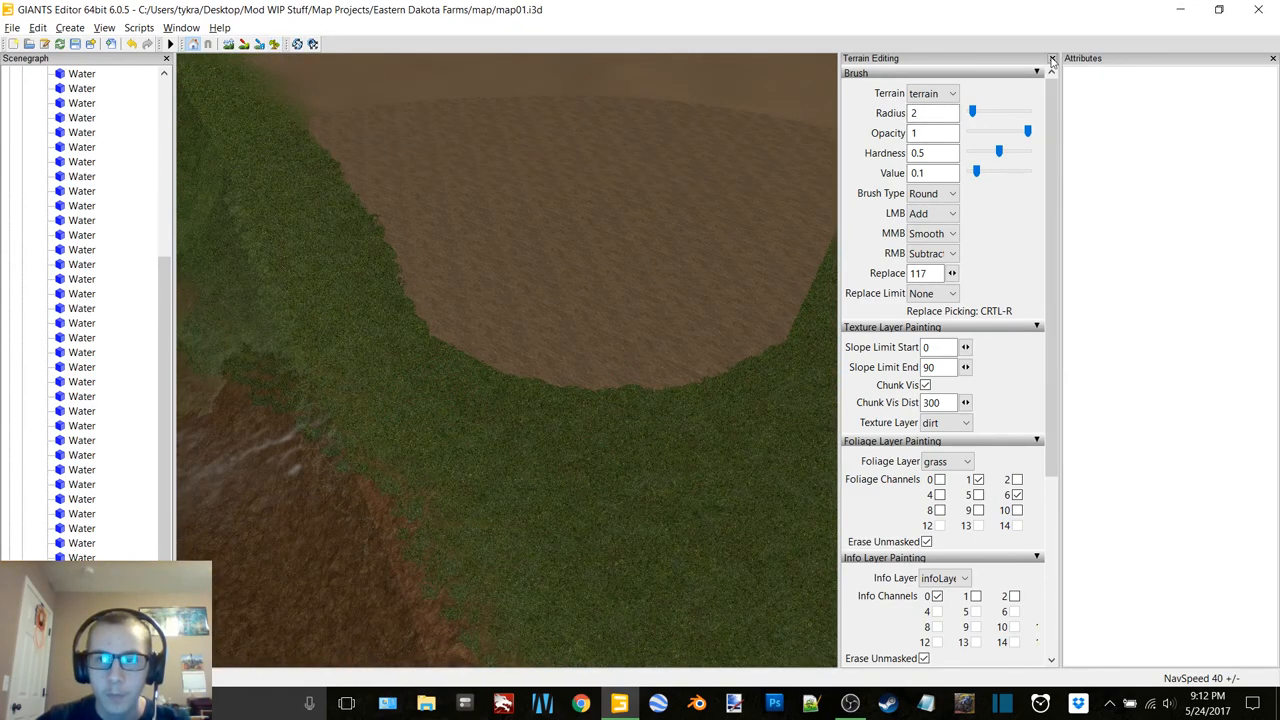
click(1052, 58)
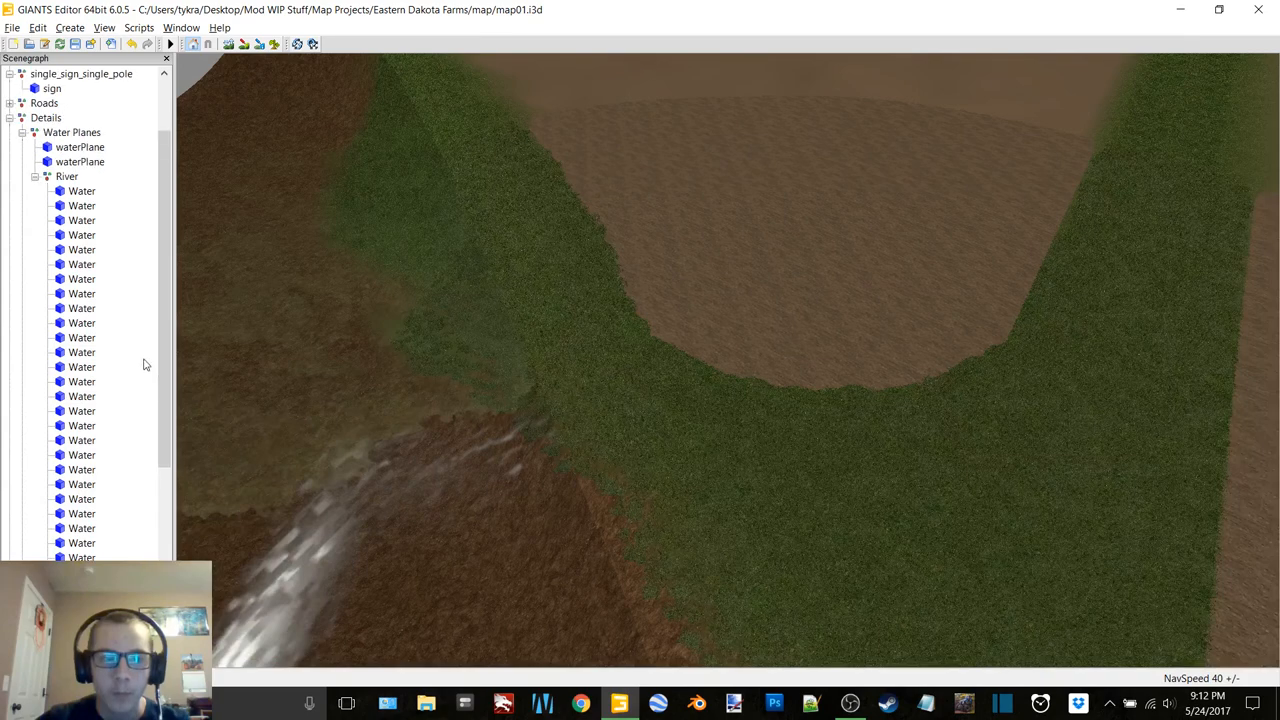
Select the River group, restore the Attributes panel, and show the Water Planes group's zeroed transform
click(68, 264)
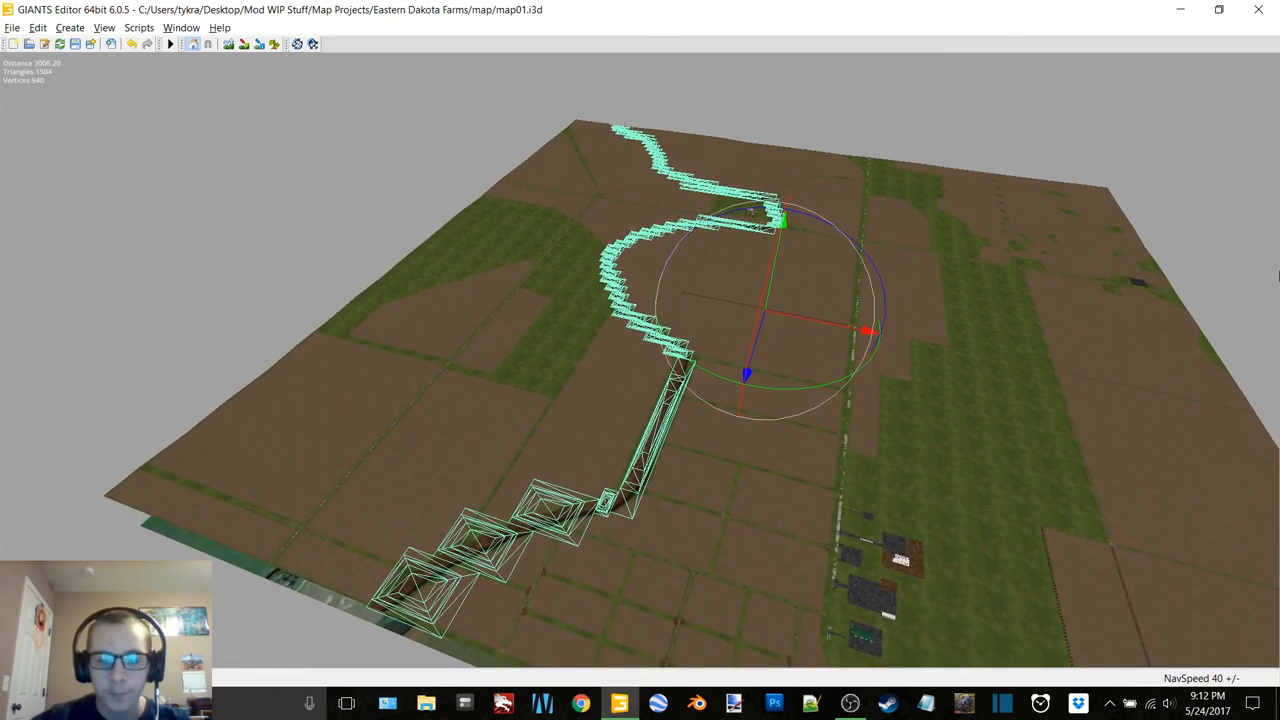
mouse_move(170, 48)
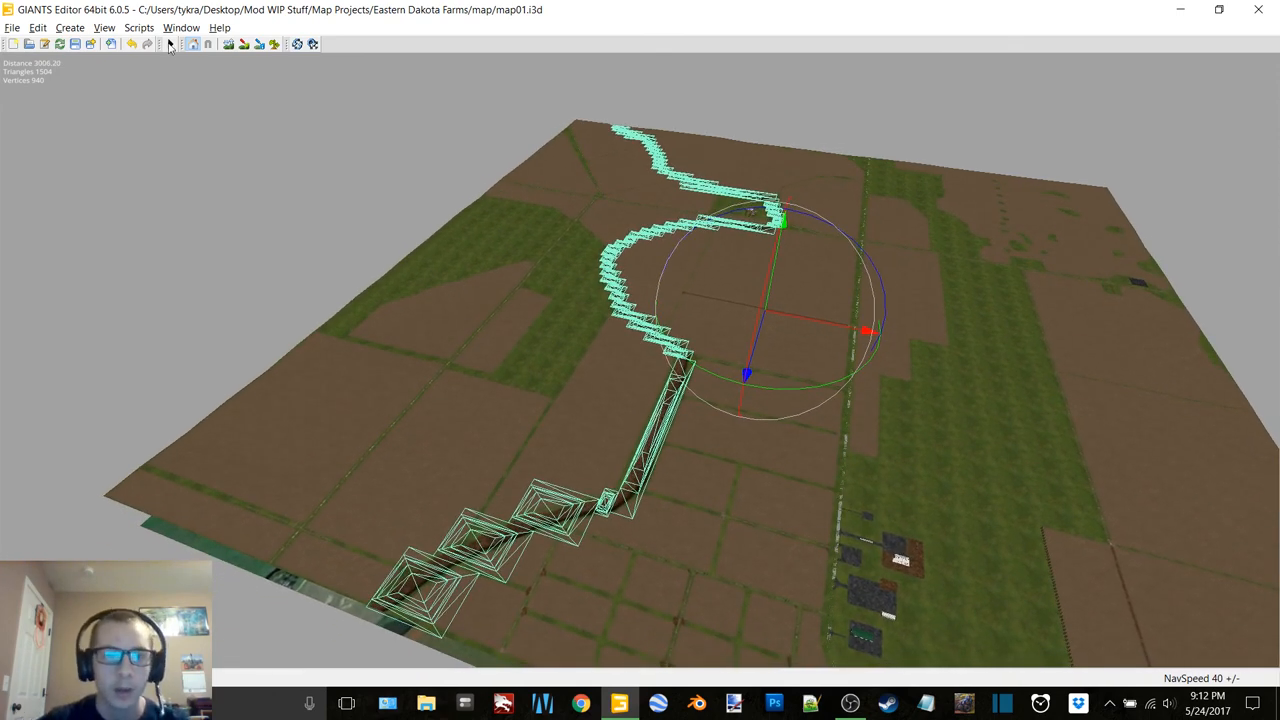
click(180, 28)
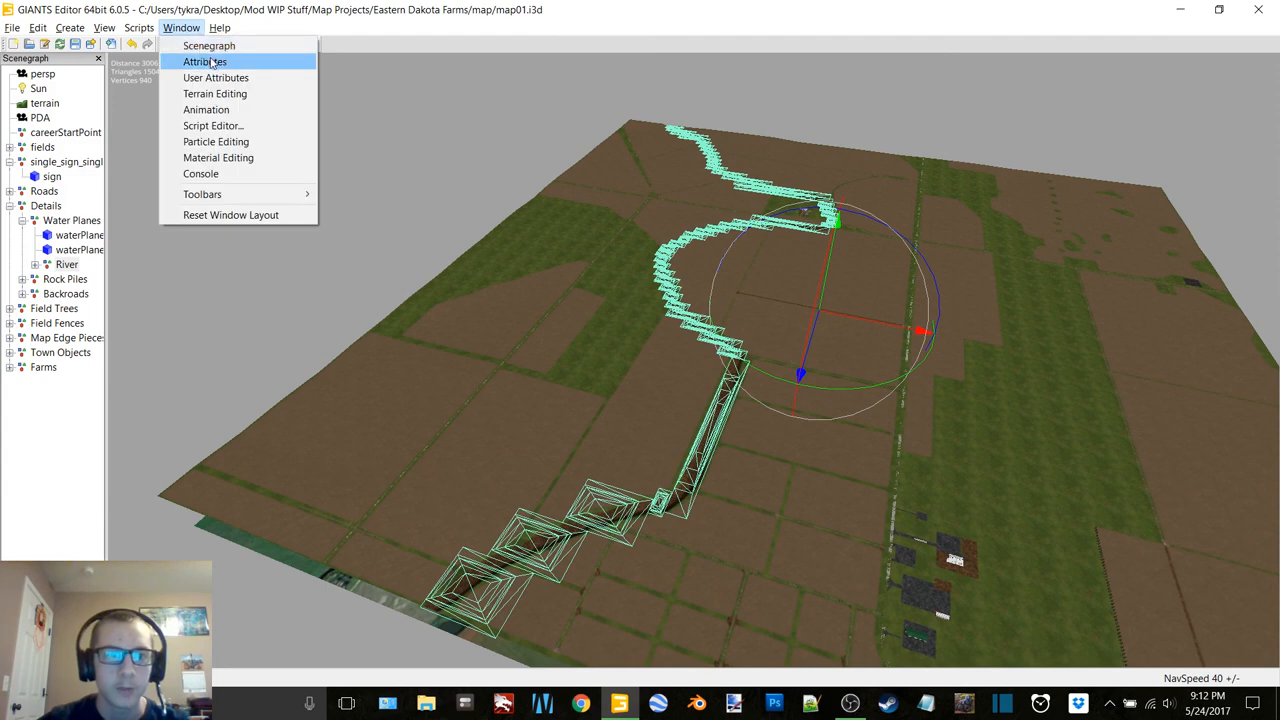
click(204, 60)
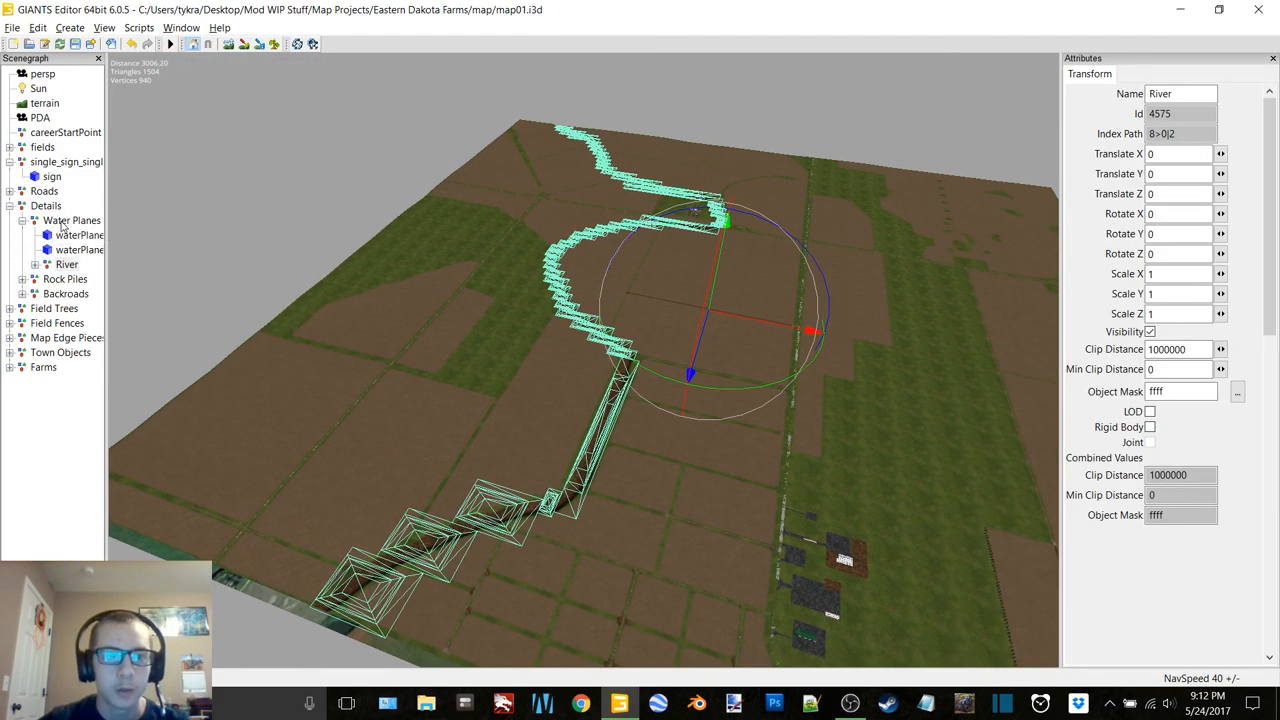
click(72, 220)
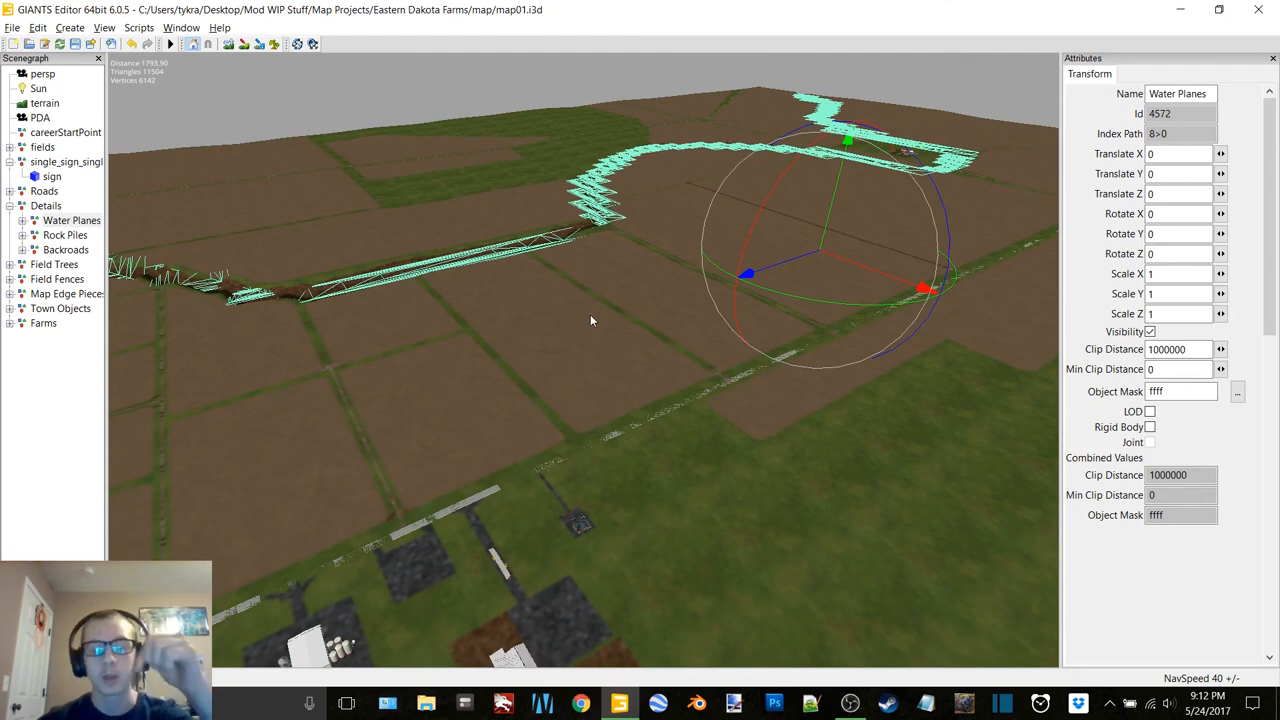
mouse_move(604, 360)
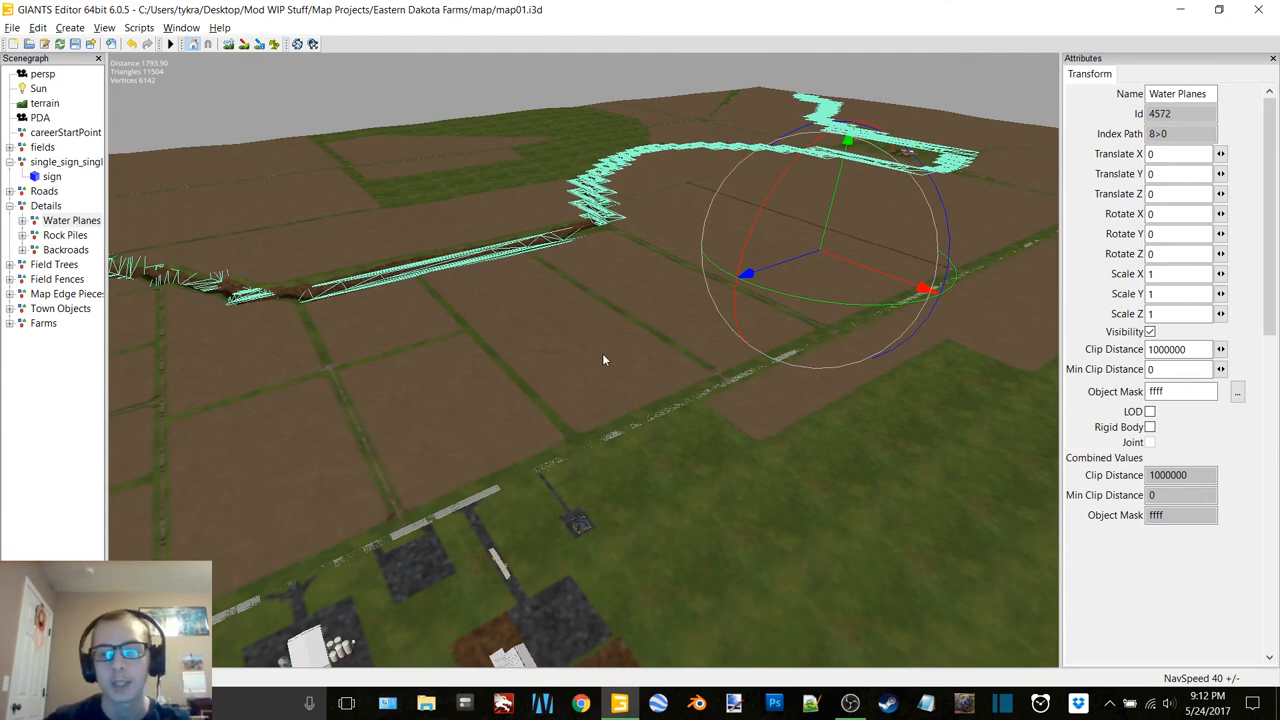